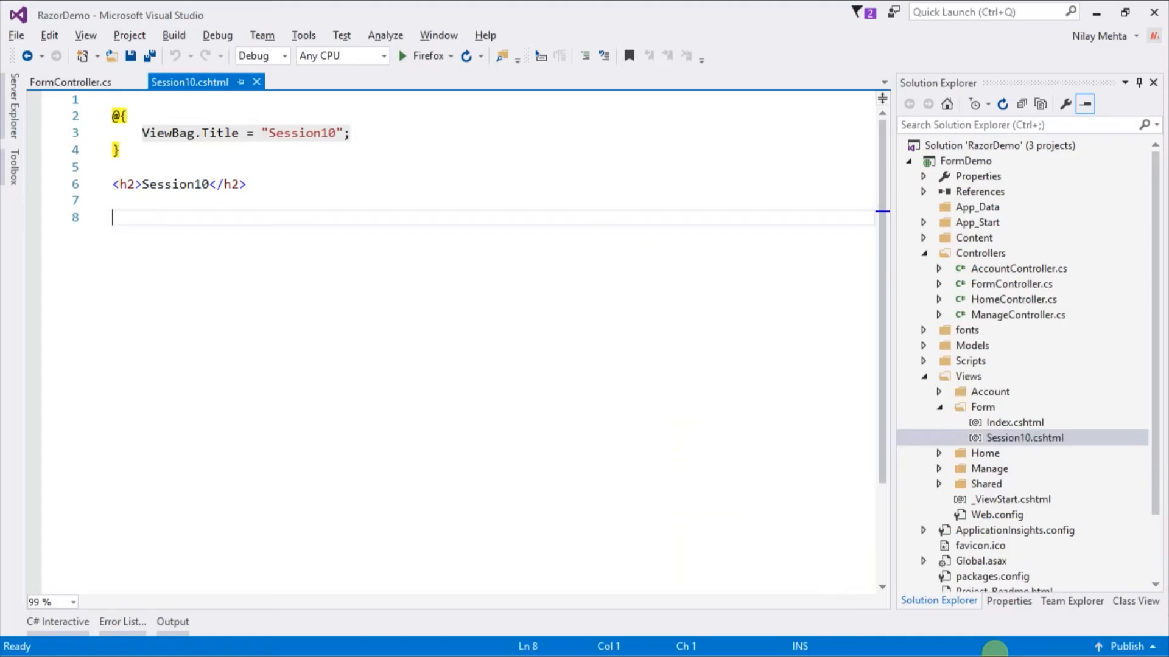
{"action": "type", "text": "@Html"}
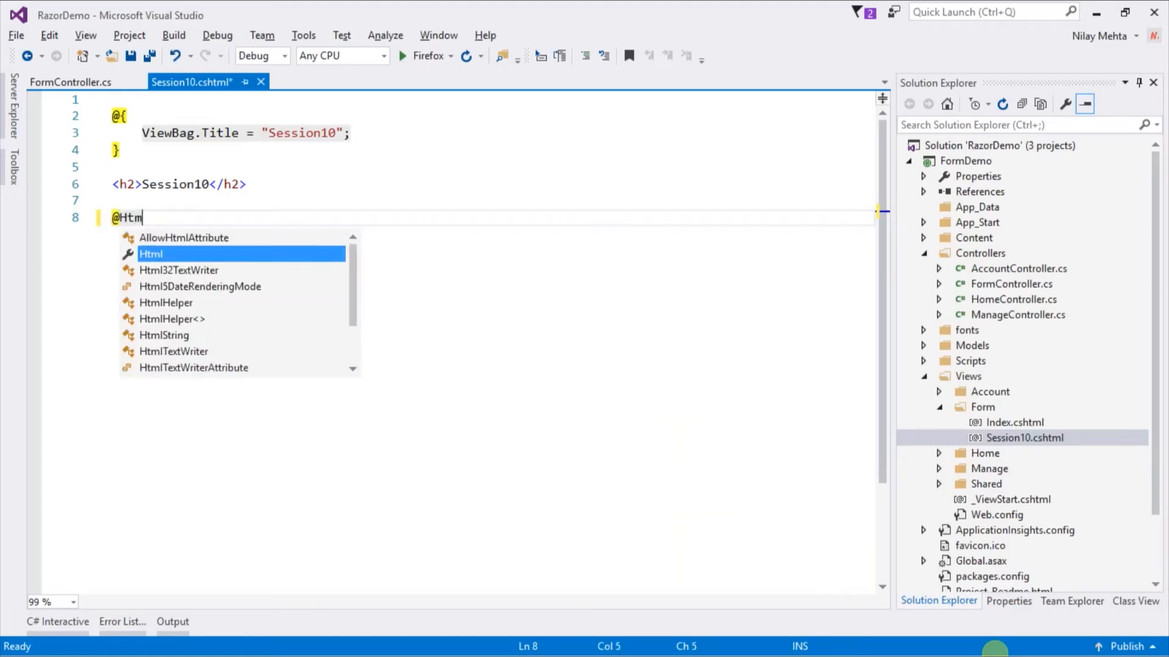
{"action": "type", "text": "l.DropDownList("}
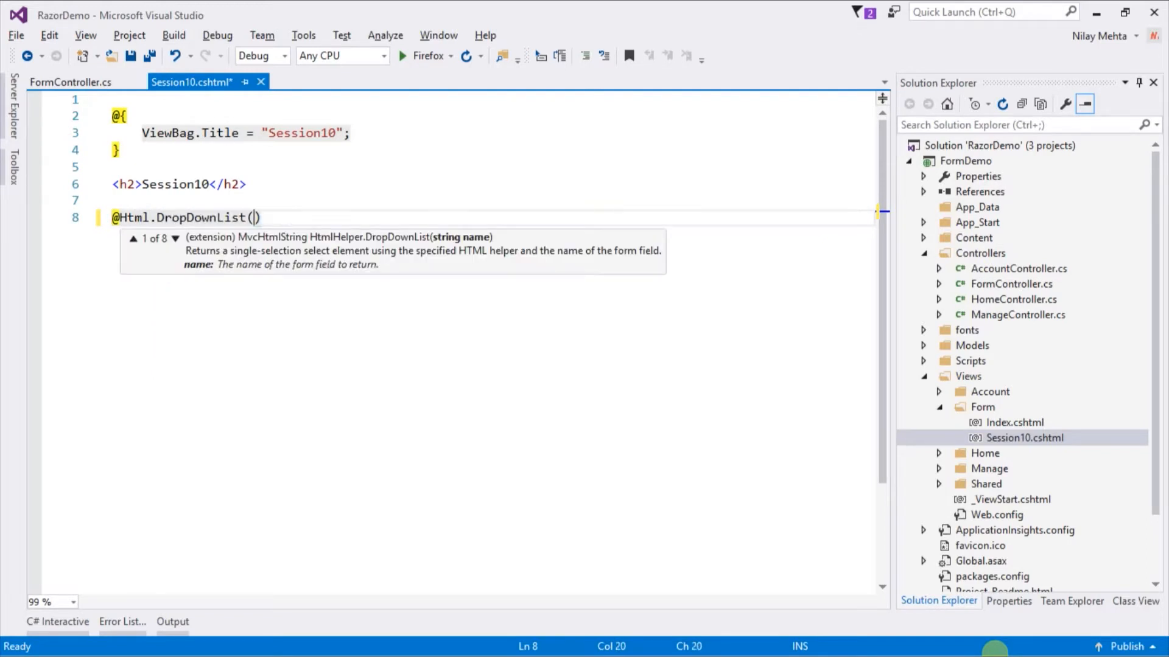
{"action": "type", "text": "\"\""}
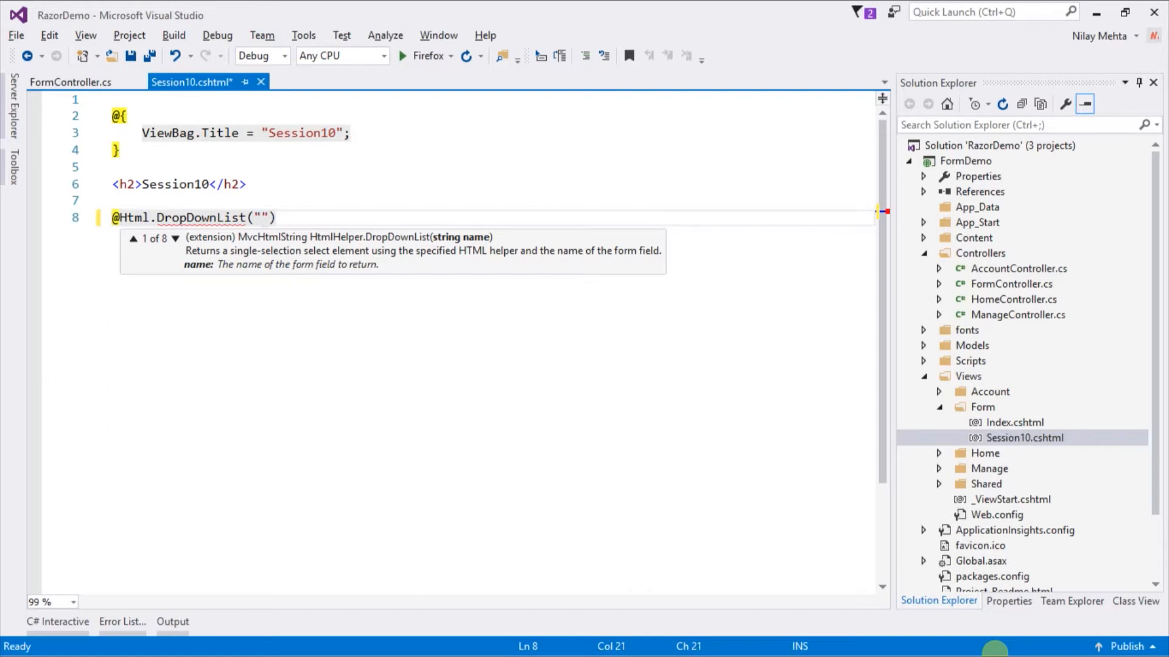
{"action": "type", "text": "Language"}
{"action": "type", "text": "new )"}
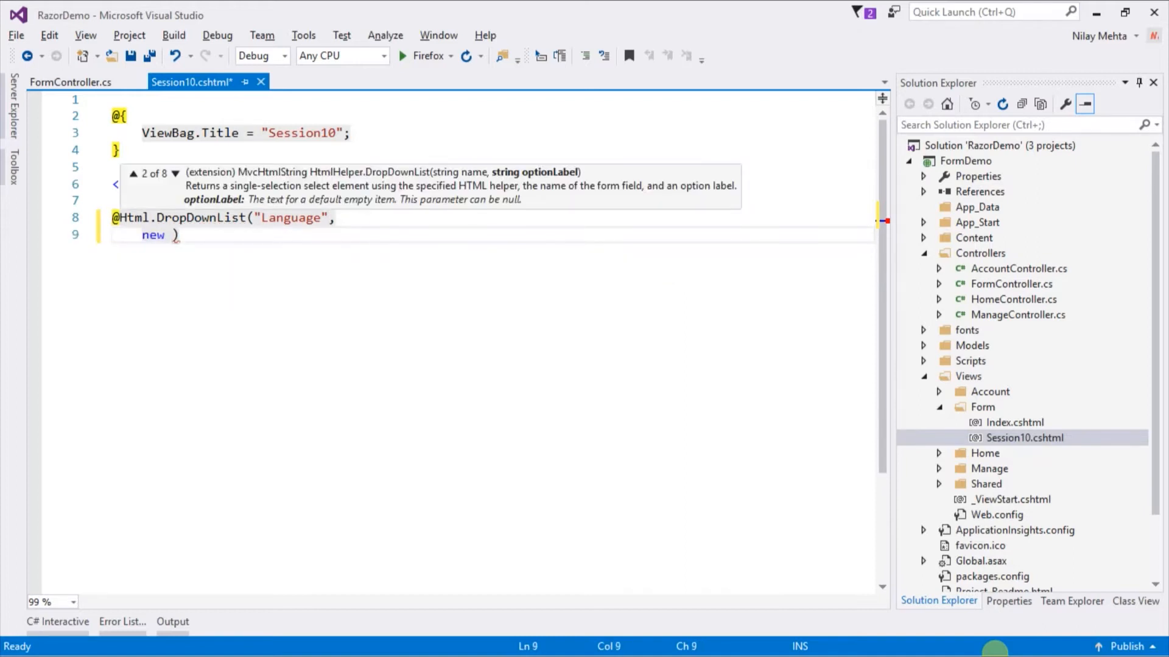
{"action": "type", "text": "L"}
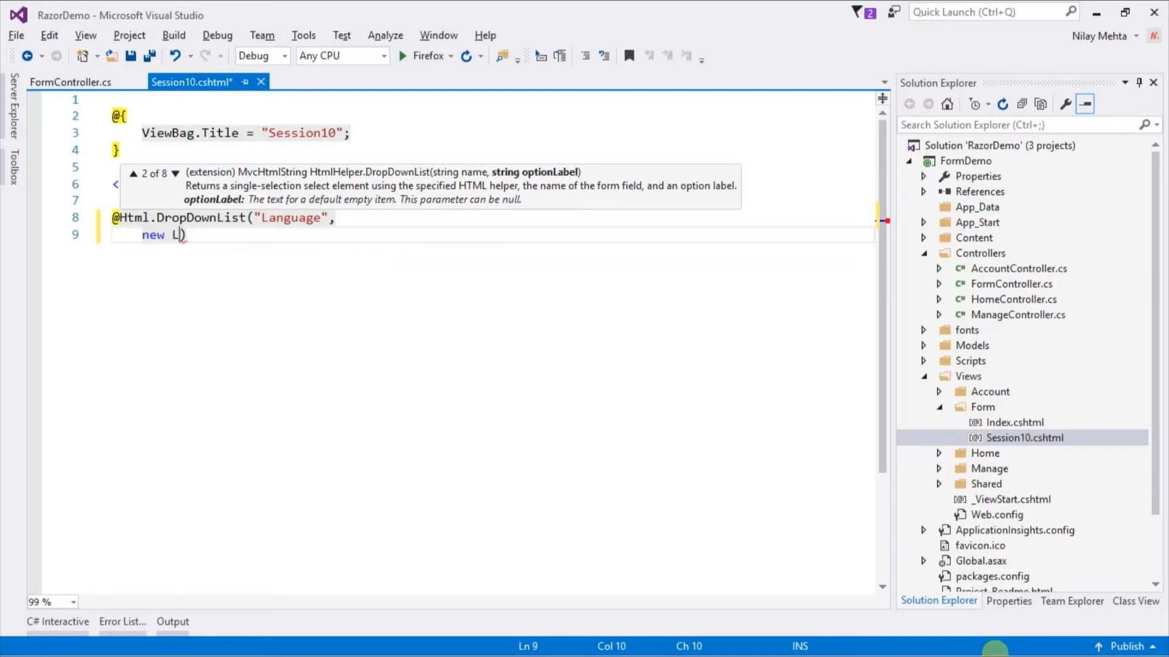
{"action": "type", "text": "ist"}
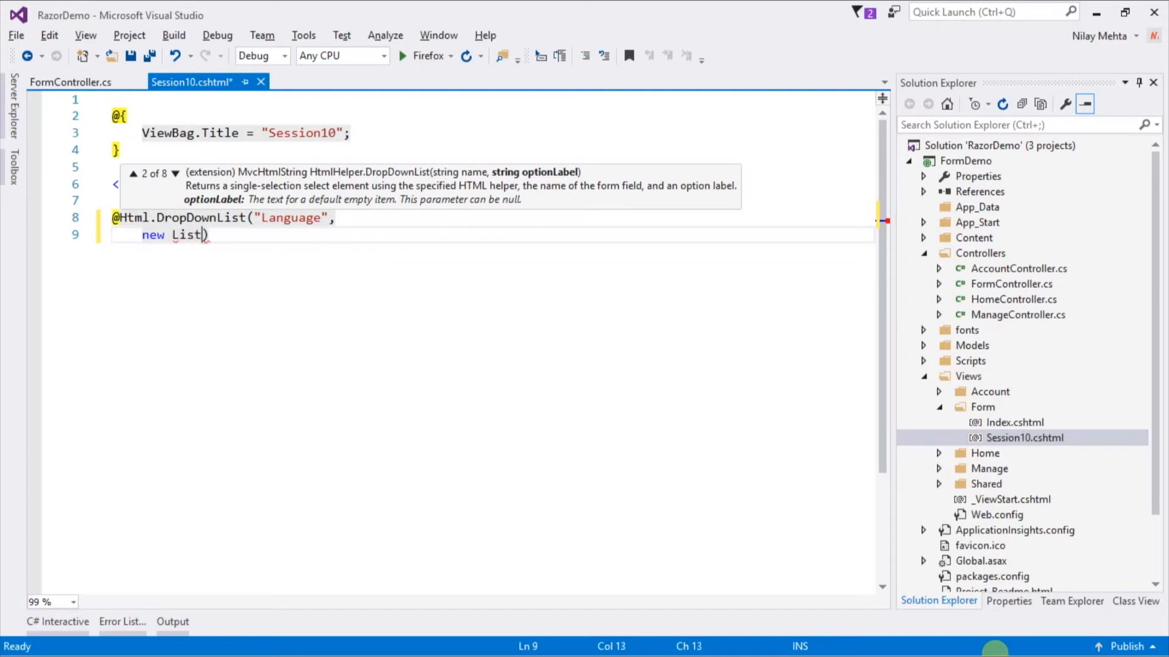
{"action": "type", "text": "<S>"}
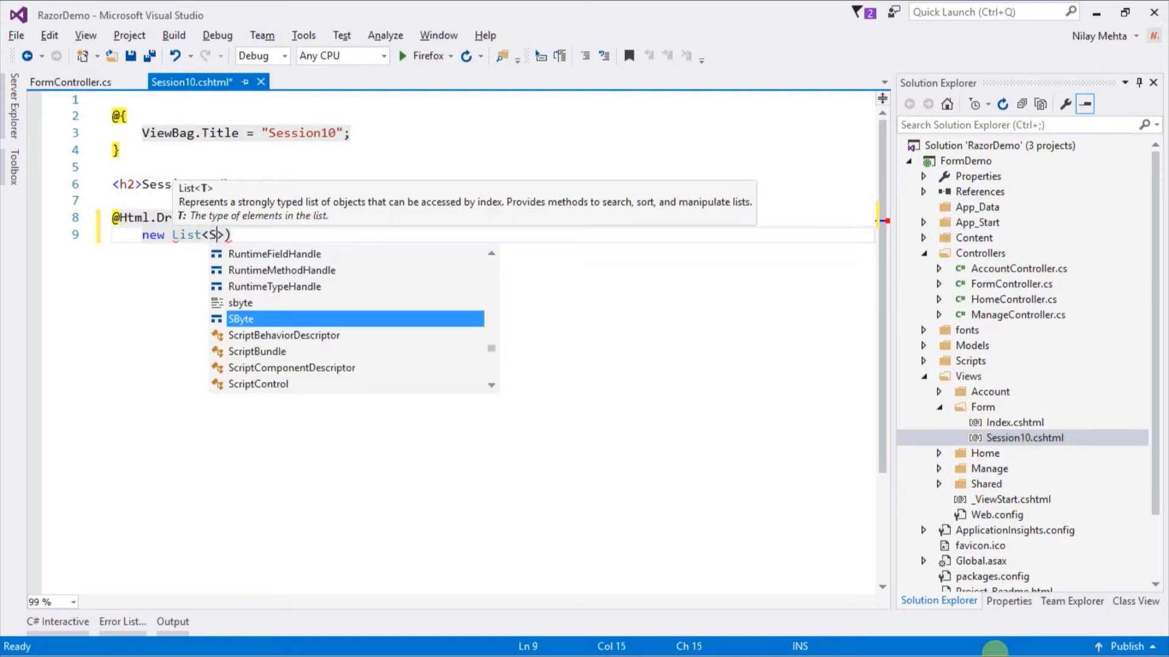
{"action": "type", "text": "electListItem"}
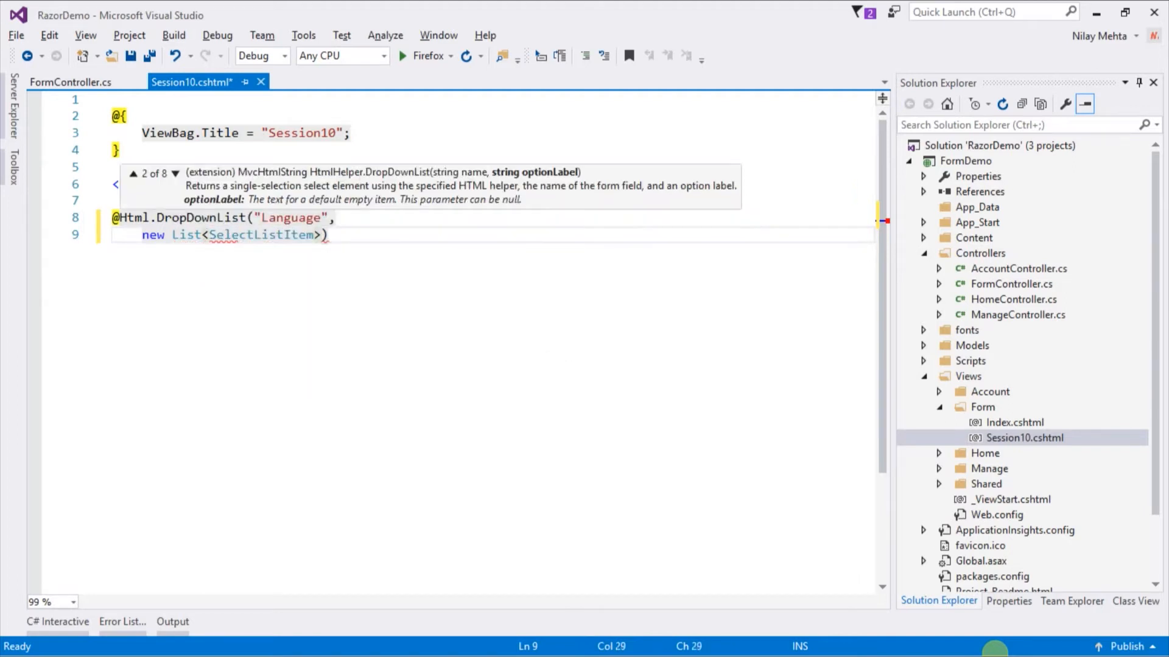
{"action": "type", "text": "()"}
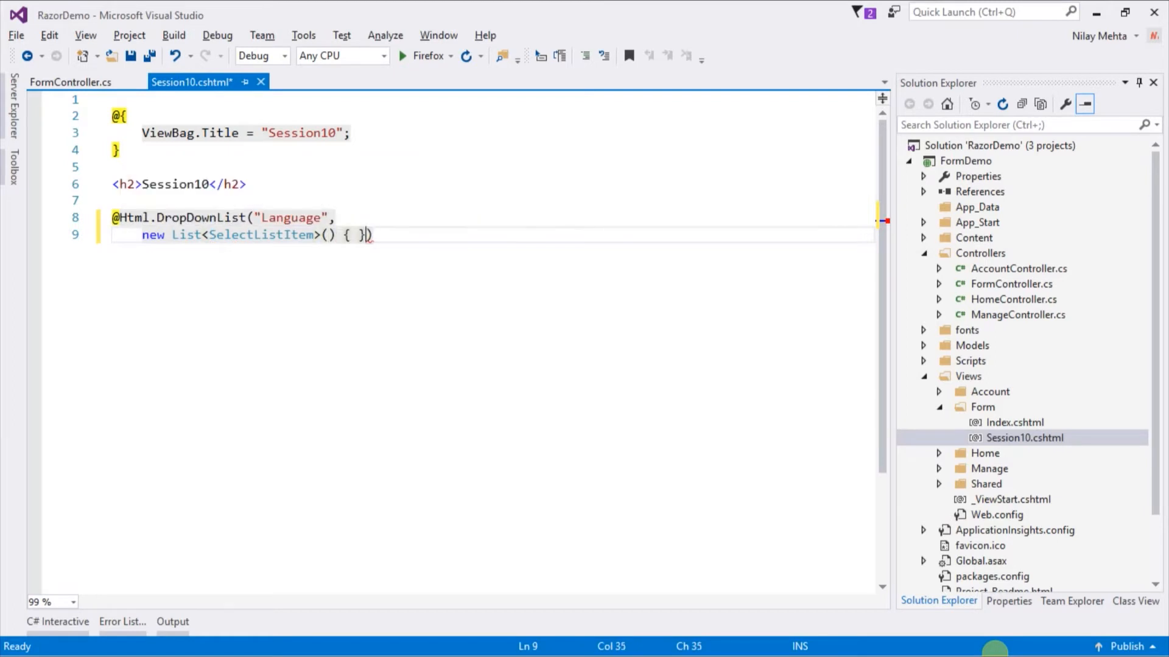
- Add SelectListItem entries with Text and Value for English, Franch, Spanish, German and Hindi
{"action": "key", "text": "Enter"}
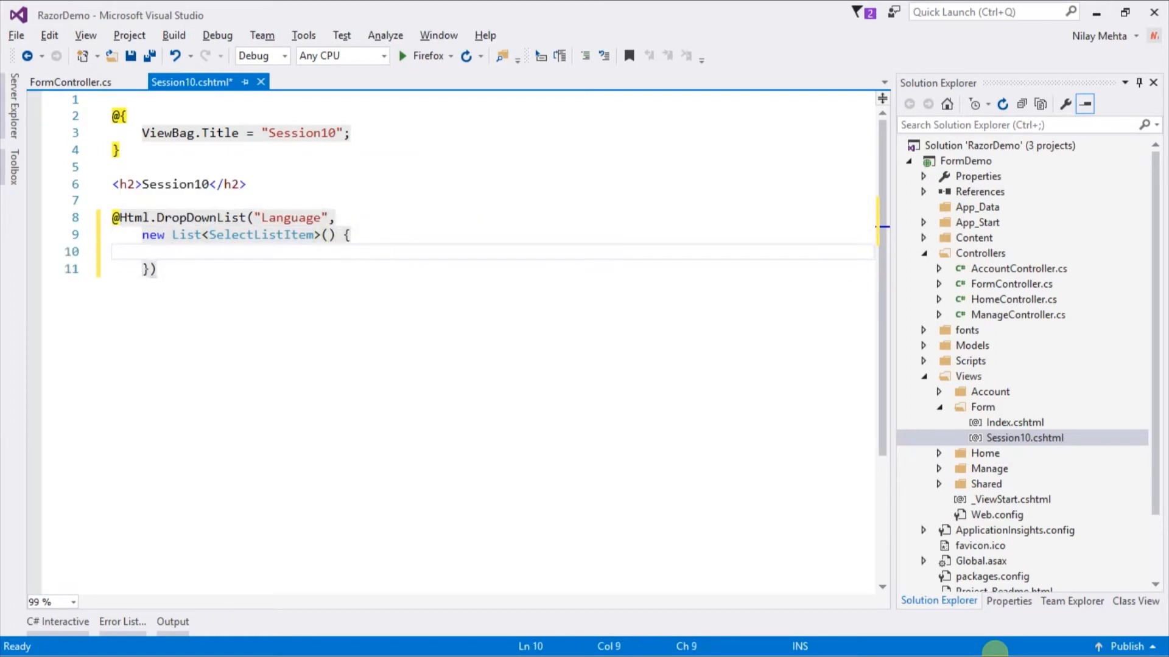
{"action": "type", "text": "new SelectListItem {"}
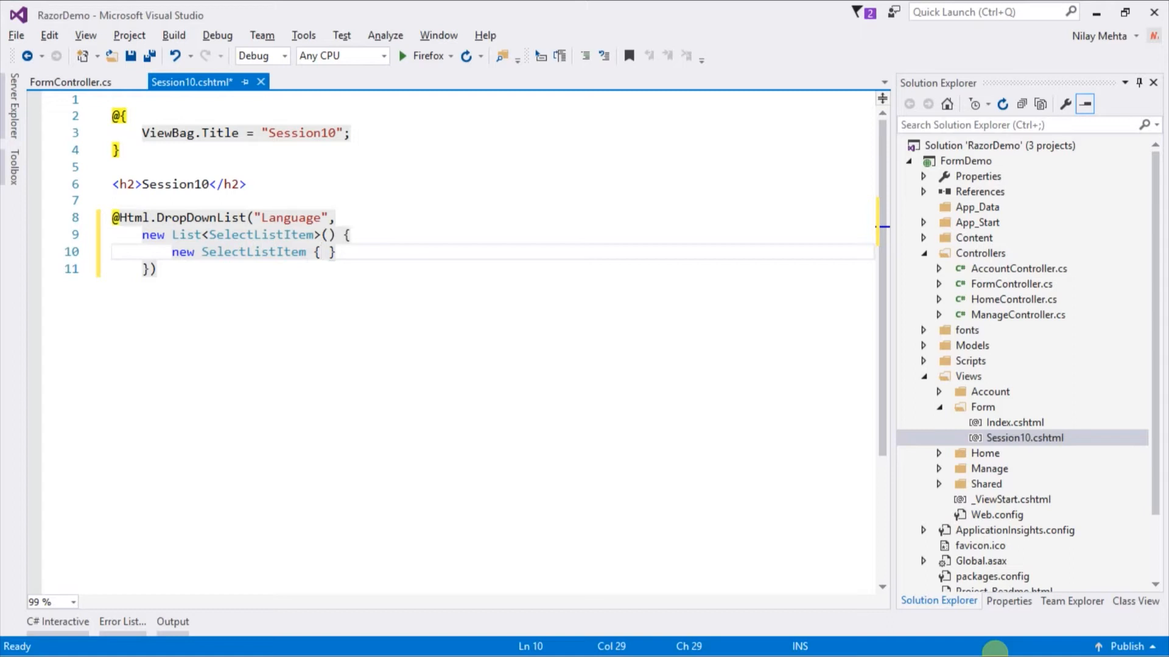
{"action": "type", "text": "Text"}
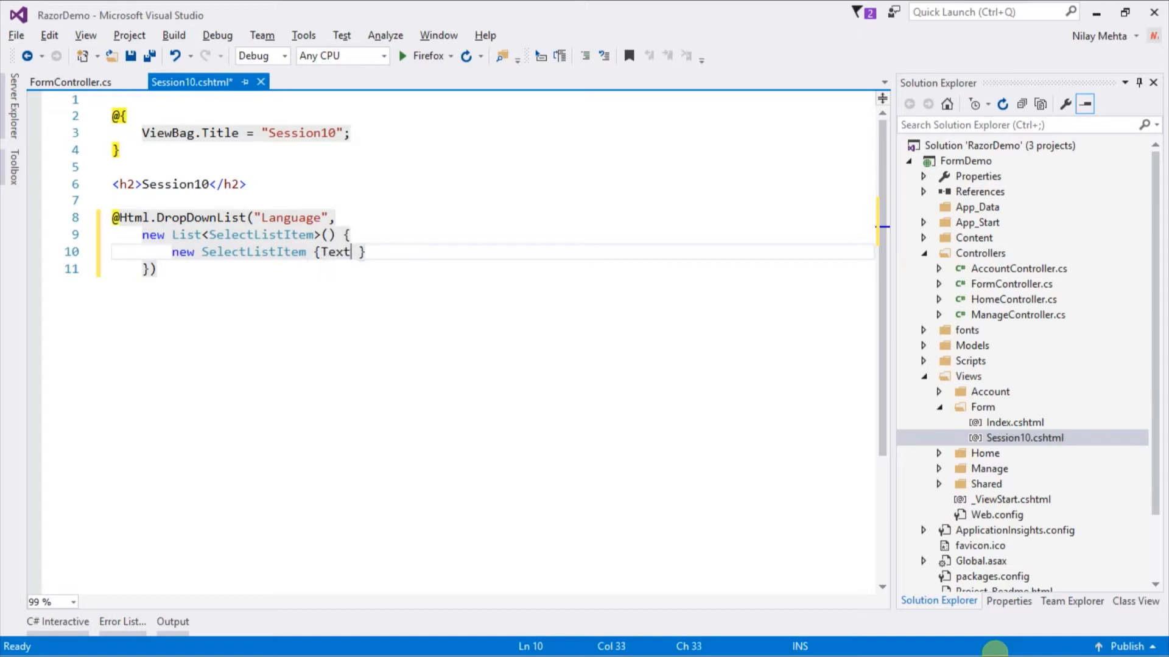
{"action": "type", "text": "=\"En\""}
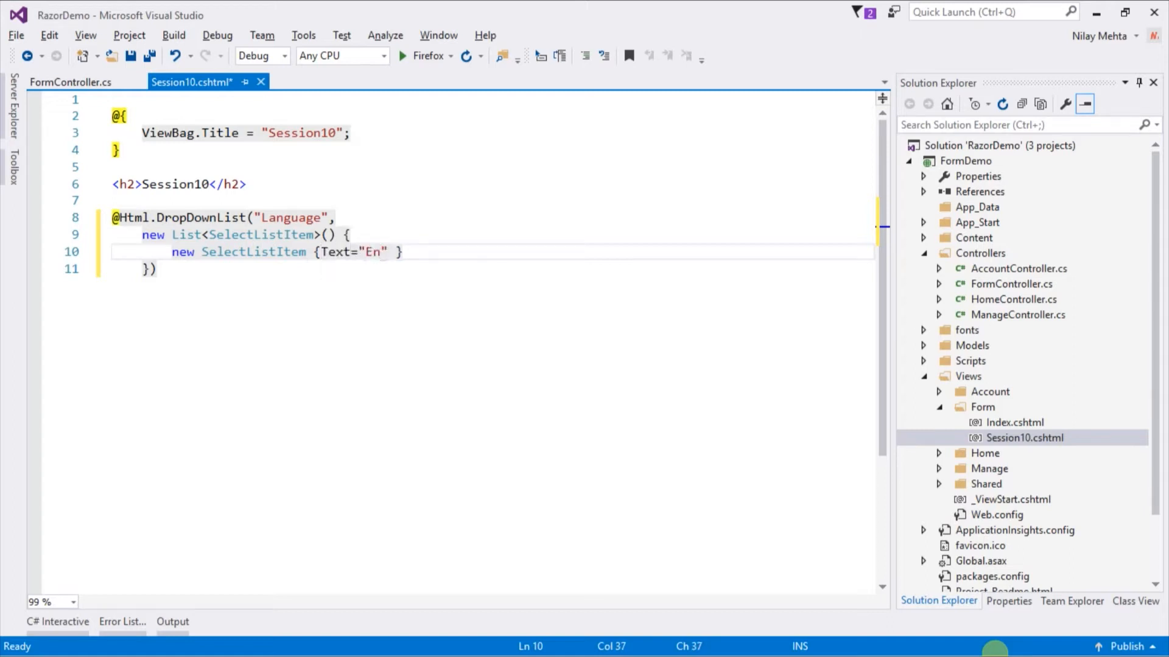
{"action": "type", "text": "glis"}
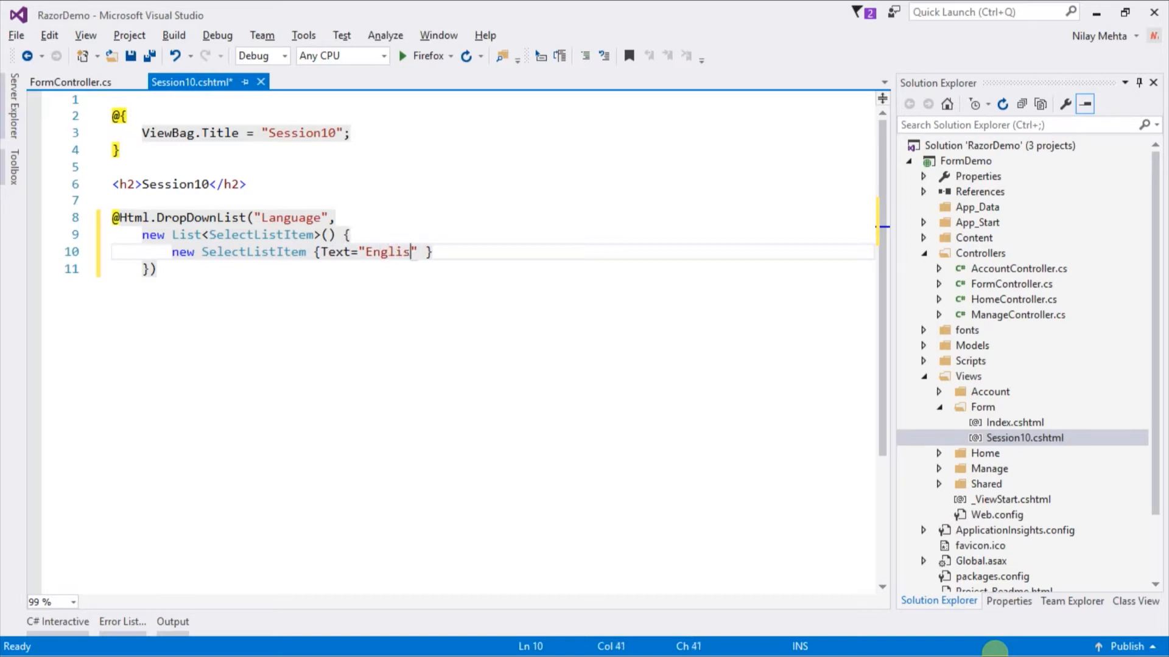
{"action": "type", "text": "h\","}
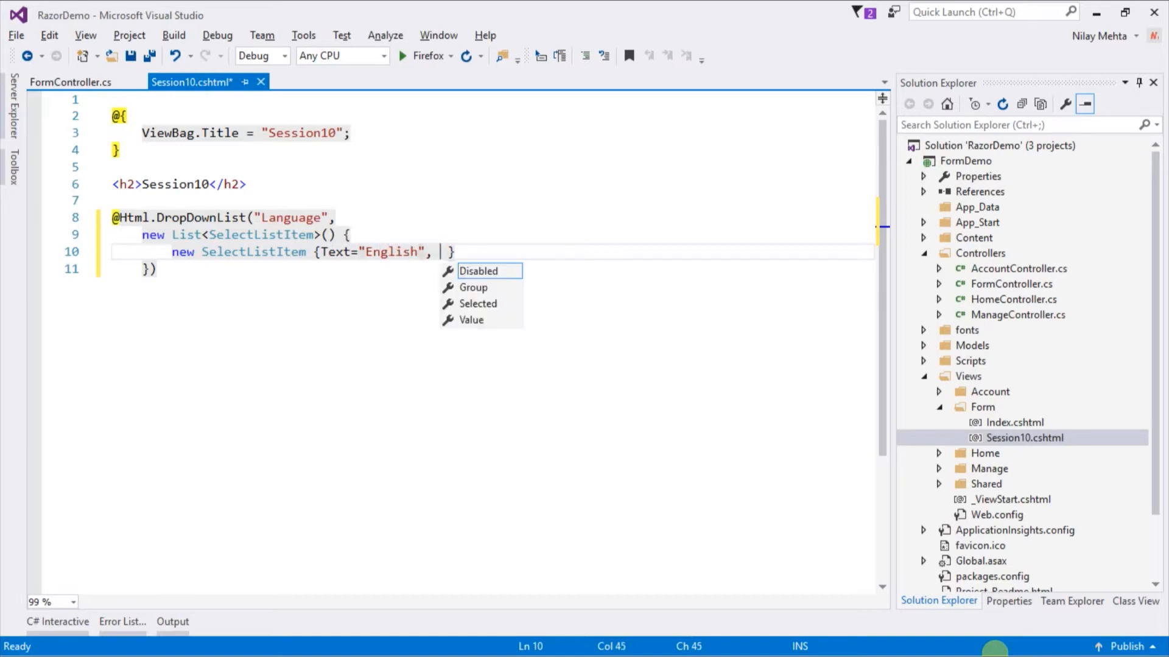
{"action": "type", "text": "Value=\"EN\""}
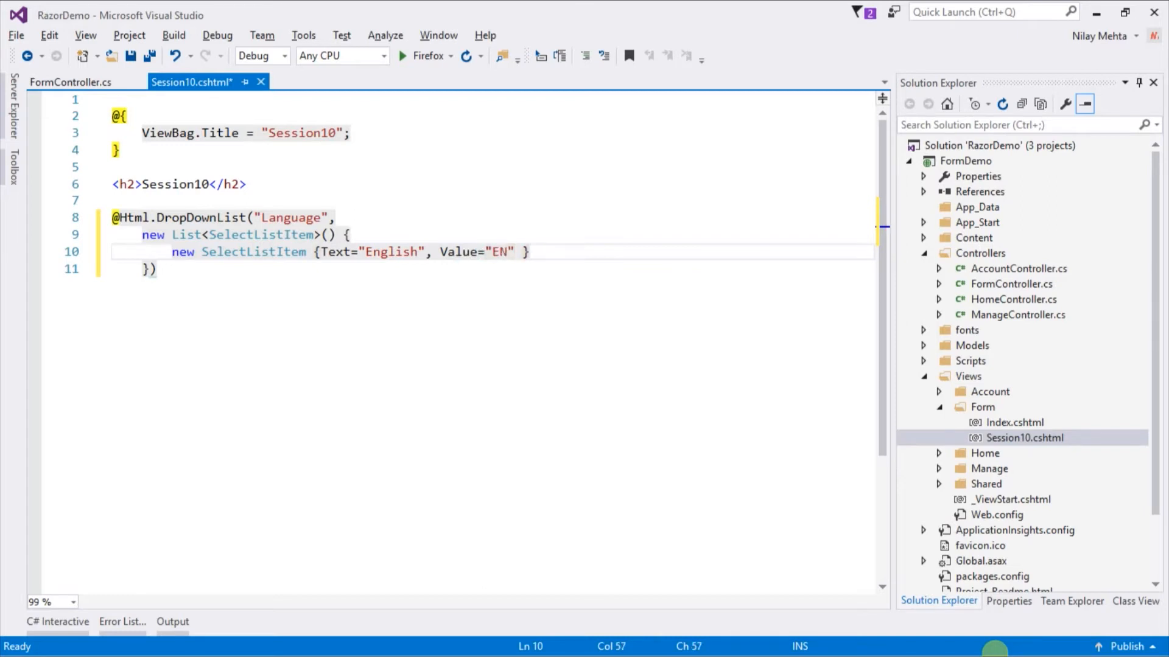
{"action": "type", "text": ","}
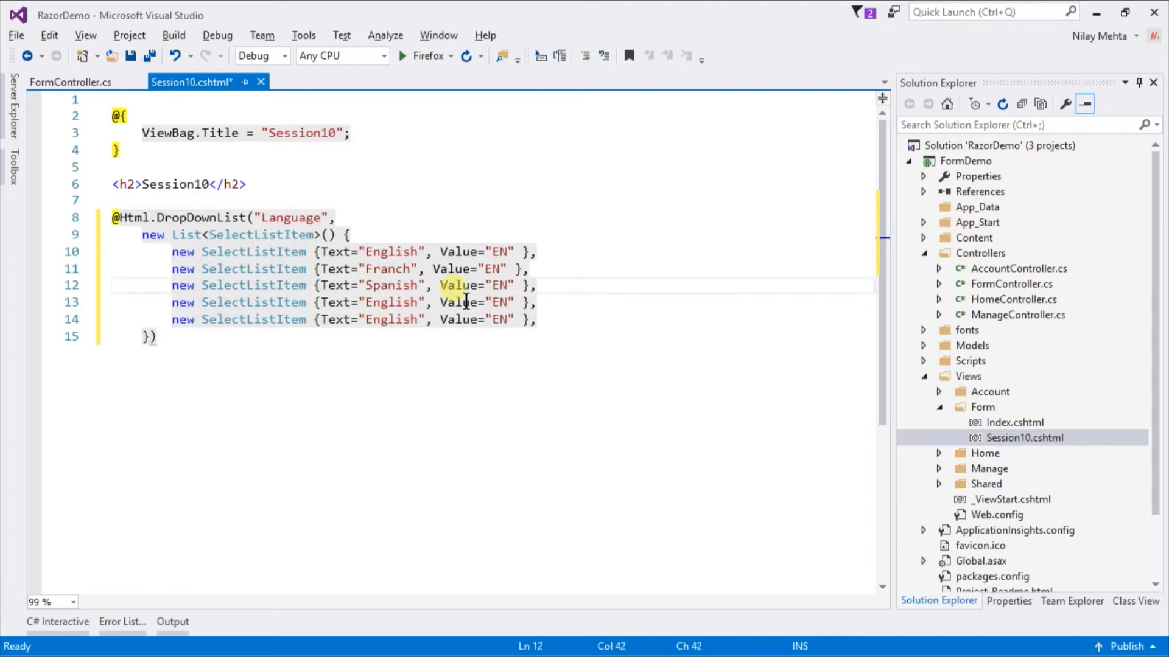
{"action": "type", "text": "German"}
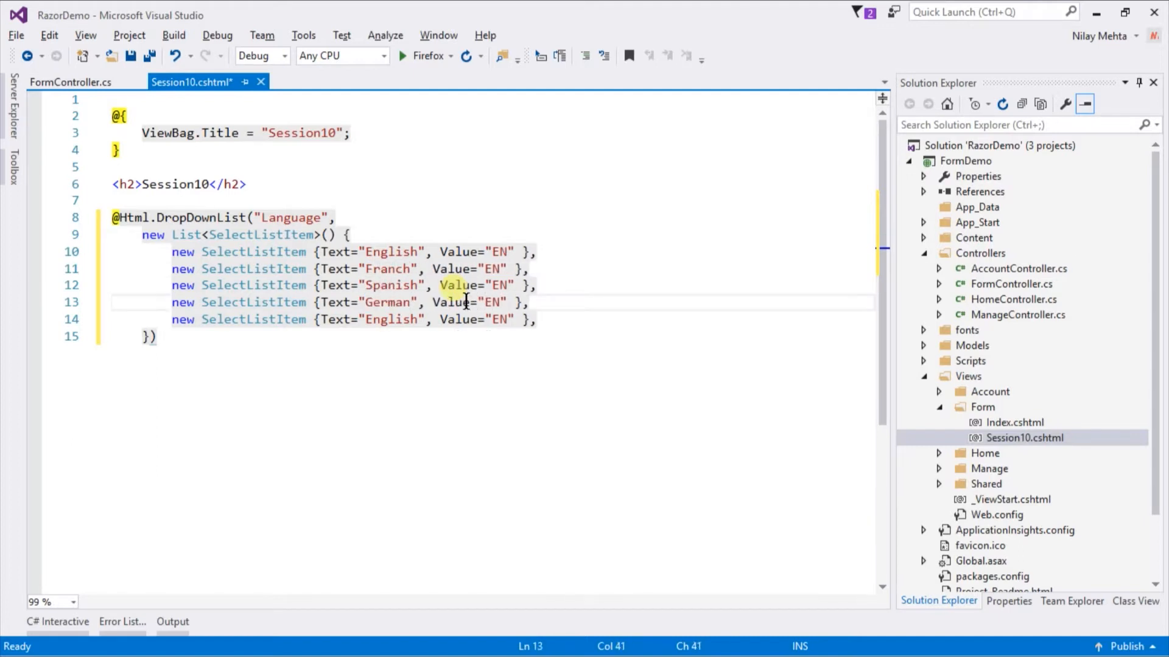
{"action": "type", "text": "Hindi"}
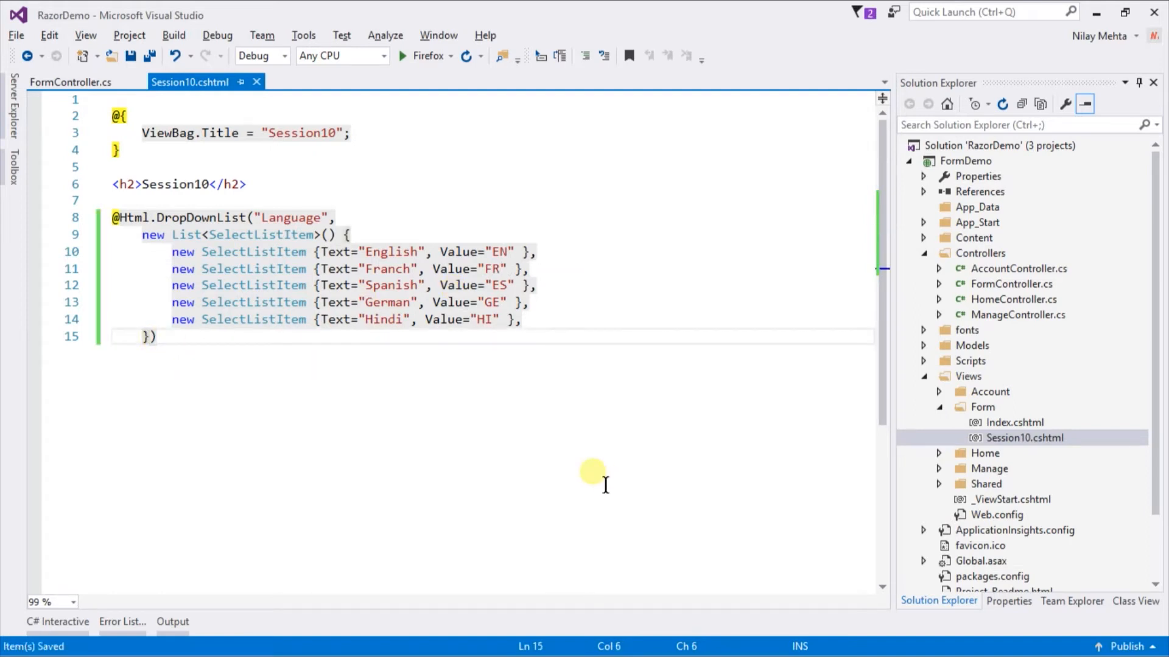
- Pass "Select Language" as the dropdown's third argument, its option label
{"action": "type", "text": ","}
{"action": "type", "text": "\"\")"}
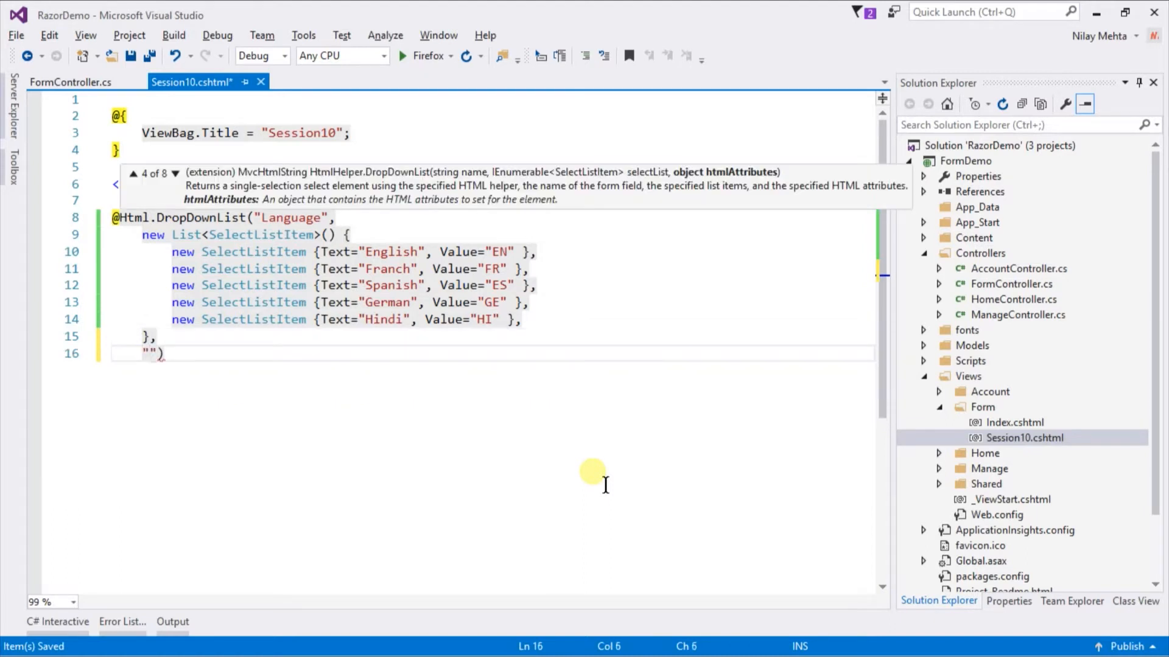
{"action": "type", "text": "Select"}
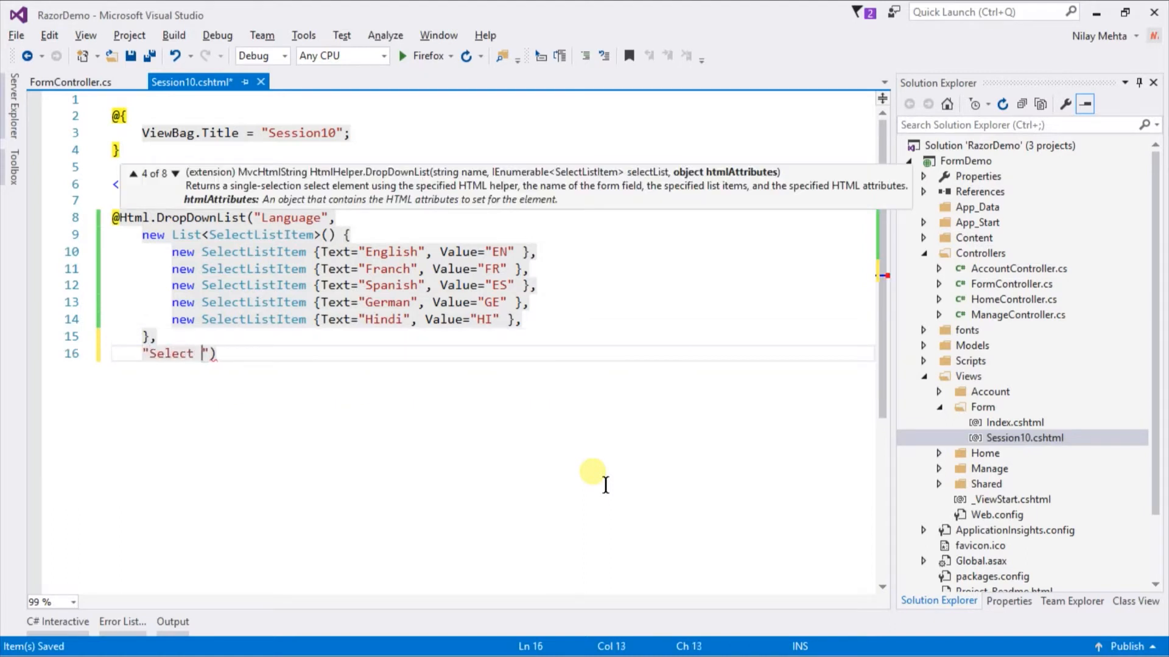
{"action": "type", "text": "Language"}
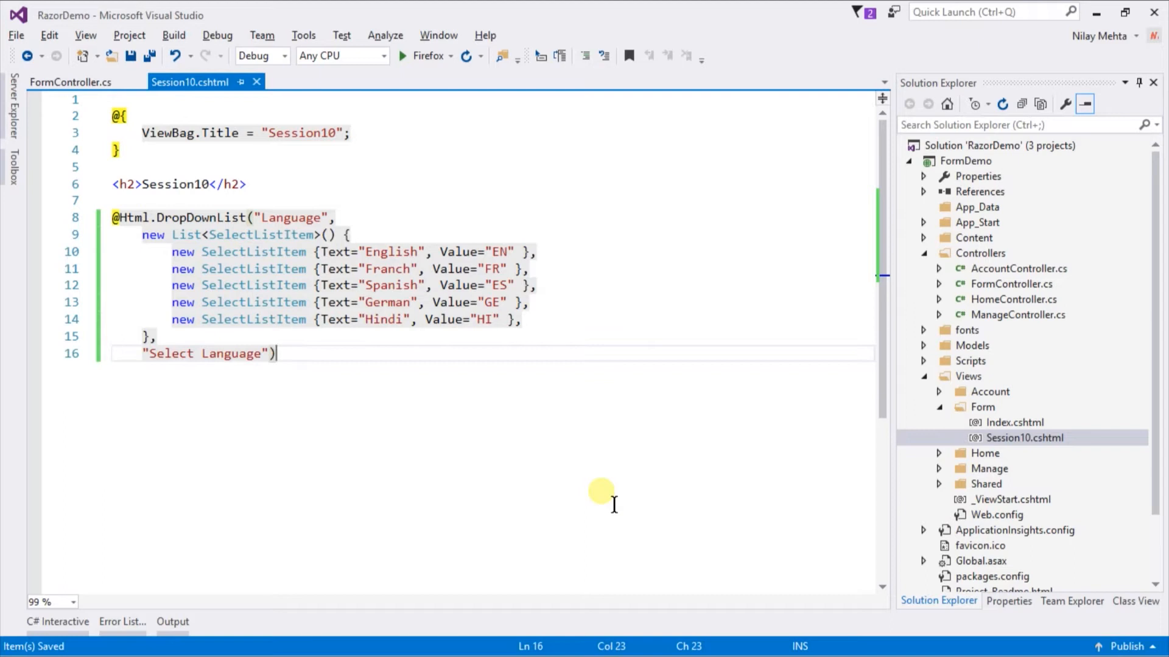
- View the Session10 page in Firefox from the editor's context menu
{"action": "right_click", "coordinate": [600, 492]}
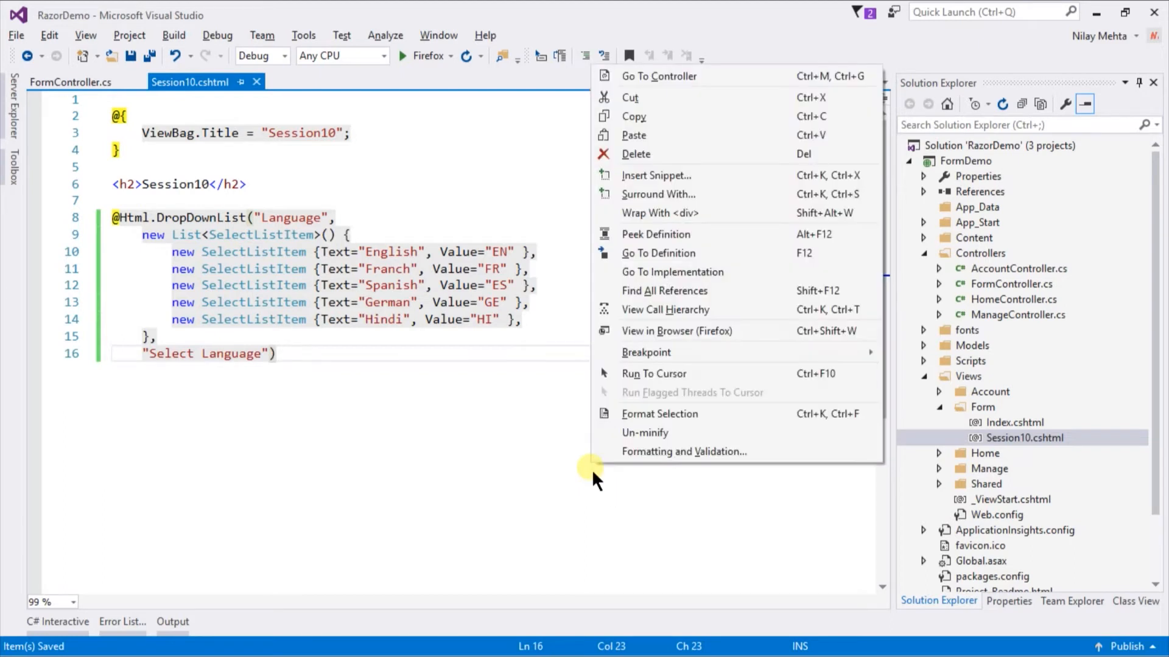
{"action": "left_click", "coordinate": [649, 353]}
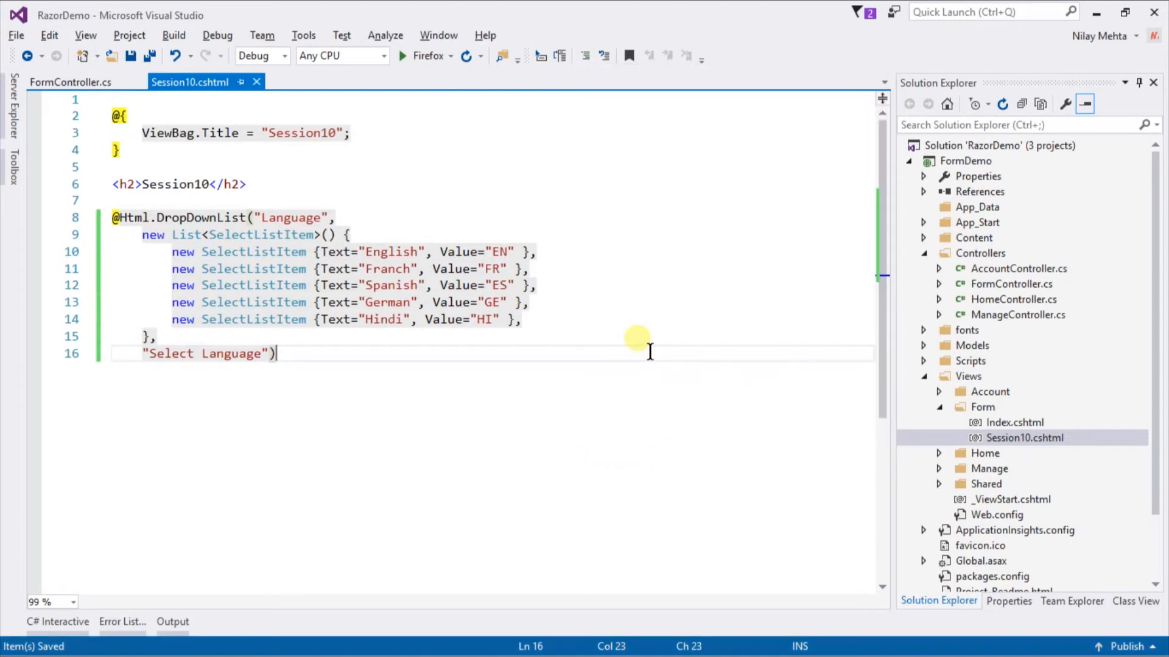
{"action": "left_click", "coordinate": [401, 56]}
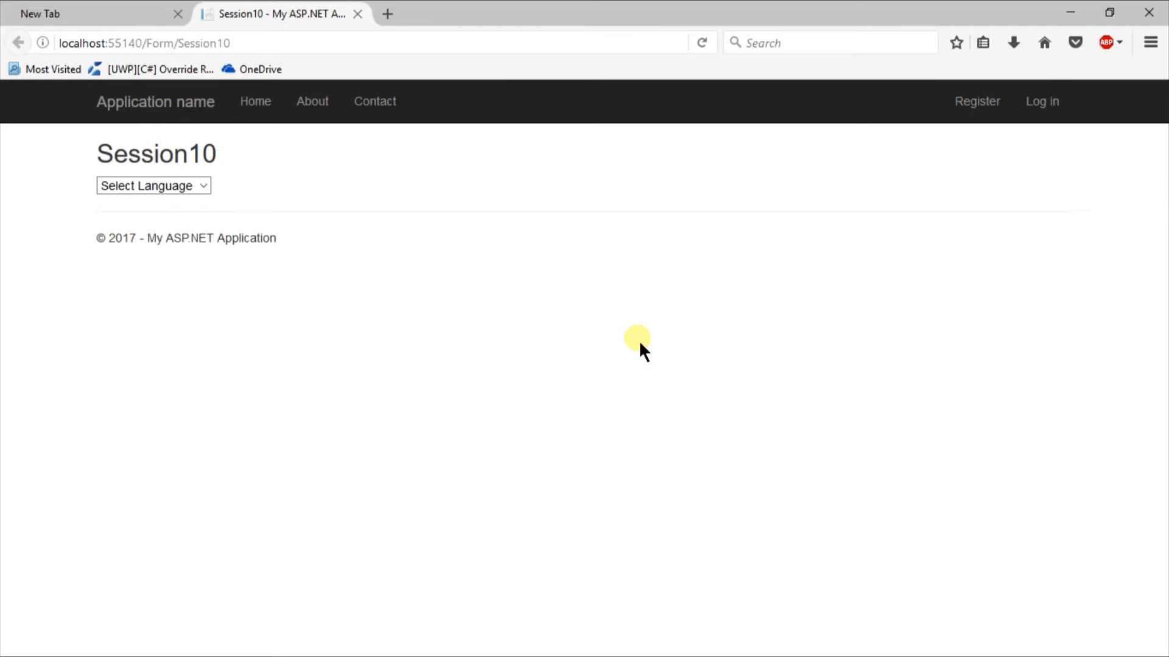
- Pick German from the page's Select Language dropdown
{"action": "left_click", "coordinate": [153, 185]}
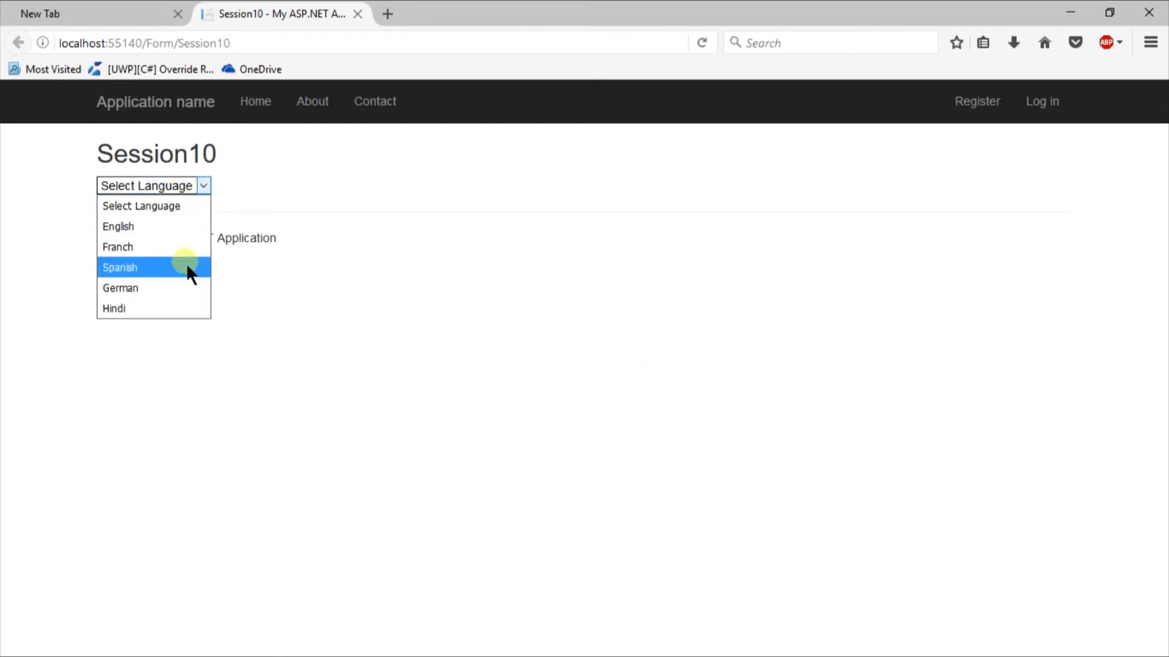
{"action": "left_click", "coordinate": [120, 288]}
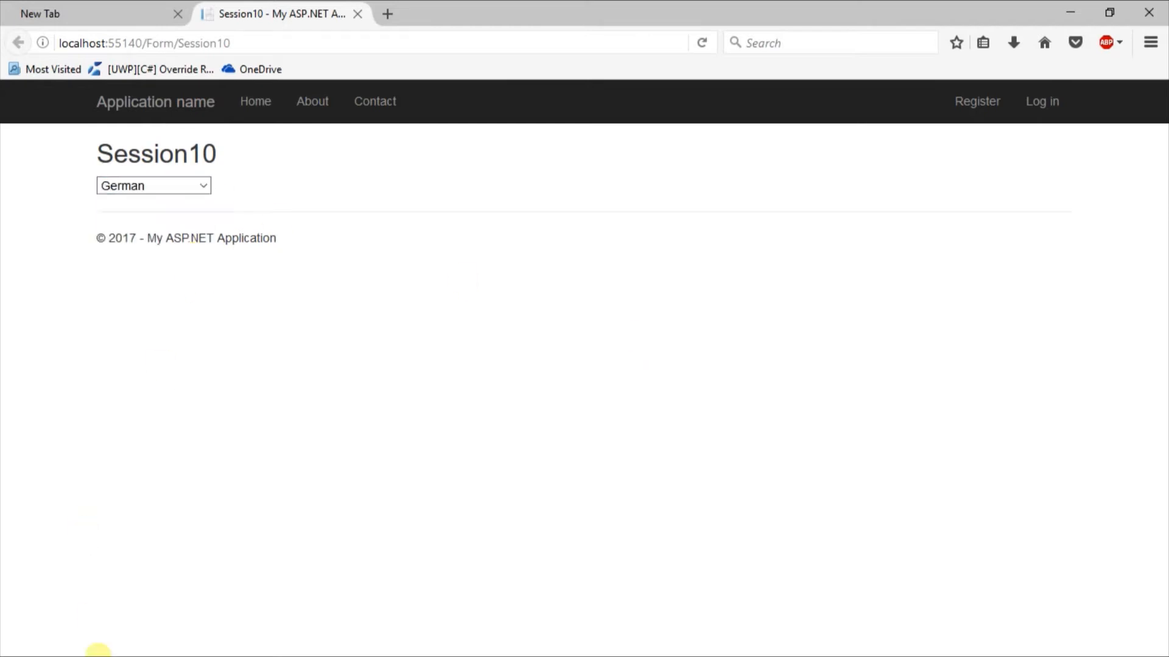
{"action": "mouse_move", "coordinate": [138, 515]}
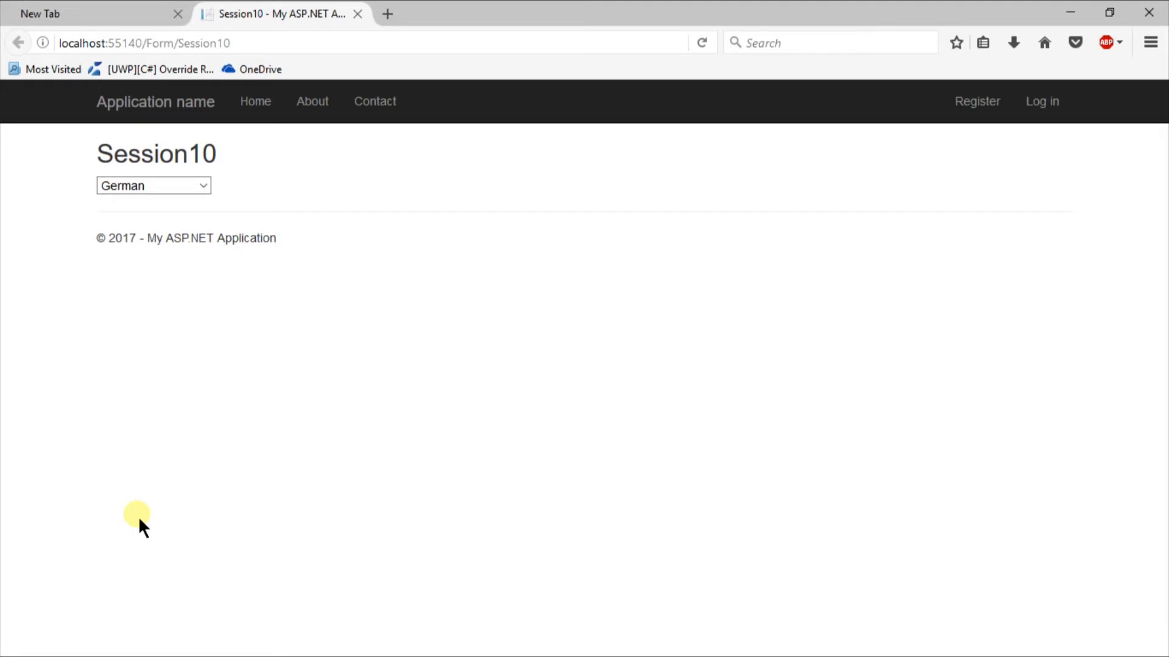
- Switch to SQL Server Management Studio and select the LanguageDropdown result rows, starting from English
{"action": "key", "text": "alt+tab"}
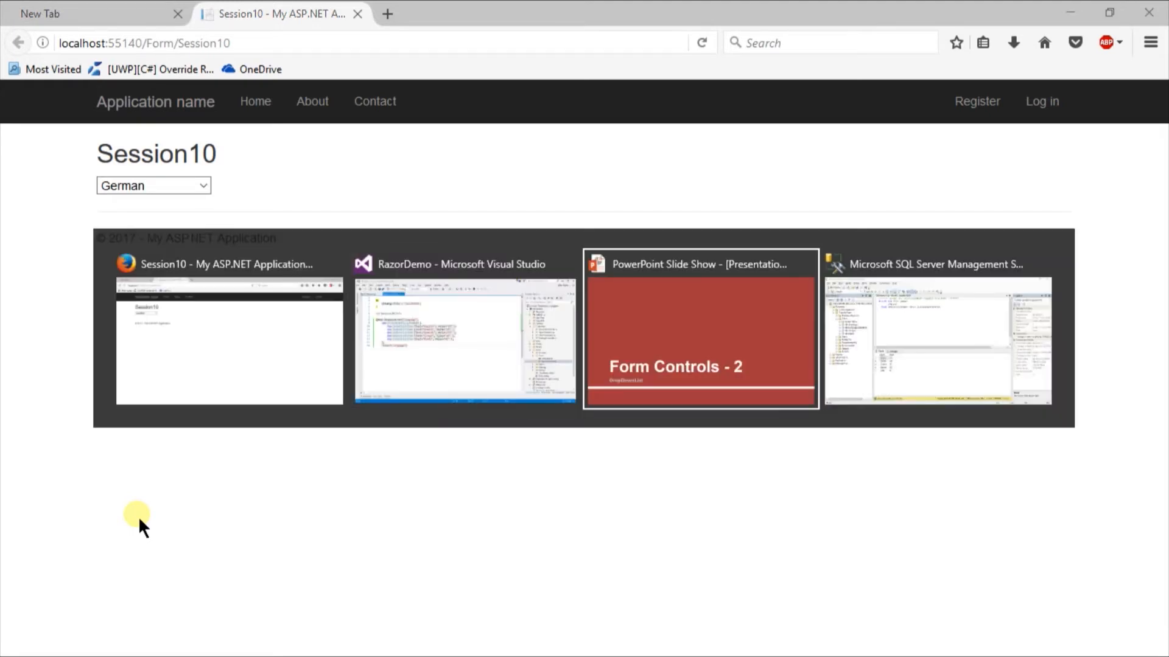
{"action": "left_click", "coordinate": [939, 339]}
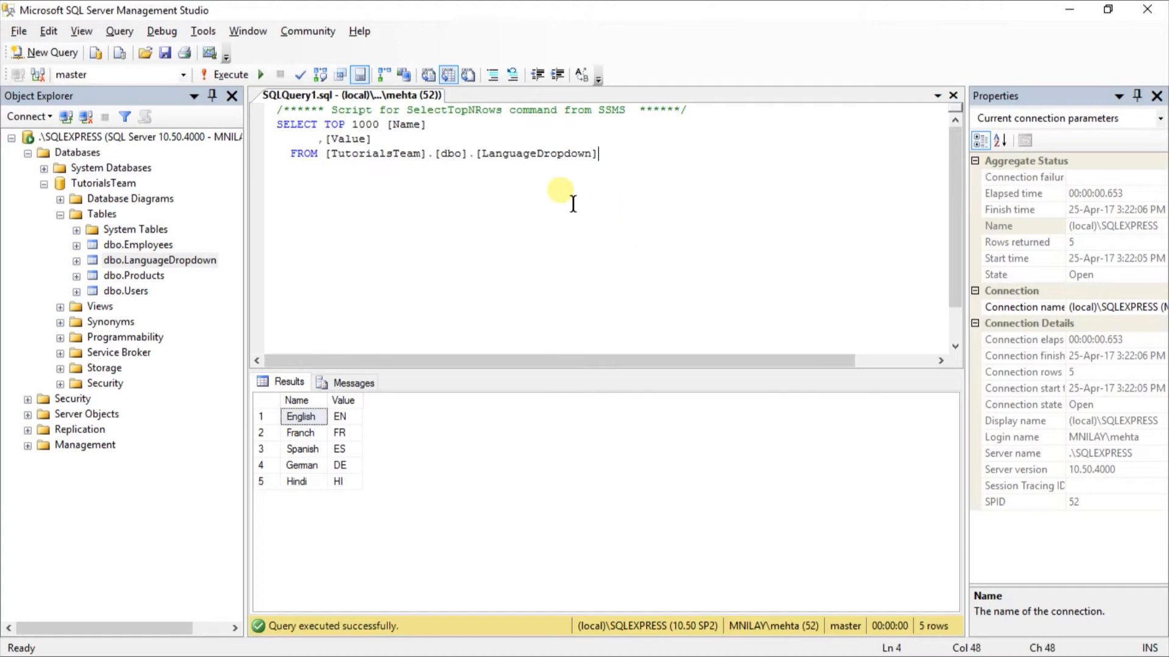
{"action": "left_click", "coordinate": [300, 416]}
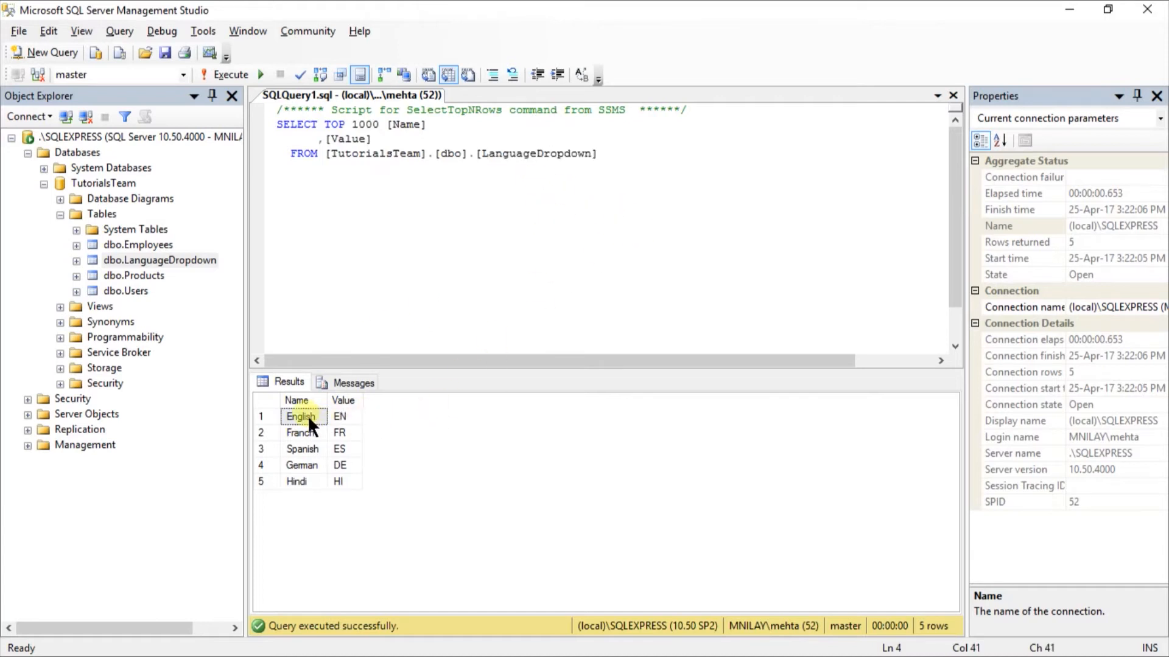
{"action": "left_click_drag", "start_coordinate": [339, 415], "coordinate": [339, 481]}
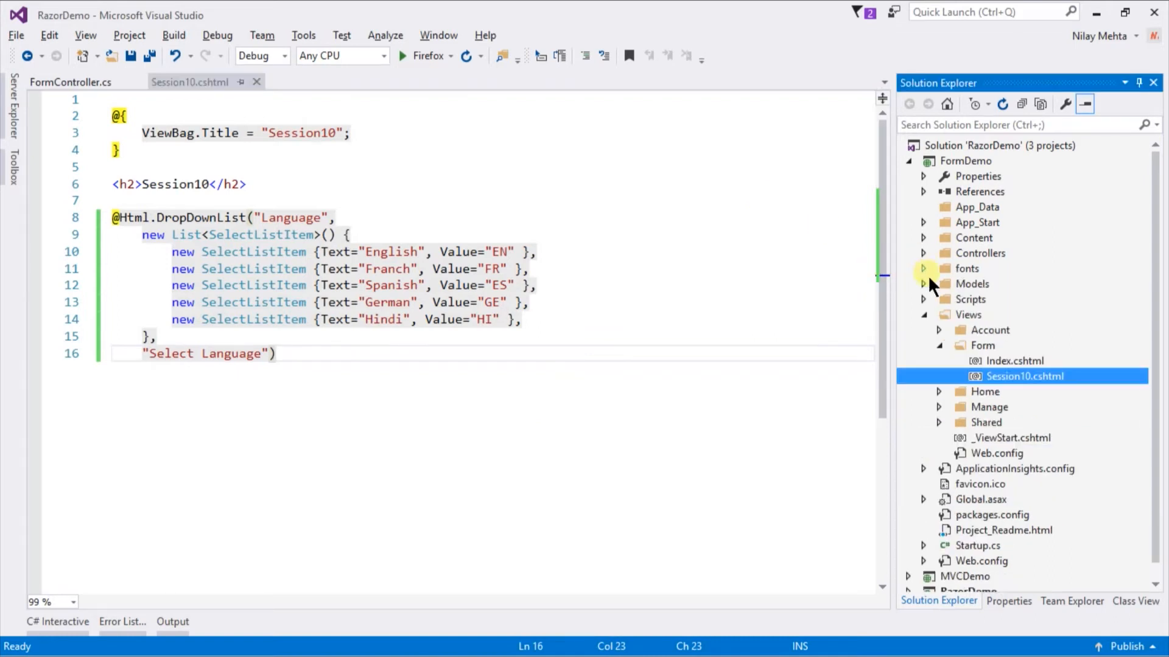
- Add a new Data item to the Models folder, an ADO.NET Entity Data Model named 'Lan…'
{"action": "right_click", "coordinate": [971, 285]}
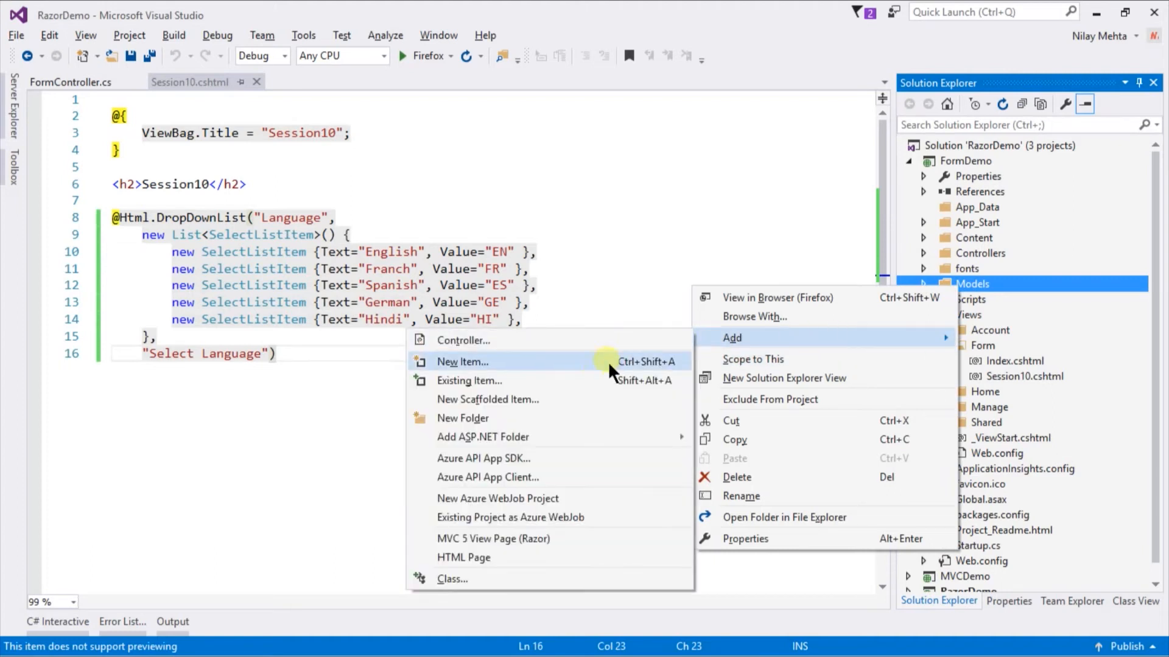
{"action": "left_click", "coordinate": [462, 361]}
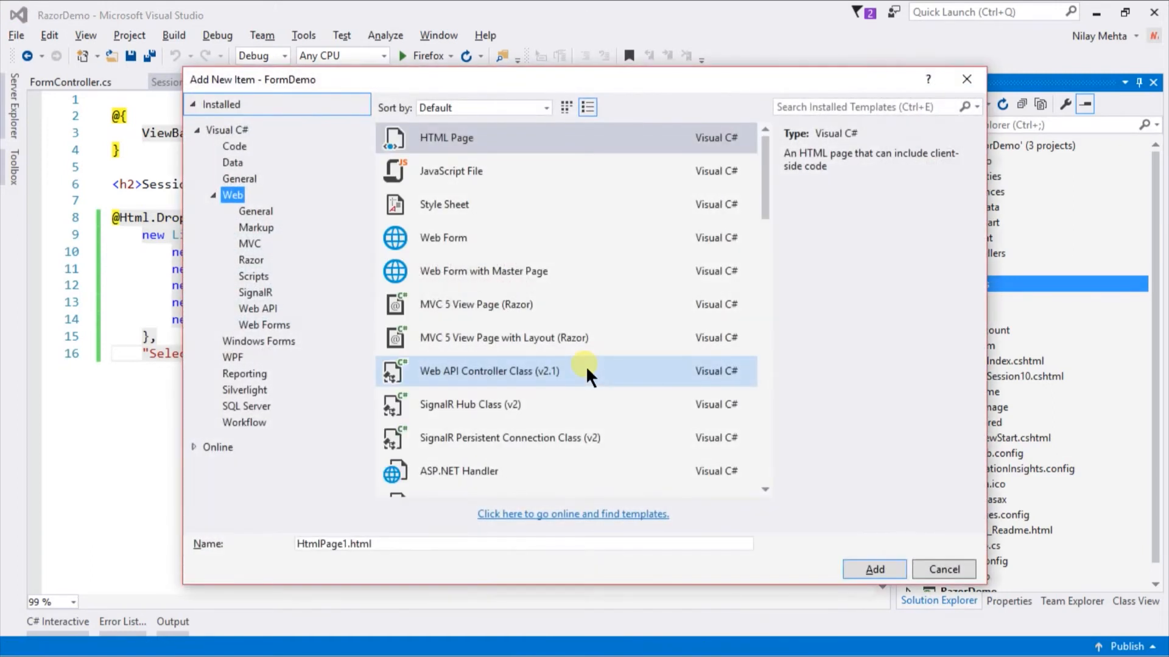
{"action": "left_click", "coordinate": [233, 162]}
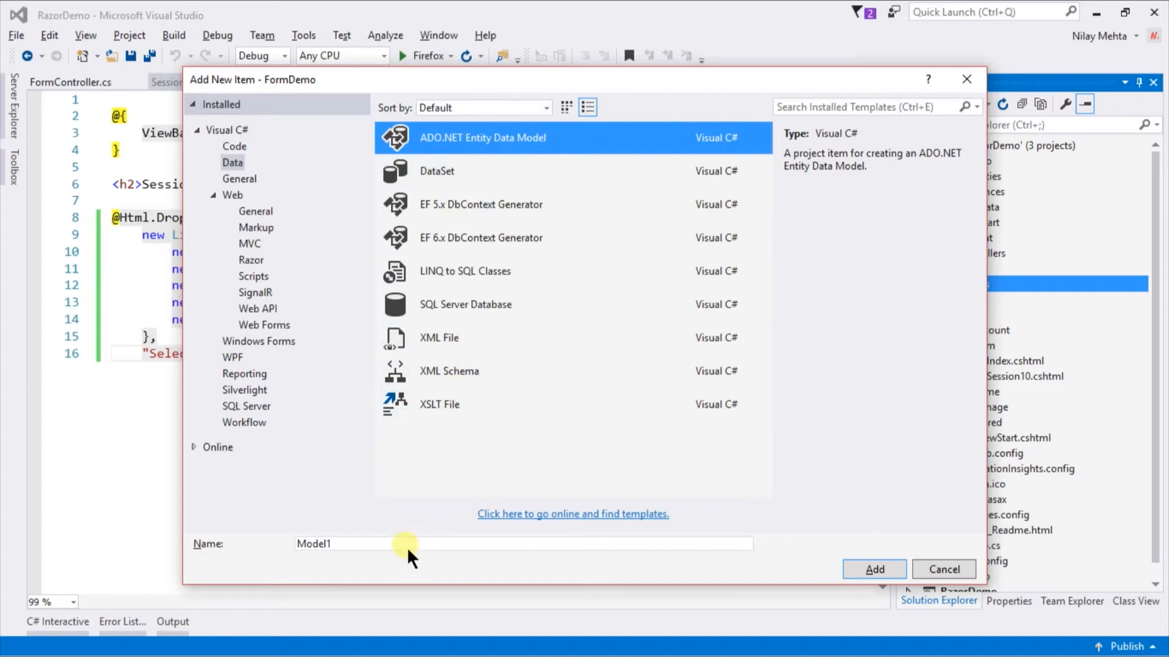
{"action": "type", "text": "Lan"}
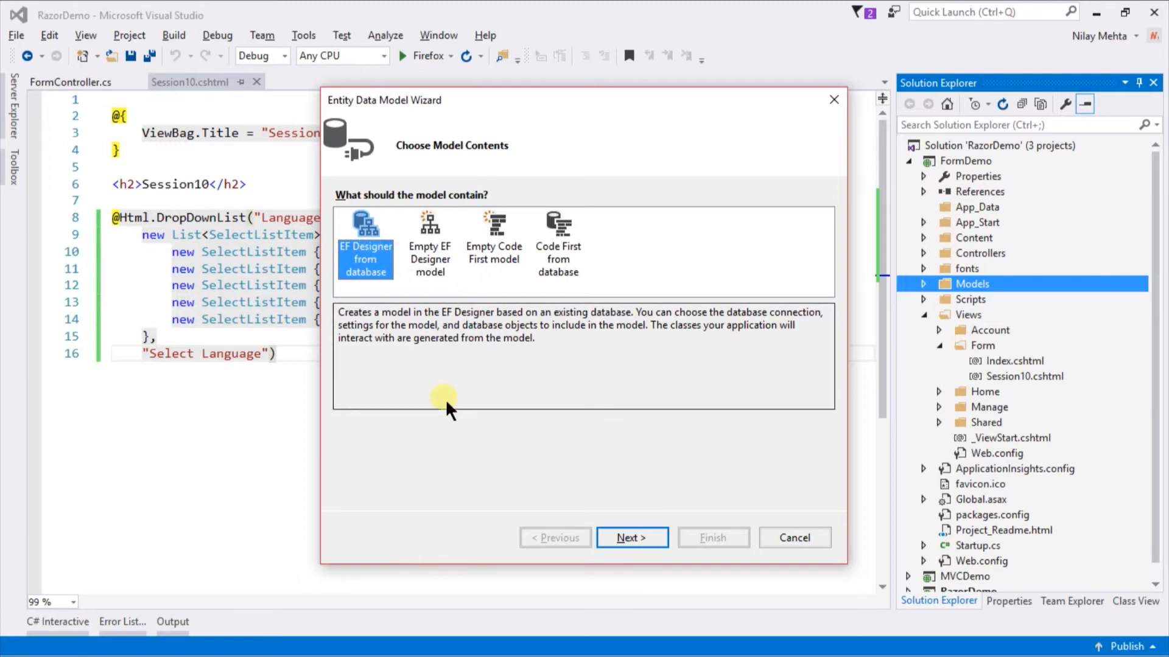
- Create a new connection to server .\SQLEXPRESS, choose the database, and test the connection
{"action": "left_click", "coordinate": [631, 537]}
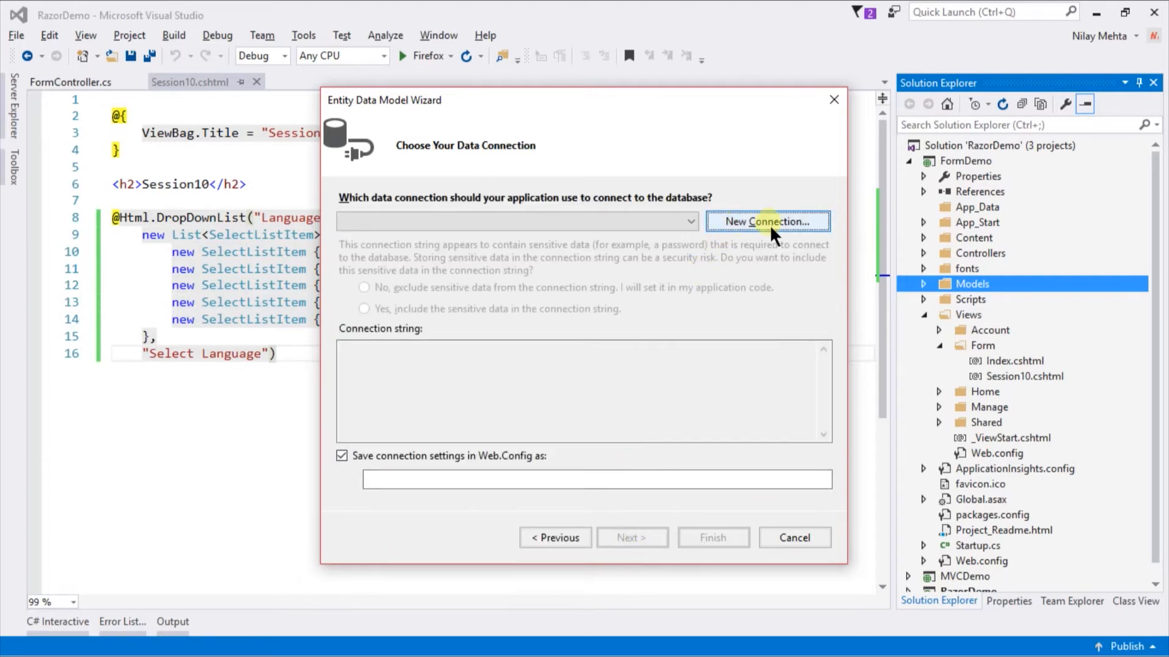
{"action": "left_click", "coordinate": [767, 222]}
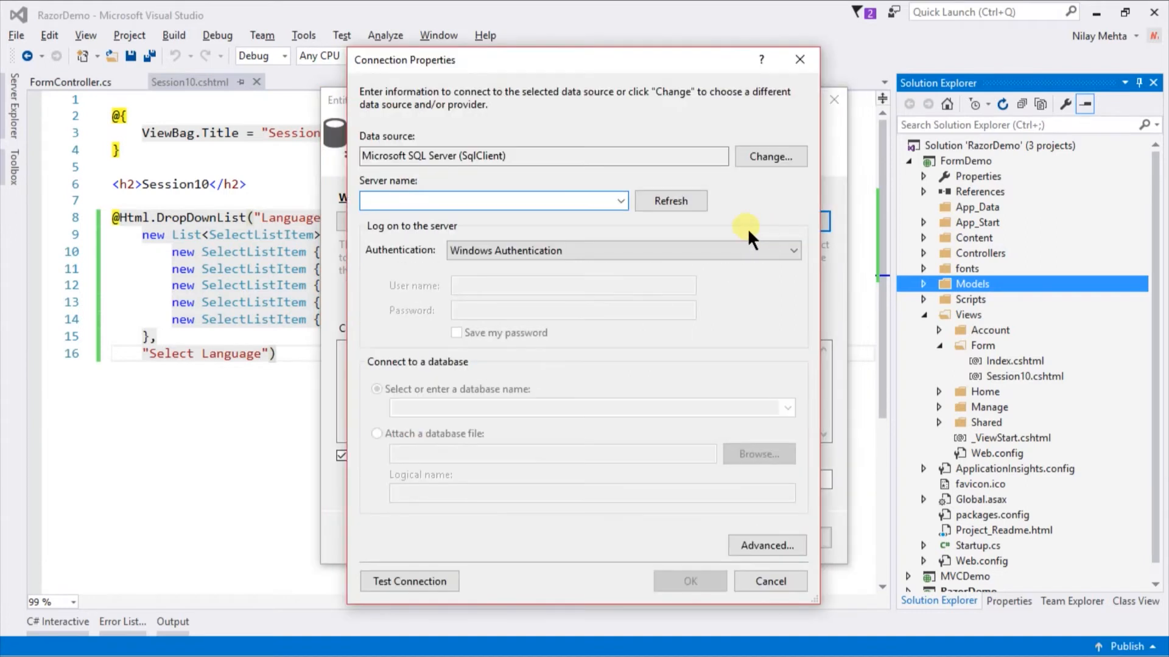
{"action": "left_click", "coordinate": [492, 201]}
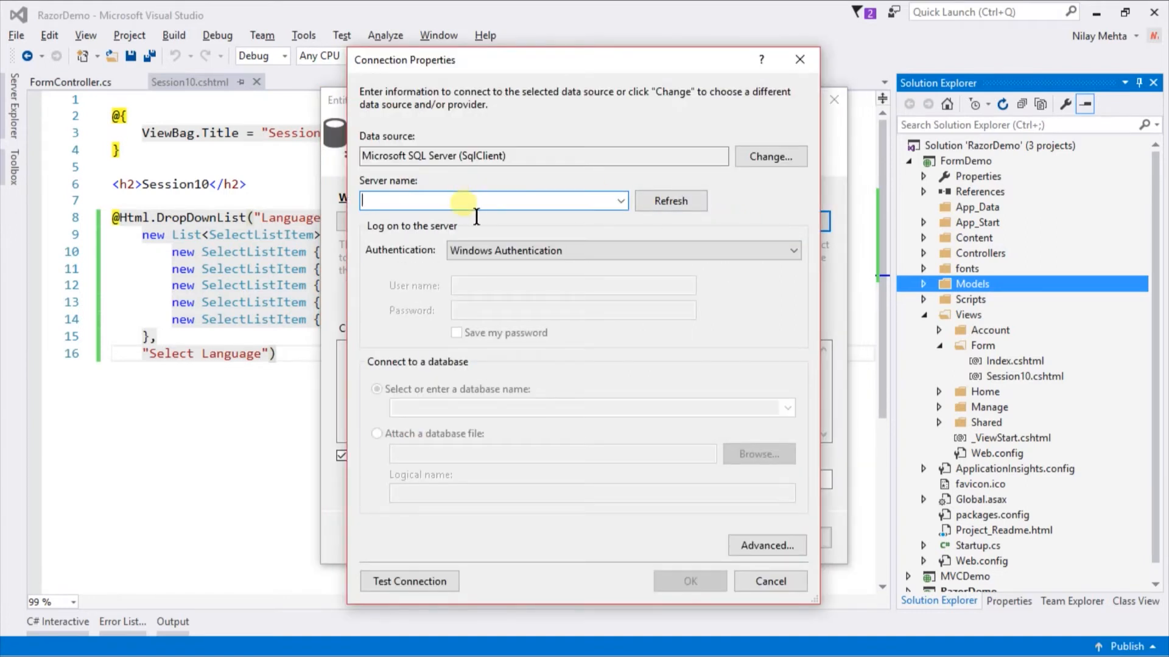
{"action": "type", "text": ".\\SQL"}
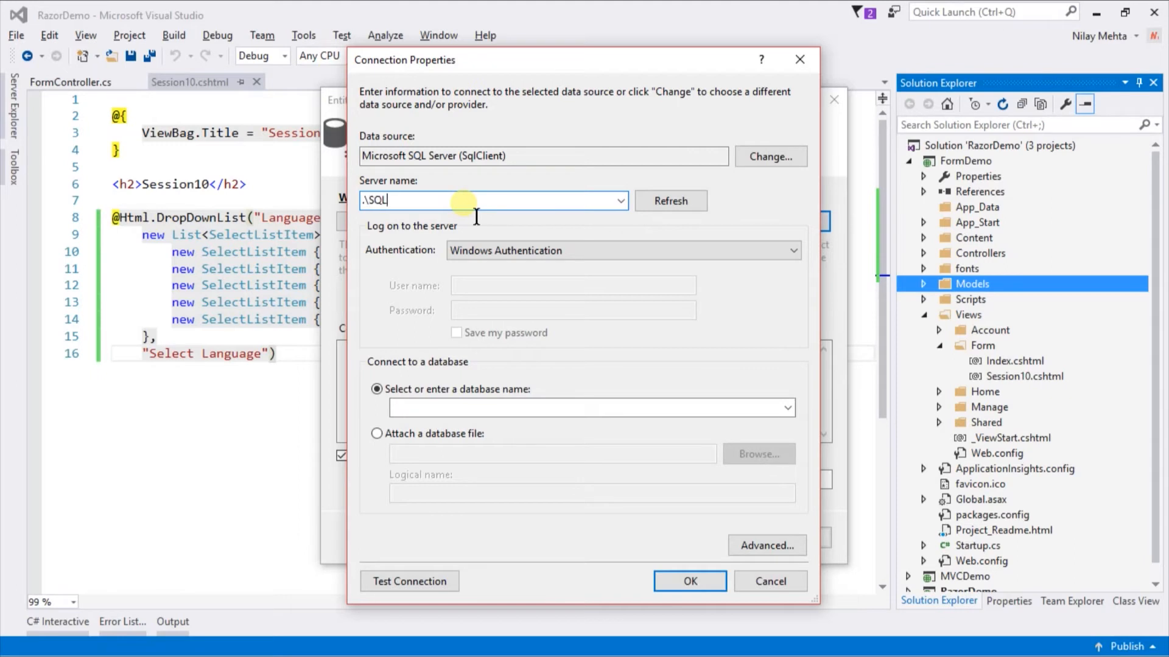
{"action": "type", "text": "EXPRESS"}
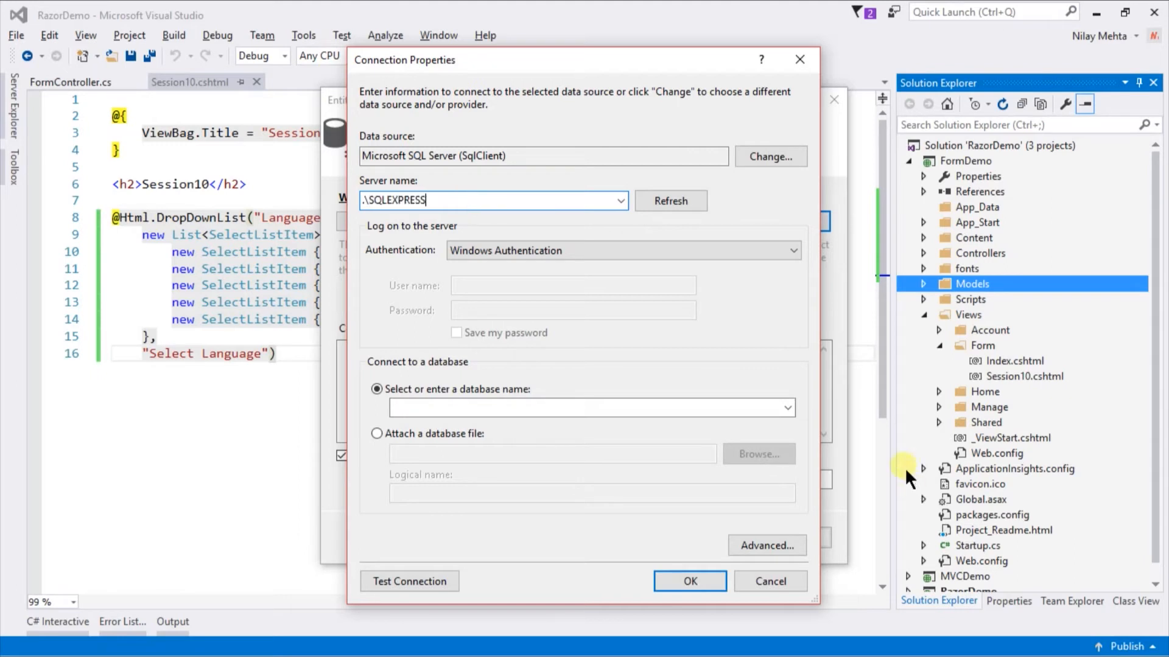
{"action": "left_click", "coordinate": [786, 407]}
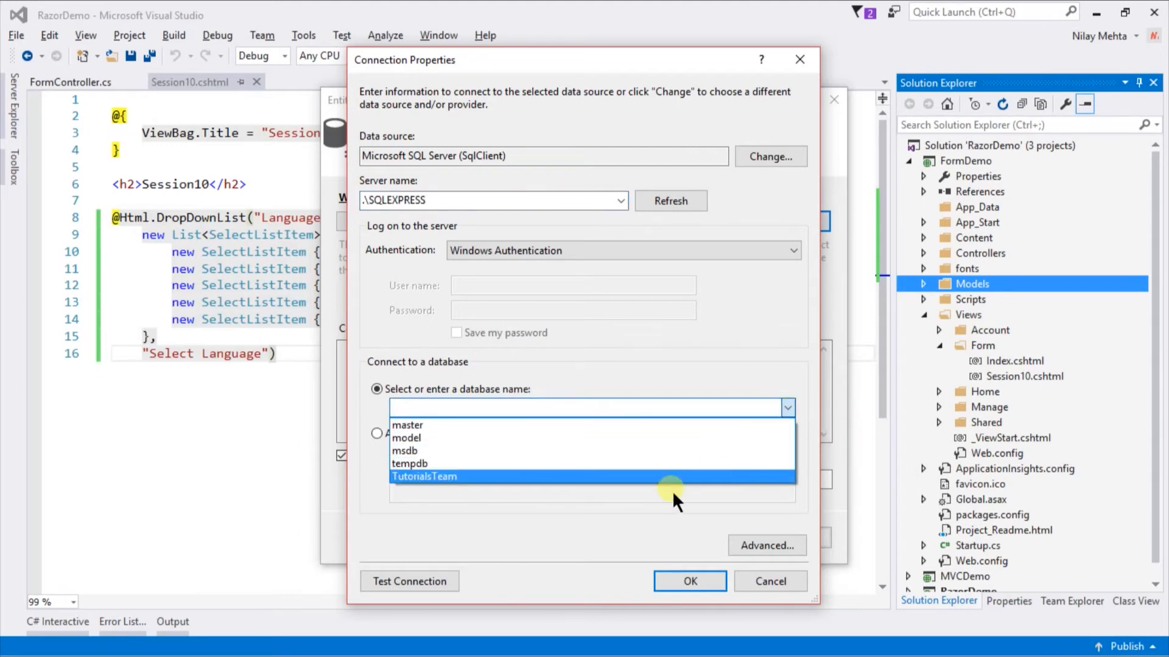
{"action": "mouse_move", "coordinate": [664, 462]}
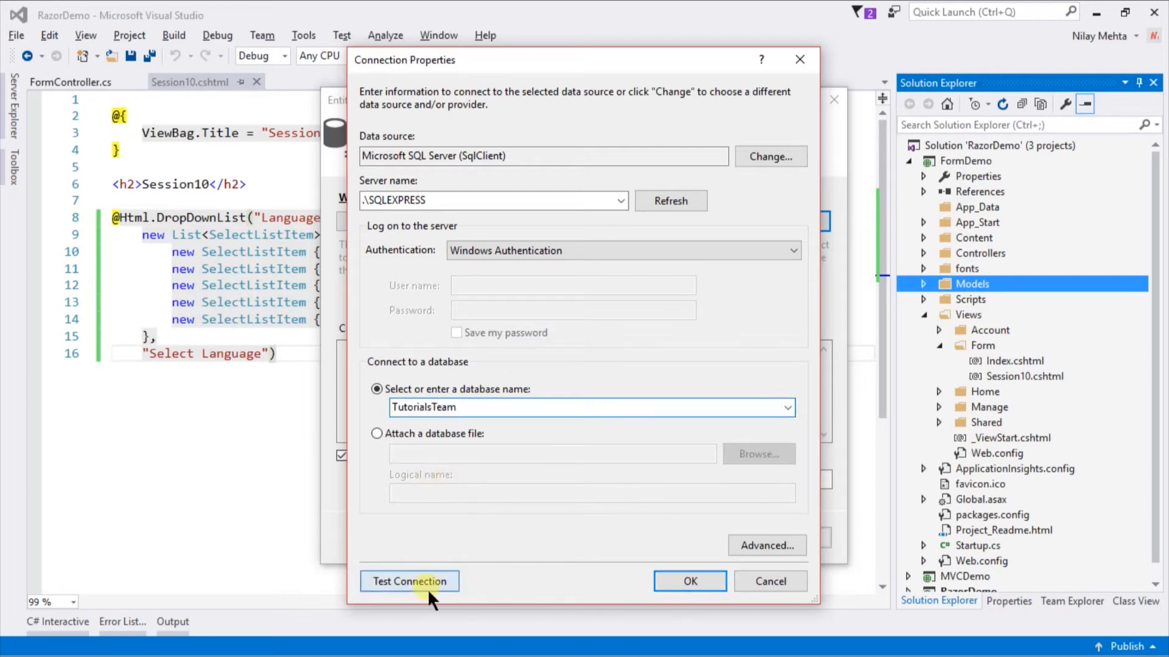
{"action": "left_click", "coordinate": [688, 582]}
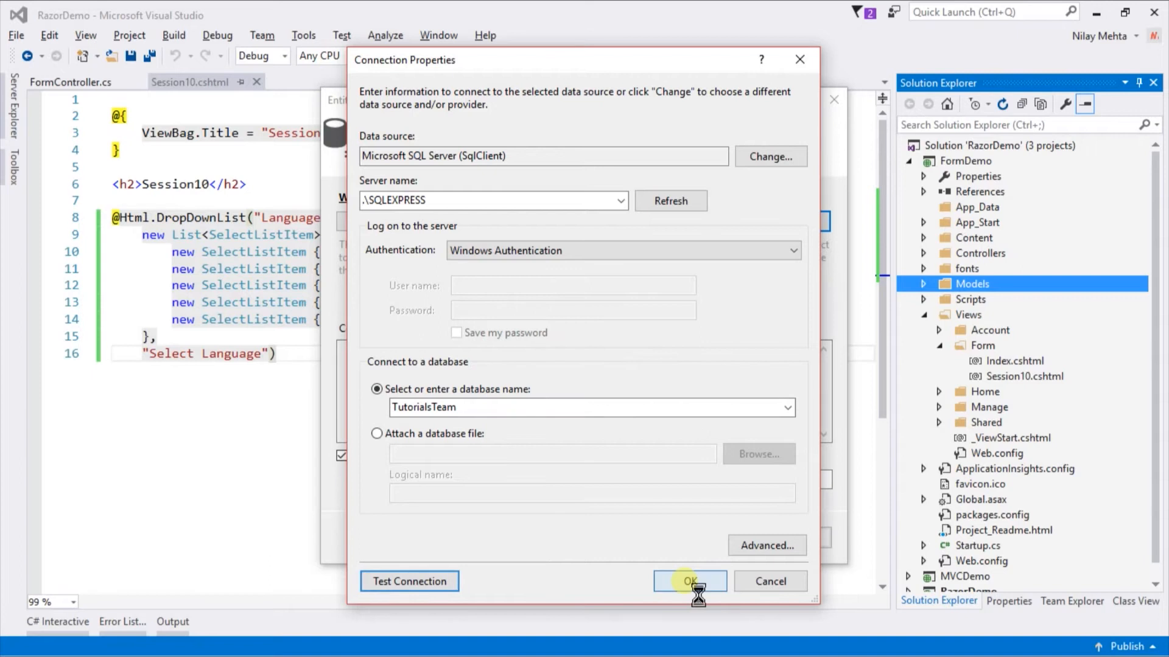
{"action": "left_click", "coordinate": [688, 582]}
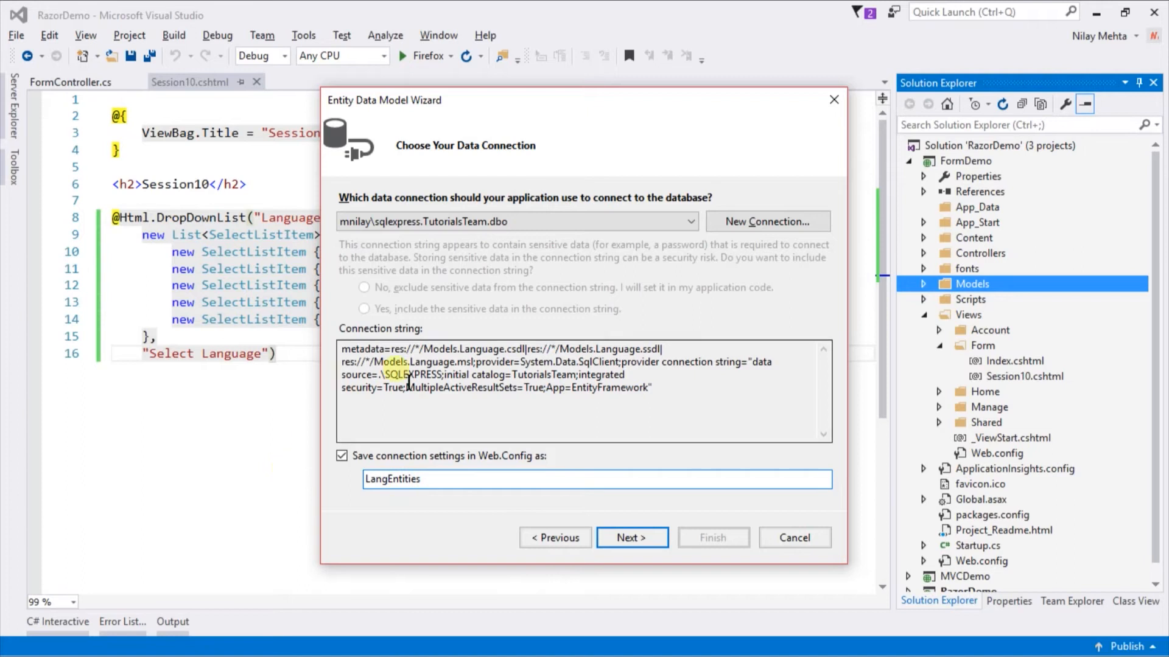
- Select the LanguageDropdown table under Tables and finish the Entity Data Model wizard
{"action": "left_click", "coordinate": [631, 537]}
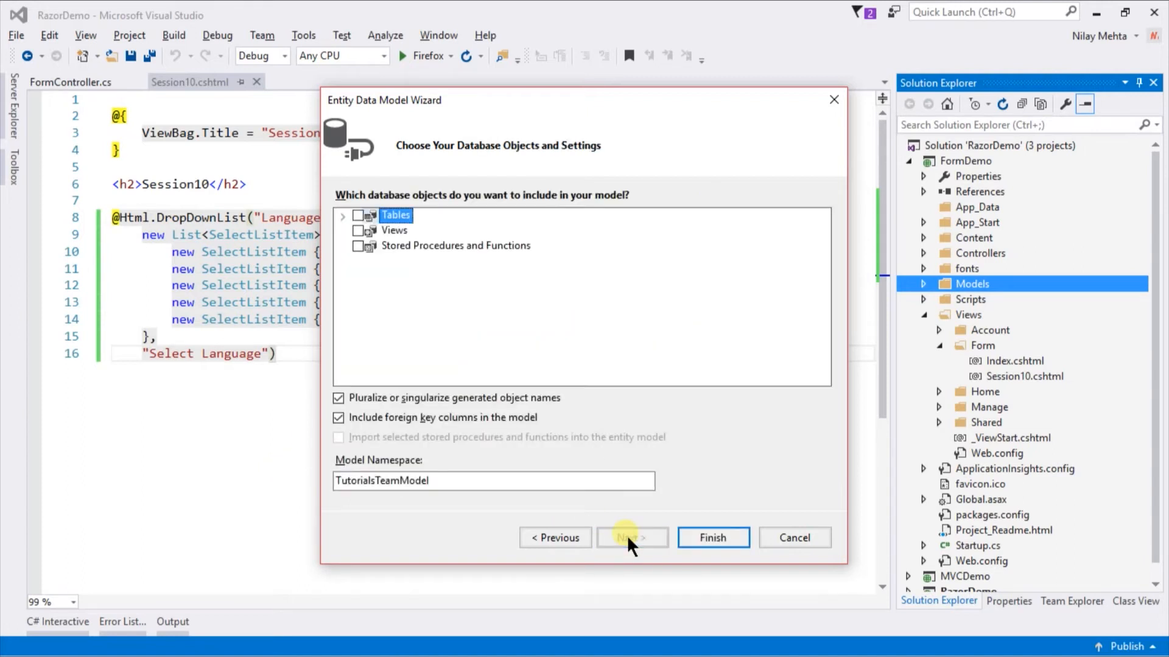
{"action": "left_click", "coordinate": [342, 216]}
{"action": "type", "text": "Models"}
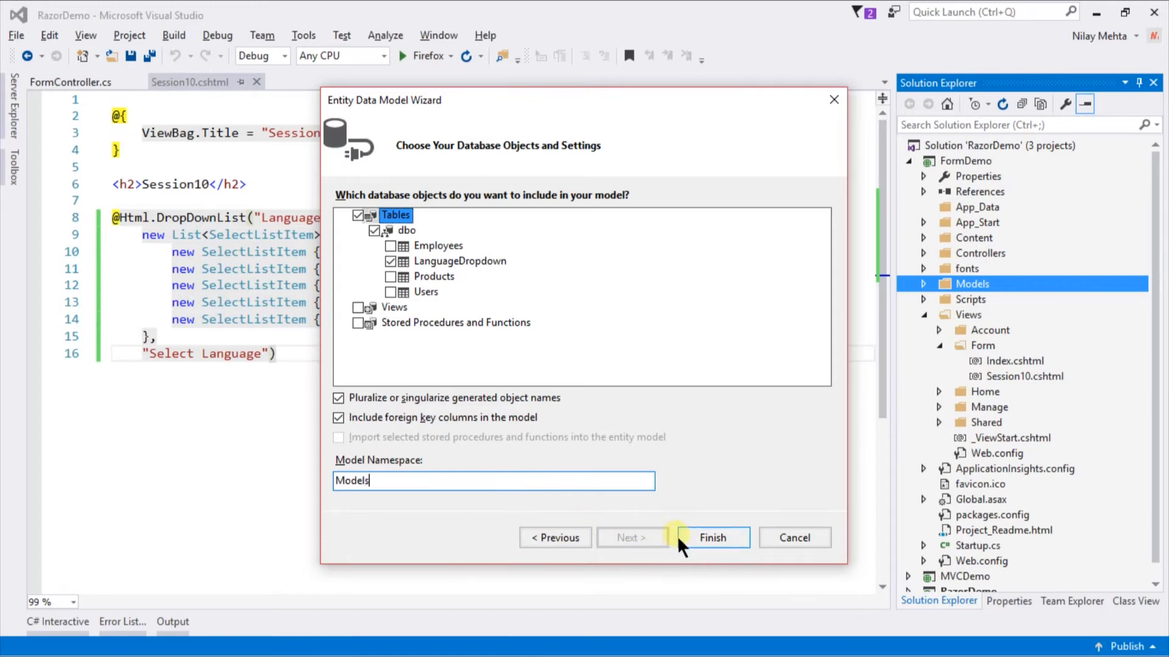
{"action": "left_click", "coordinate": [712, 537]}
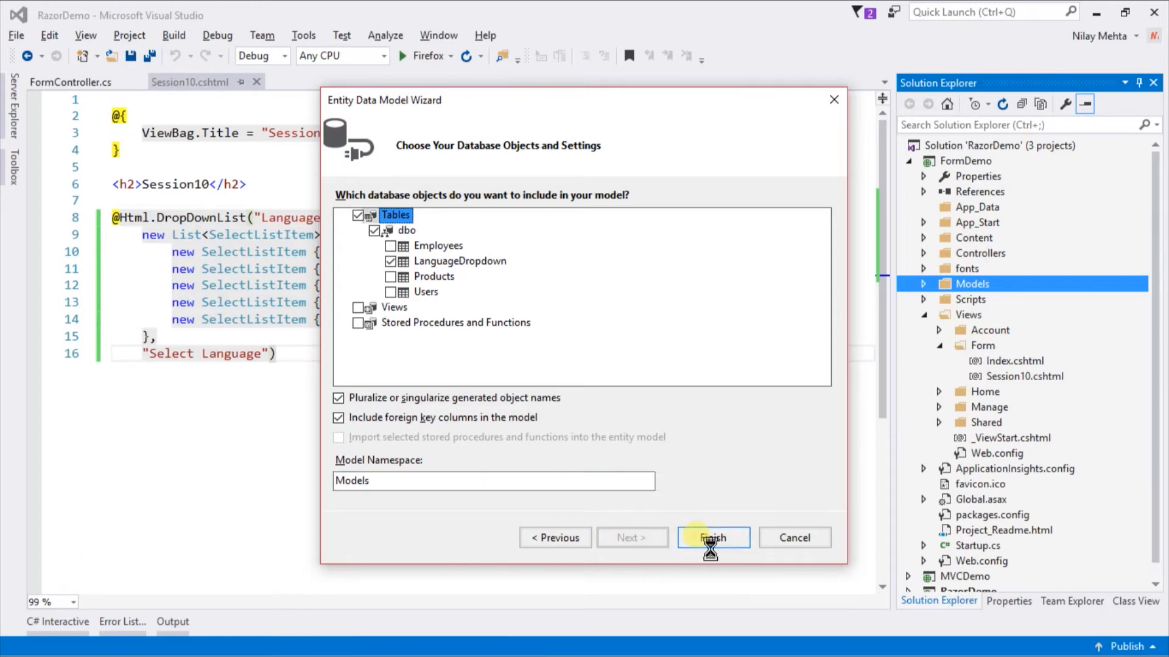
{"action": "left_click", "coordinate": [711, 538]}
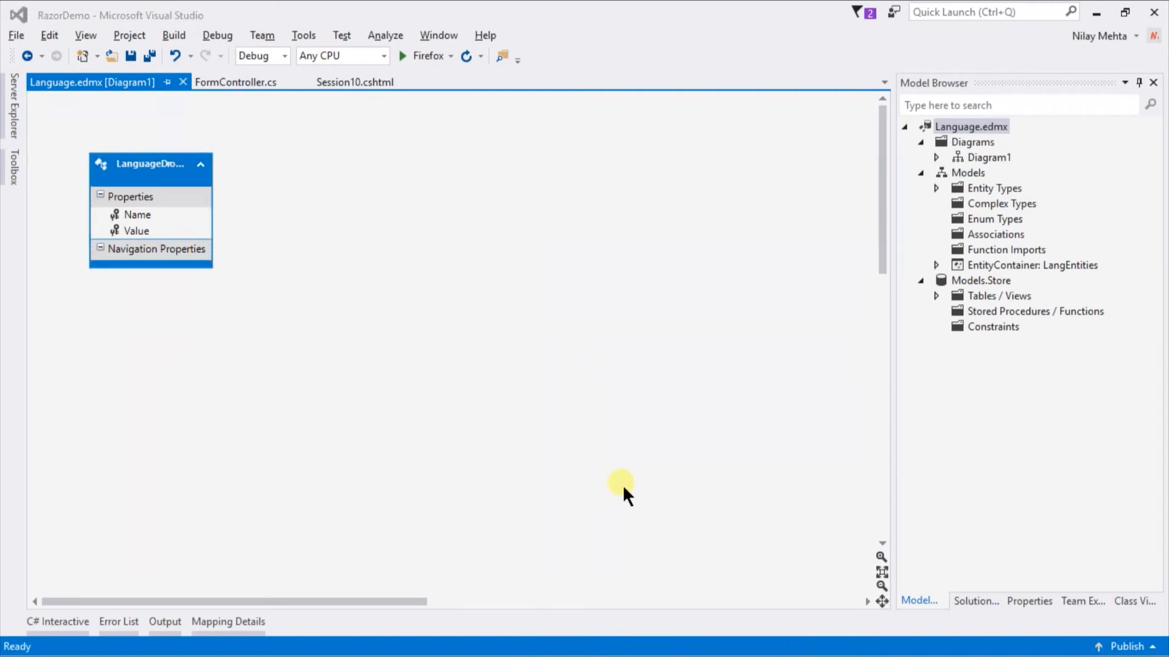
- In FormController.cs, add 'using FormDemo.Models;' at the top
{"action": "left_click", "coordinate": [235, 83]}
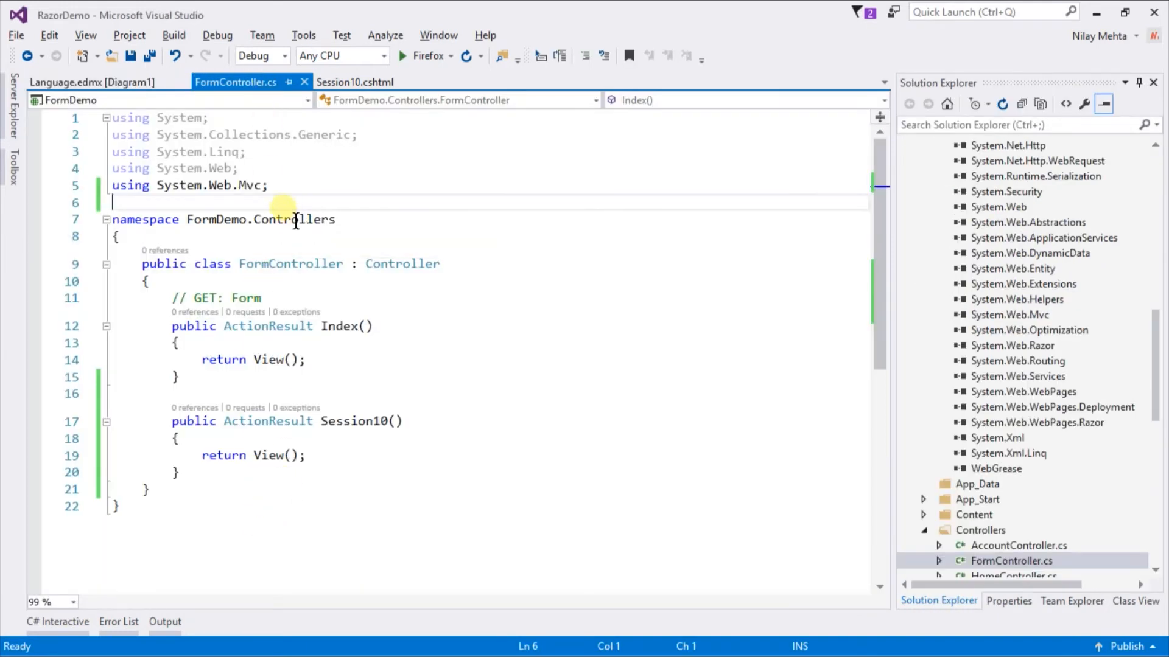
{"action": "type", "text": "using"}
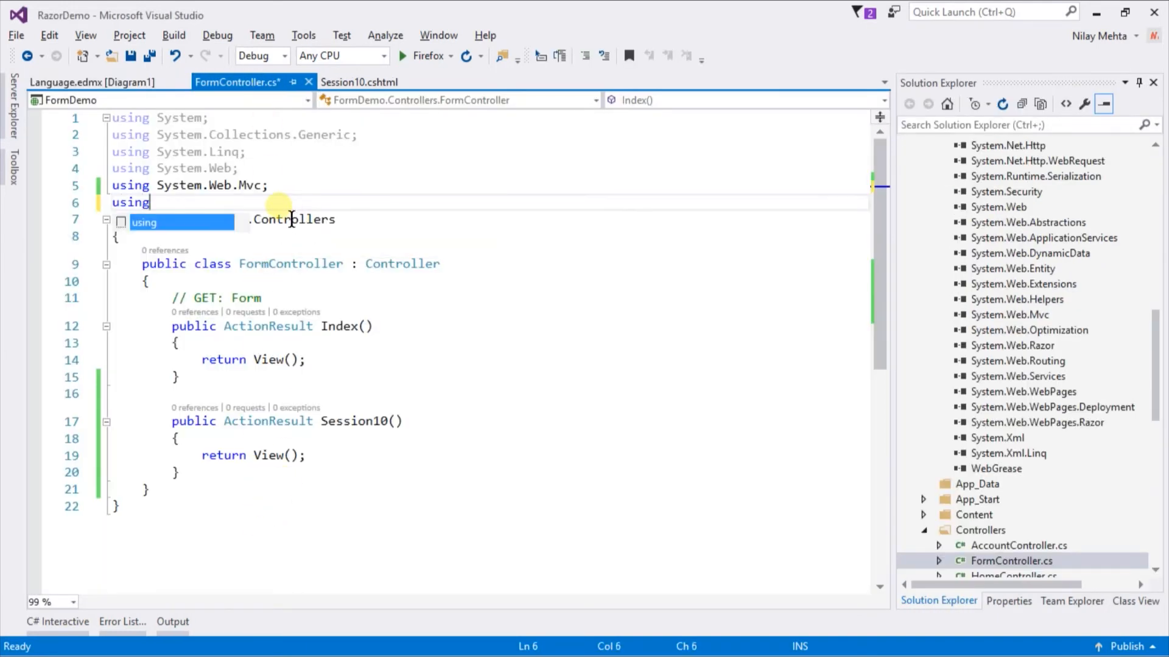
{"action": "type", "text": "Fo"}
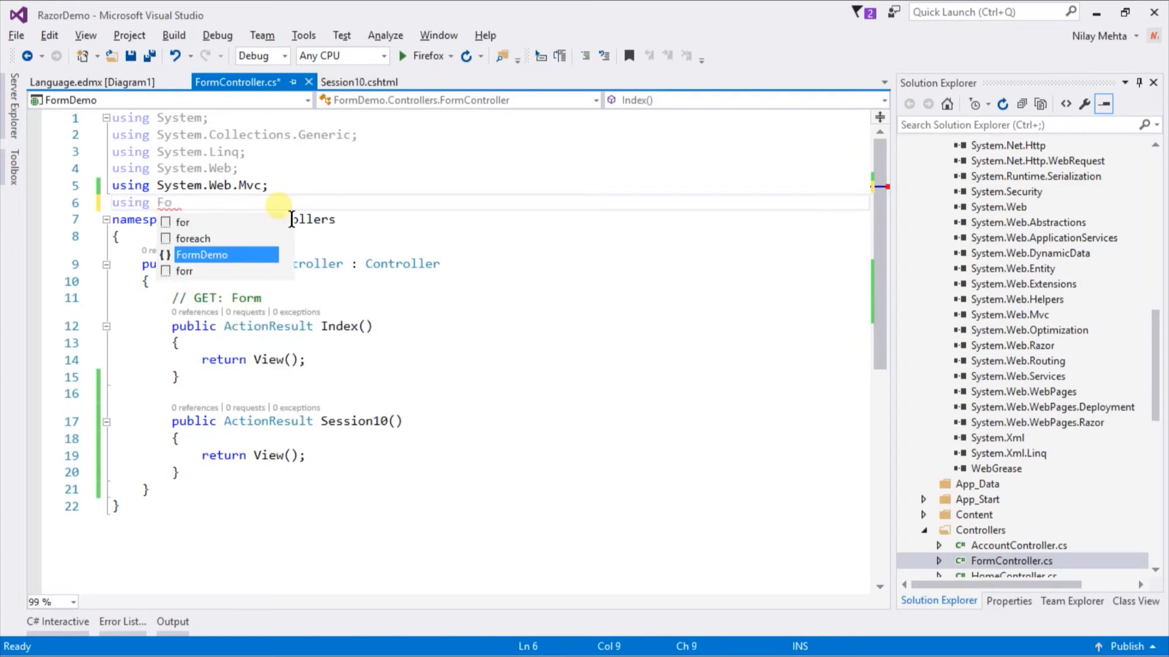
{"action": "type", "text": "rmDemo.Models;"}
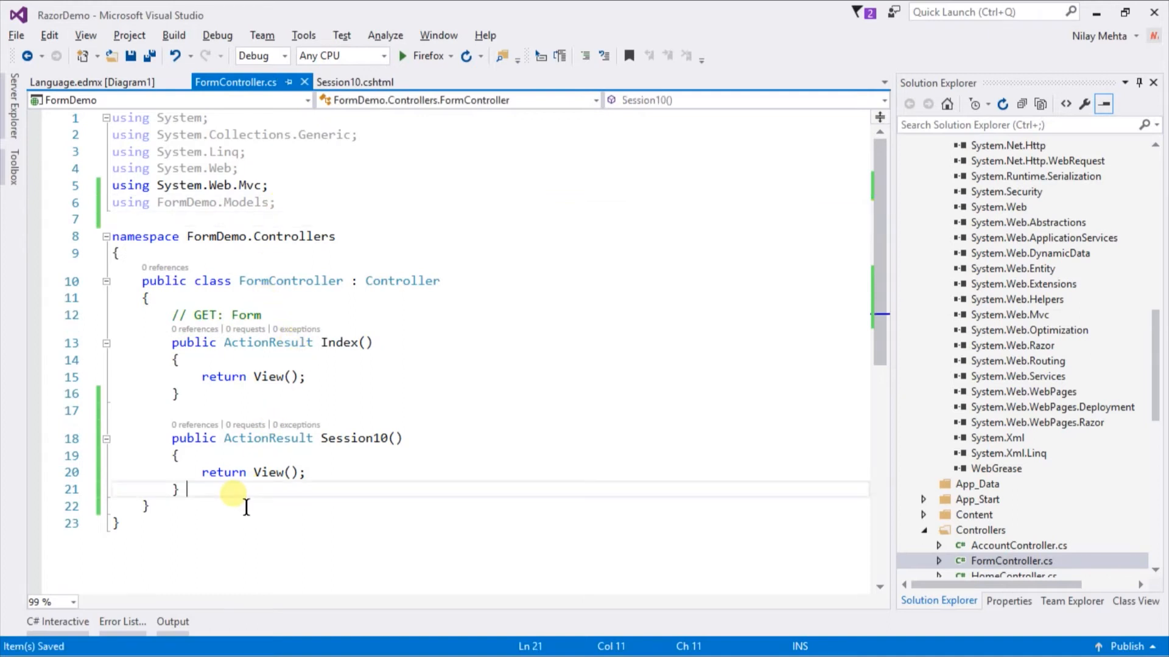
- Add a public ActionResult DropDown() action containing a using block that creates a LangEntities context
{"action": "type", "text": "public Act"}
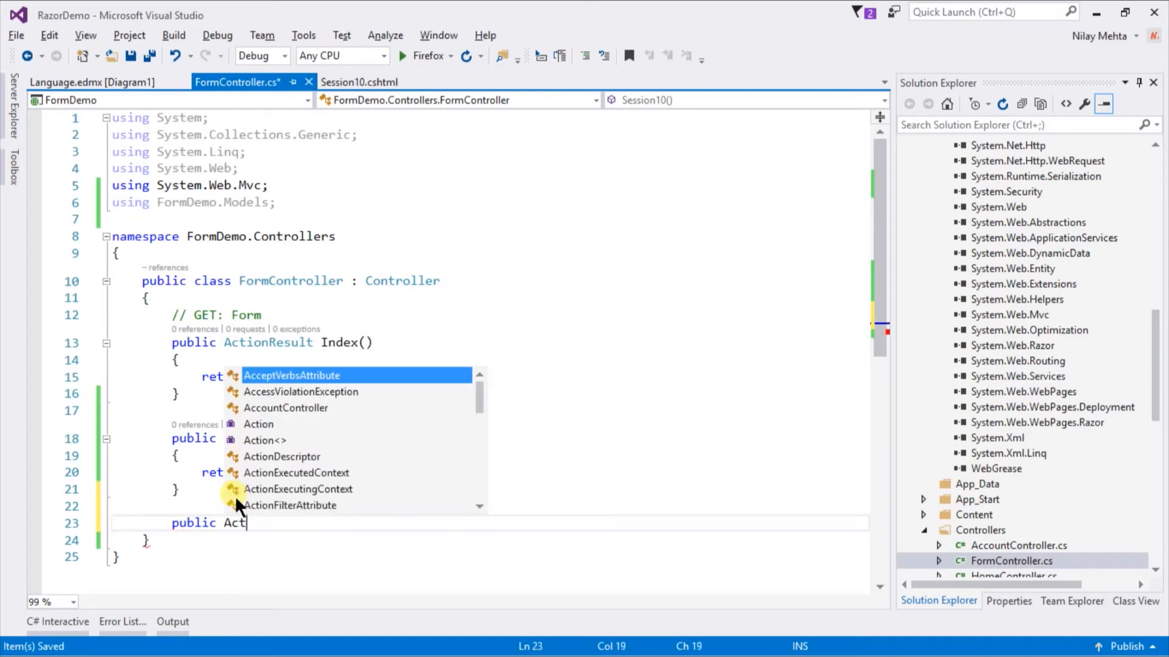
{"action": "type", "text": "ionResult D"}
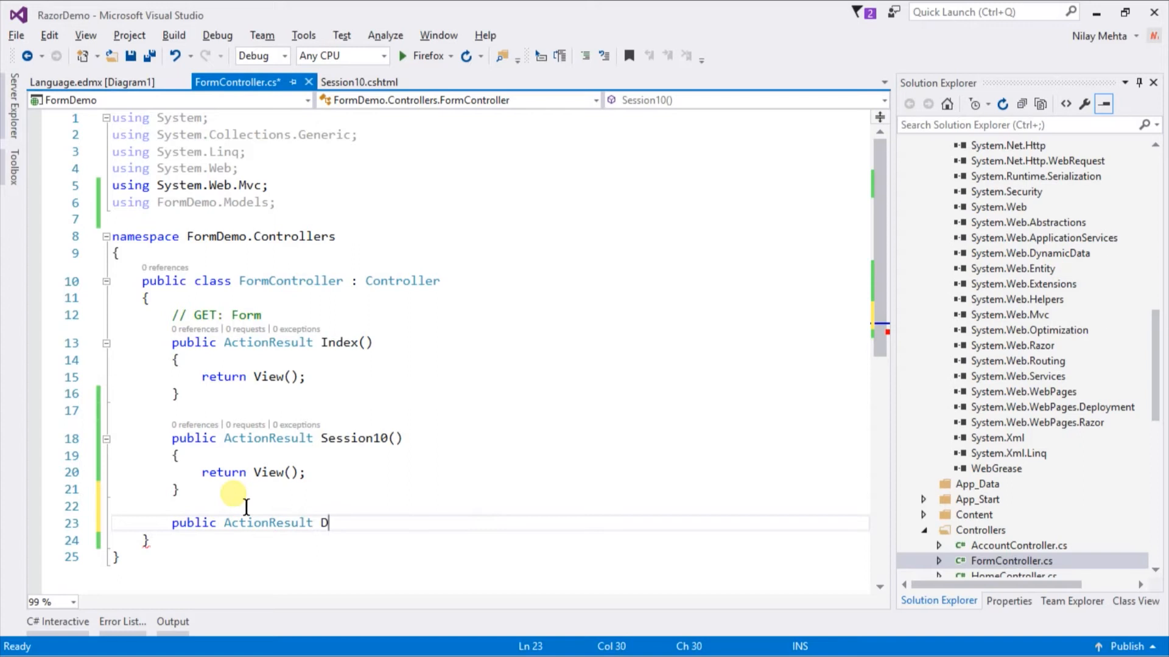
{"action": "type", "text": "ropDo"}
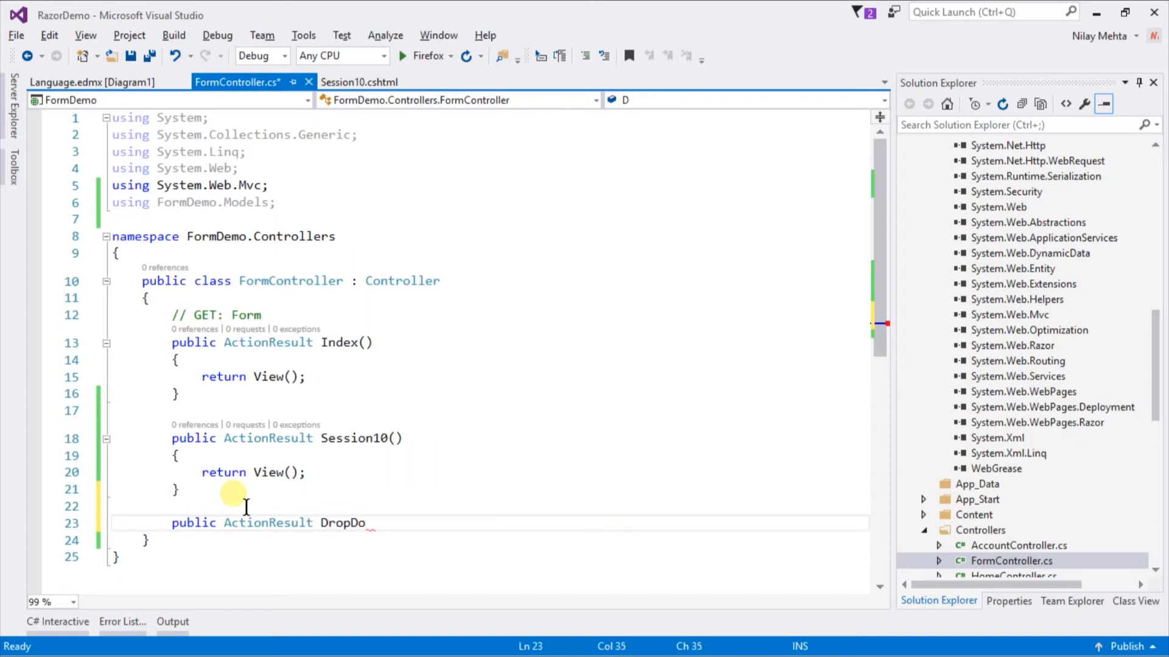
{"action": "type", "text": "wn"}
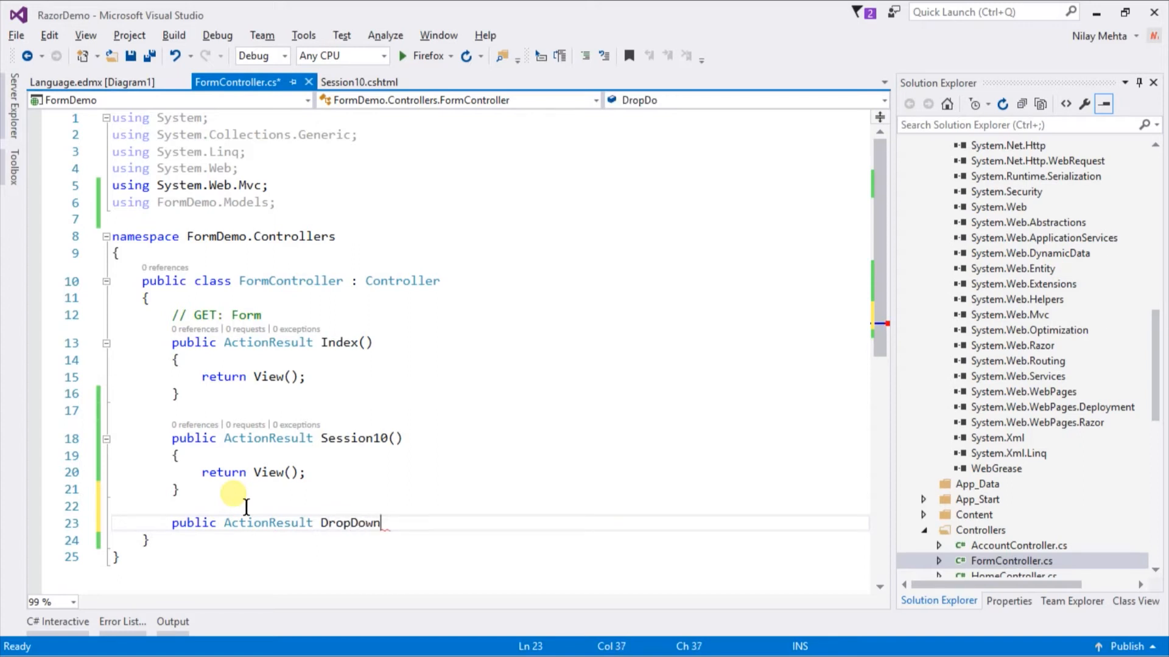
{"action": "type", "text": "() { }"}
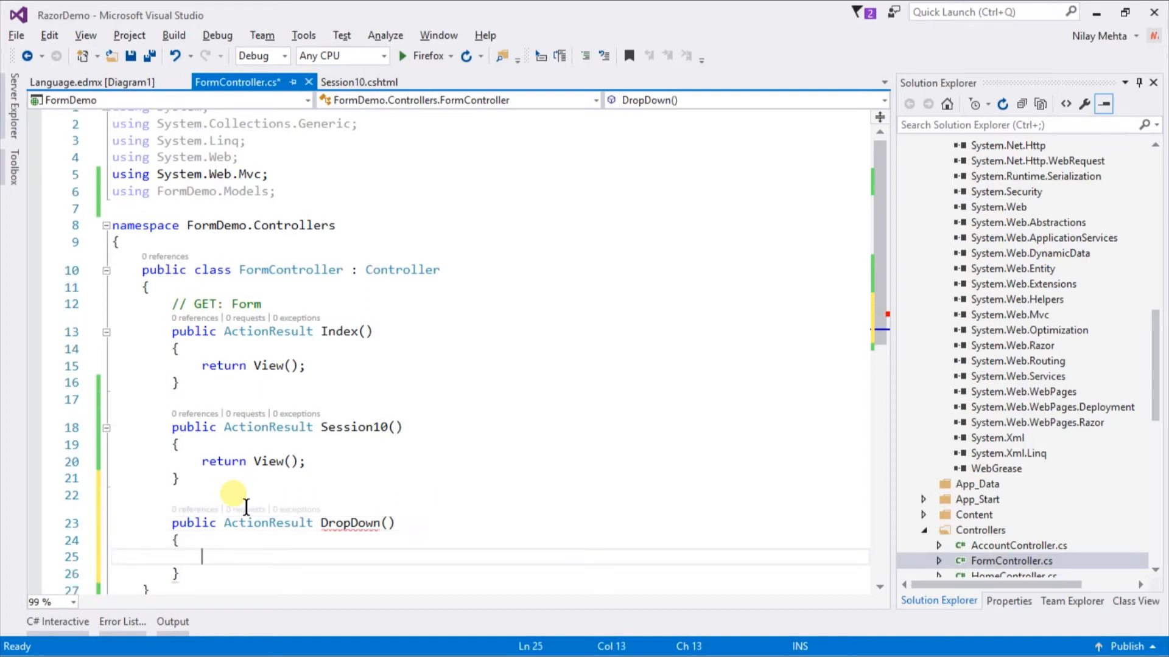
{"action": "type", "text": "using"}
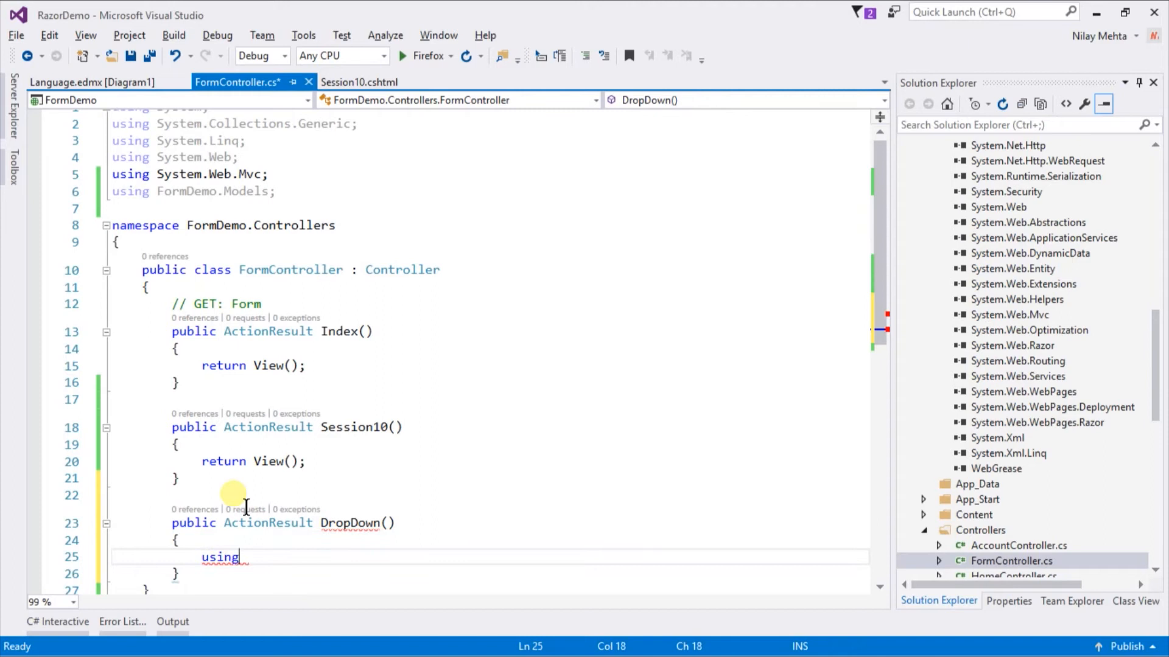
{"action": "type", "text": "()"}
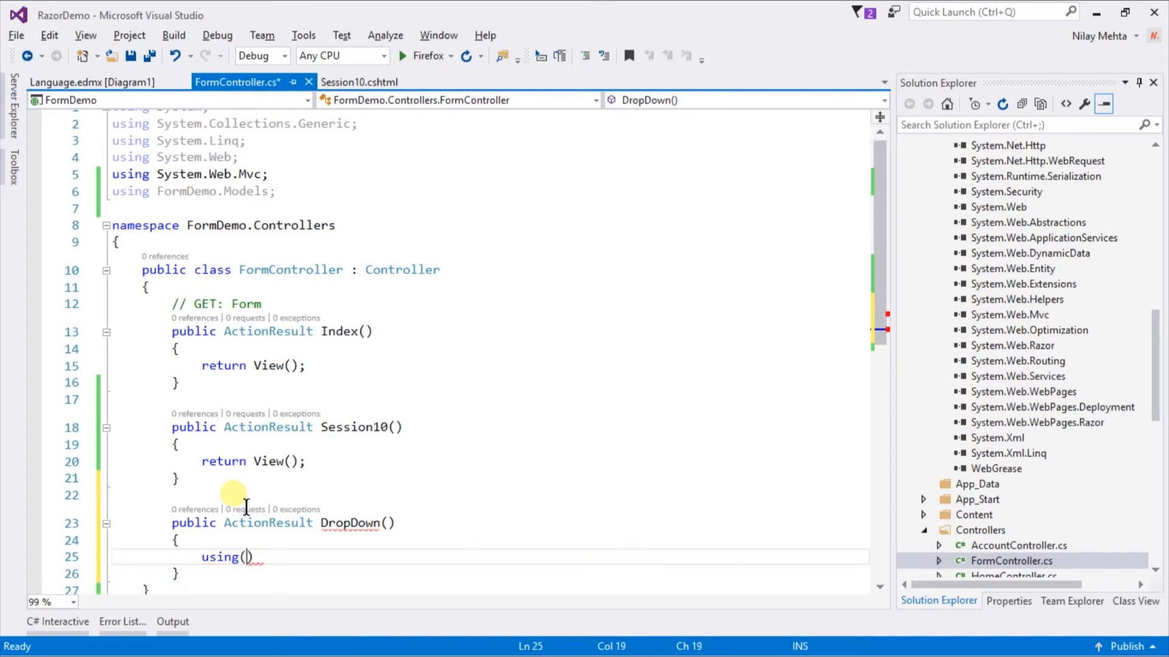
{"action": "type", "text": "LangEntities"}
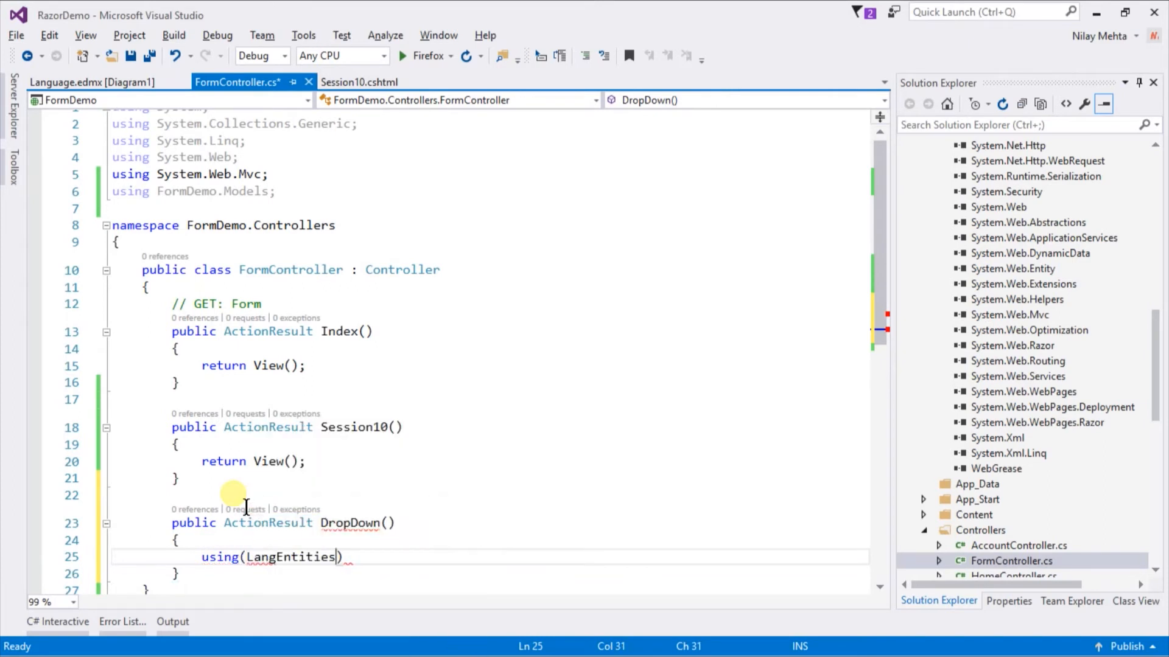
{"action": "type", "text": "entity"}
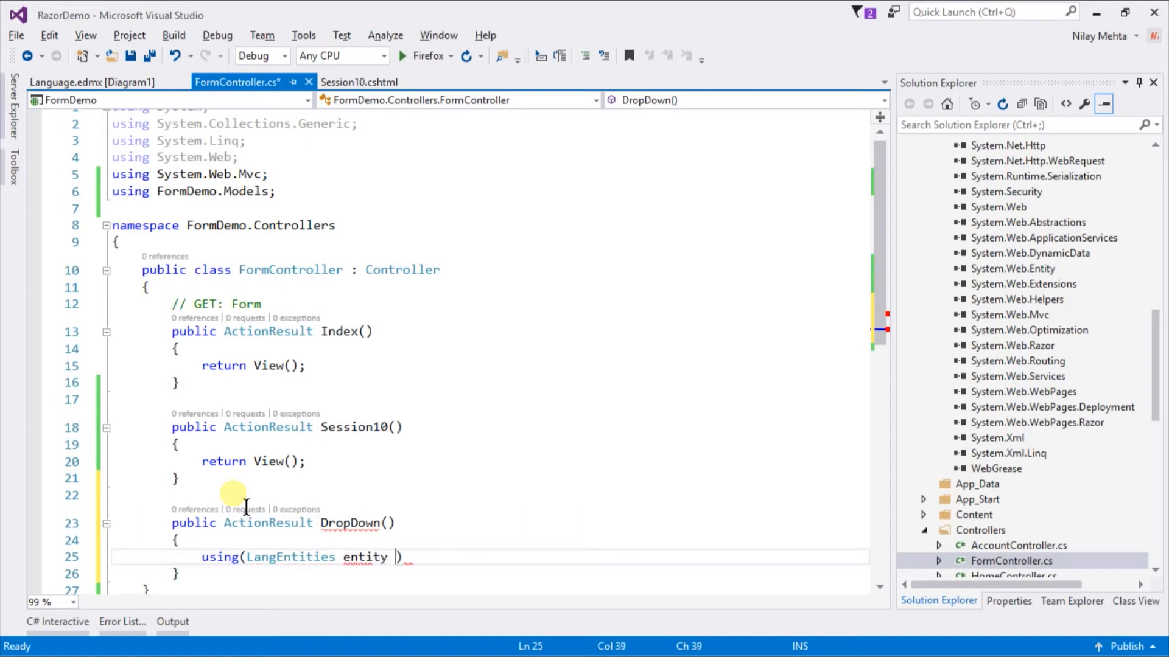
{"action": "type", "text": "= new LangEntities("}
{"action": "type", "text": "{"}
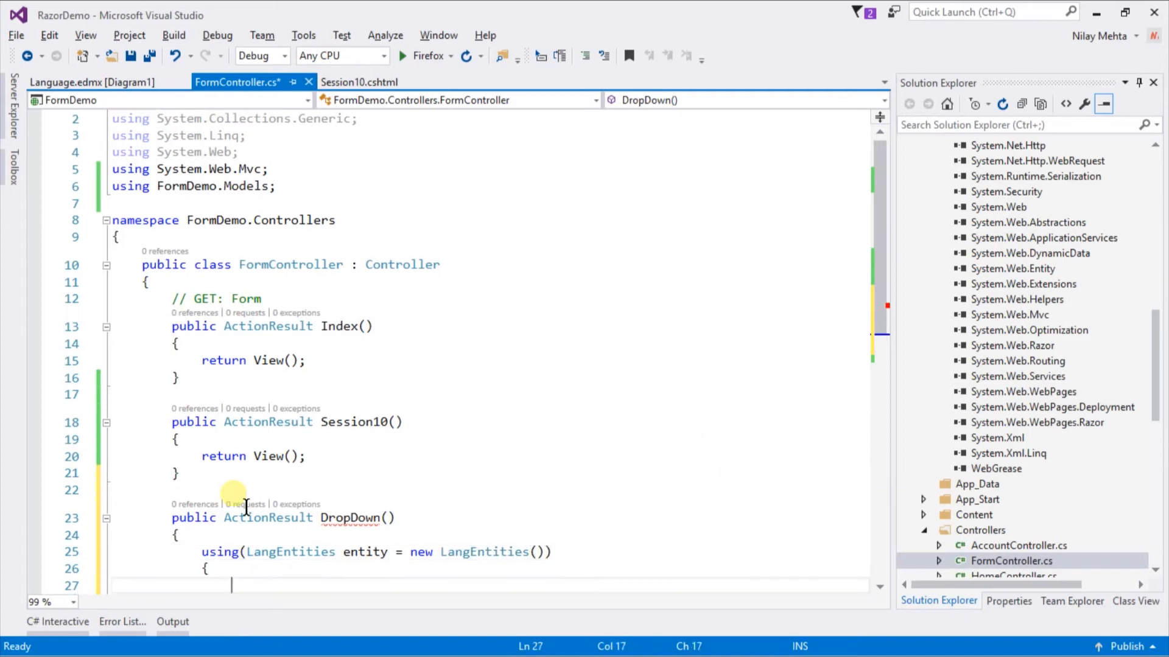
- Load entity.LanguageDropdowns.ToList() into a List<LanguageDropdown> options variable and save
{"action": "scroll", "scroll_direction": "down", "scroll_amount": 3}
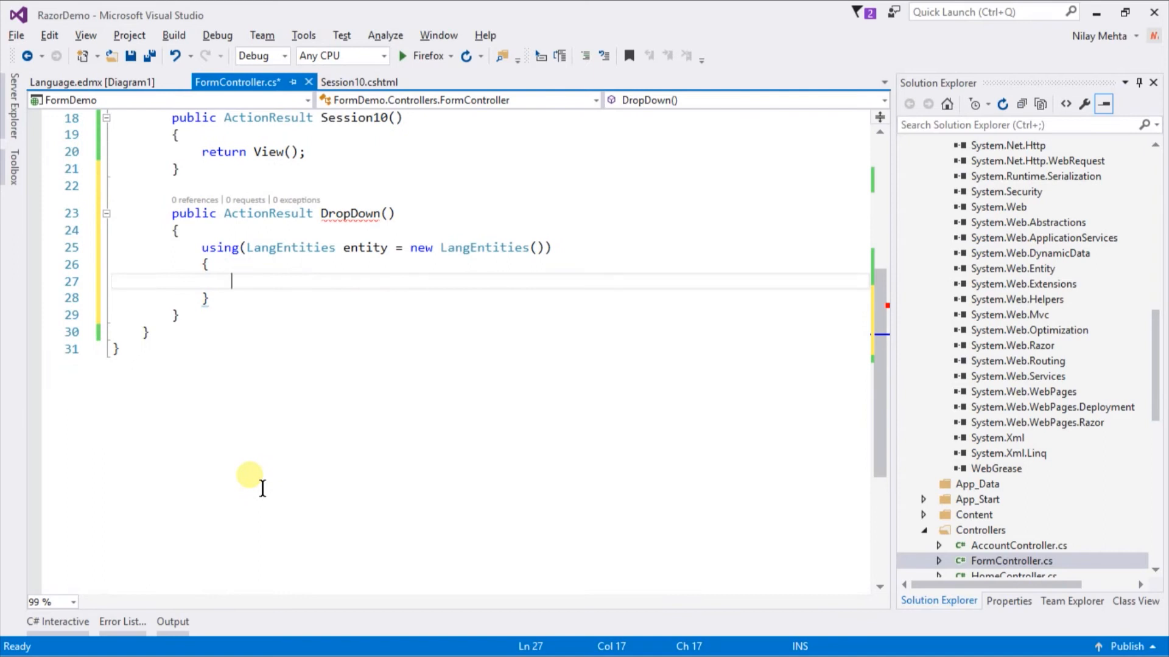
{"action": "mouse_move", "coordinate": [380, 282]}
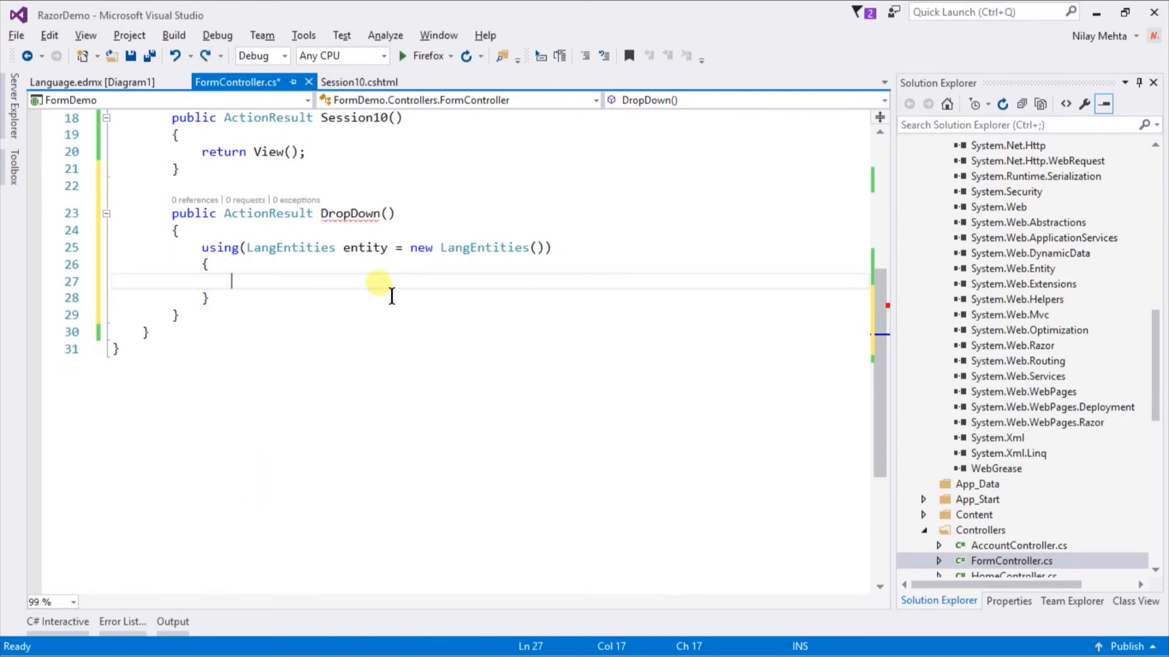
{"action": "type", "text": "entity"}
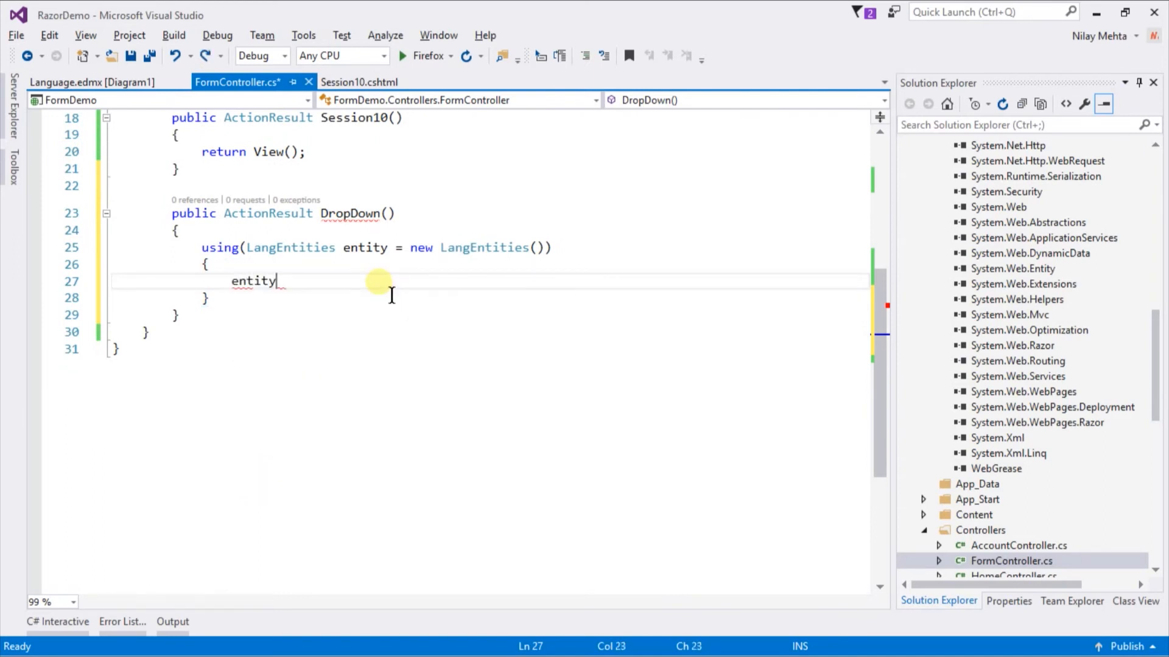
{"action": "type", "text": ".LanguageDropdowns"}
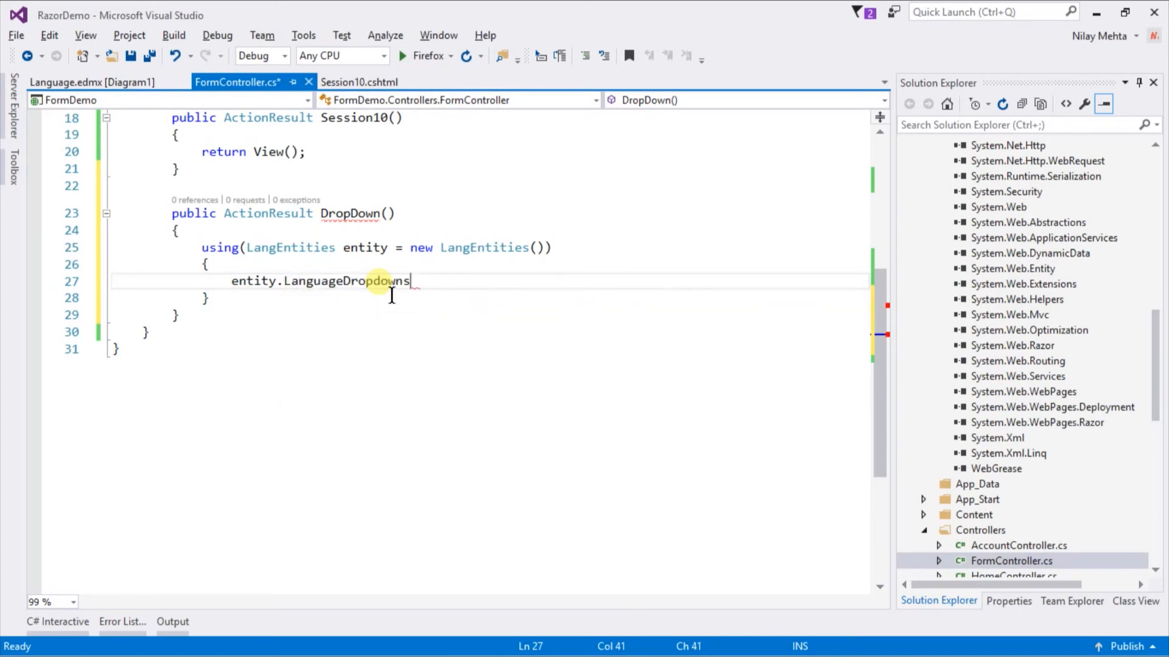
{"action": "type", "text": ".to"}
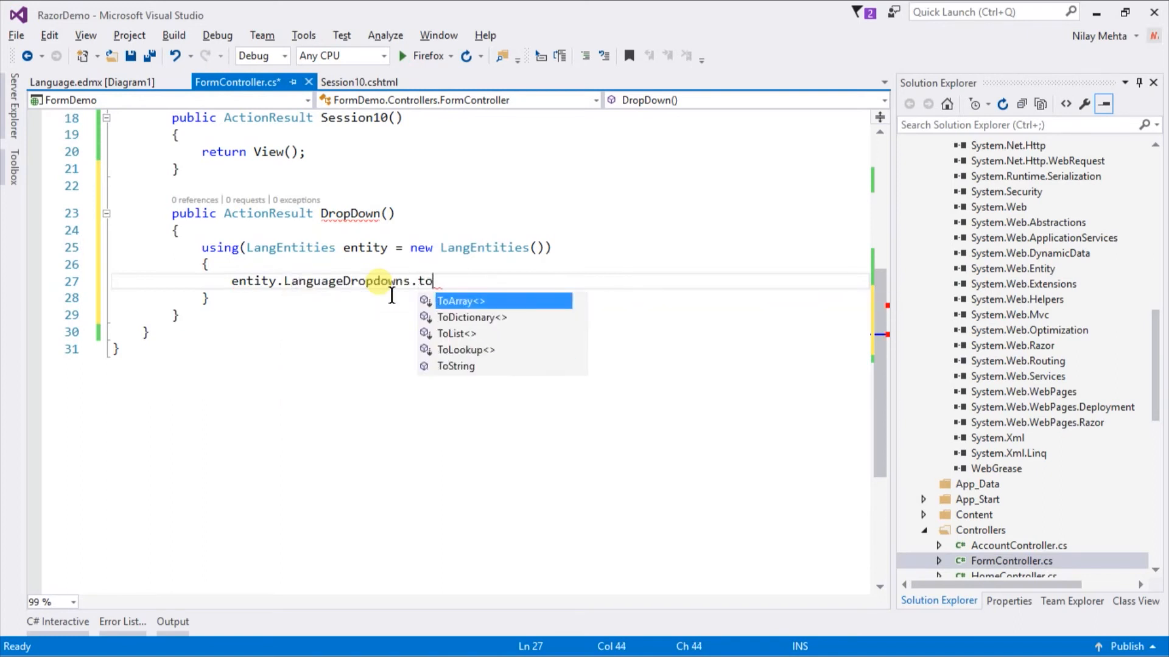
{"action": "type", "text": "List();"}
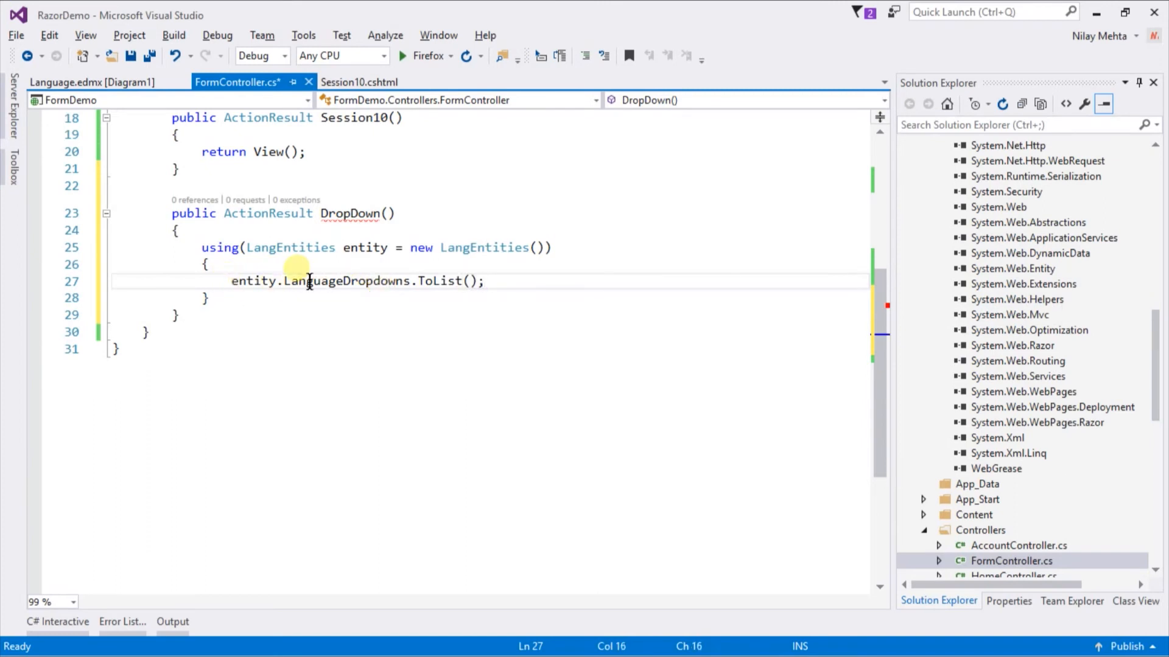
{"action": "type", "text": "L"}
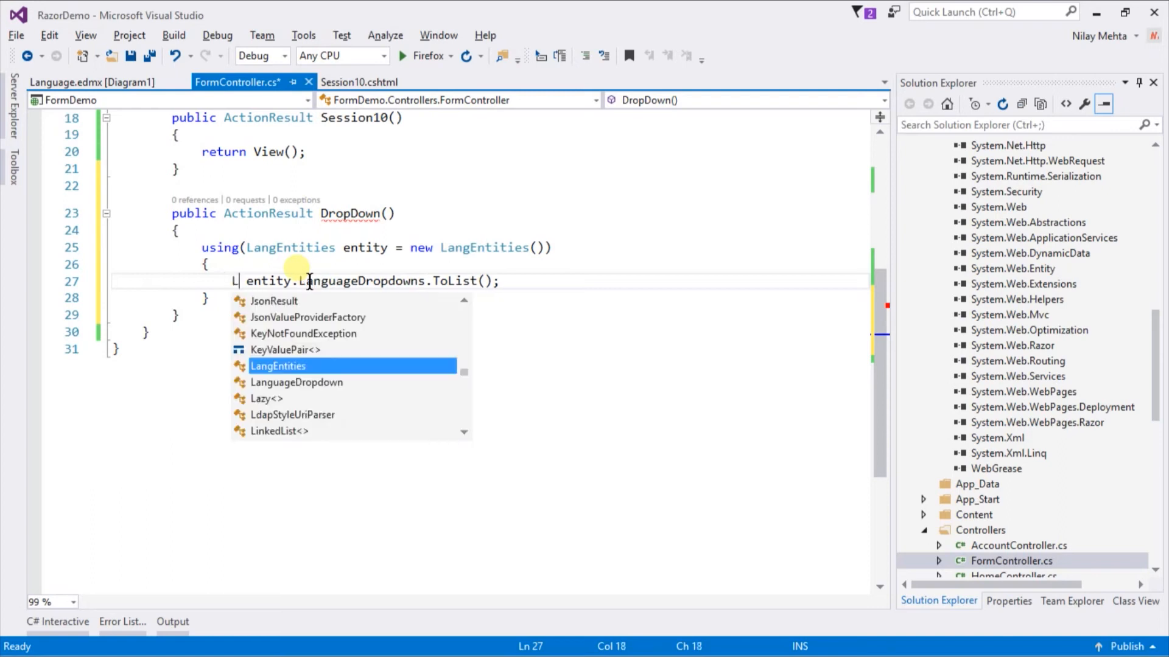
{"action": "type", "text": "ist<"}
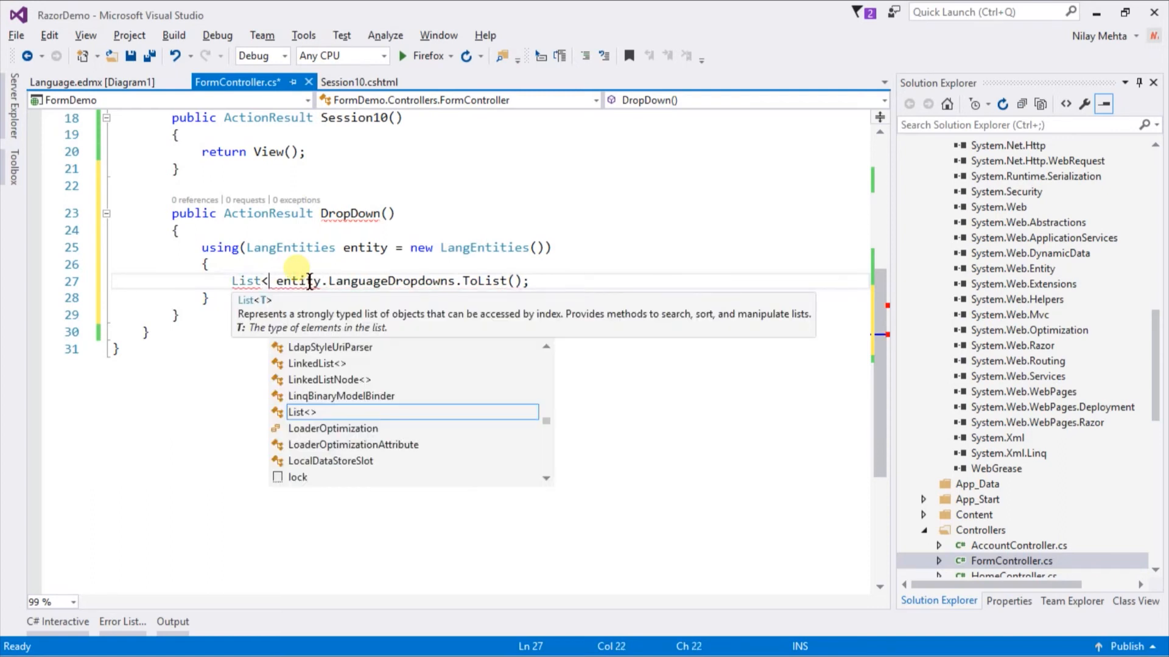
{"action": "type", "text": "LanguageDropdown> options ="}
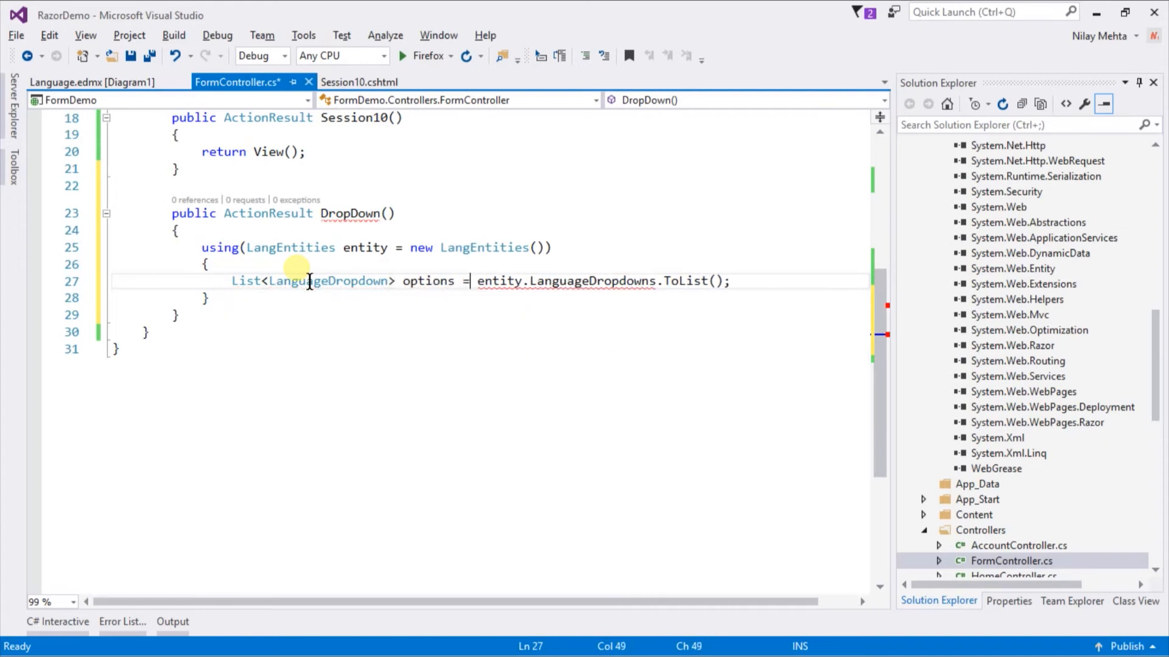
{"action": "key", "text": "ctrl+s"}
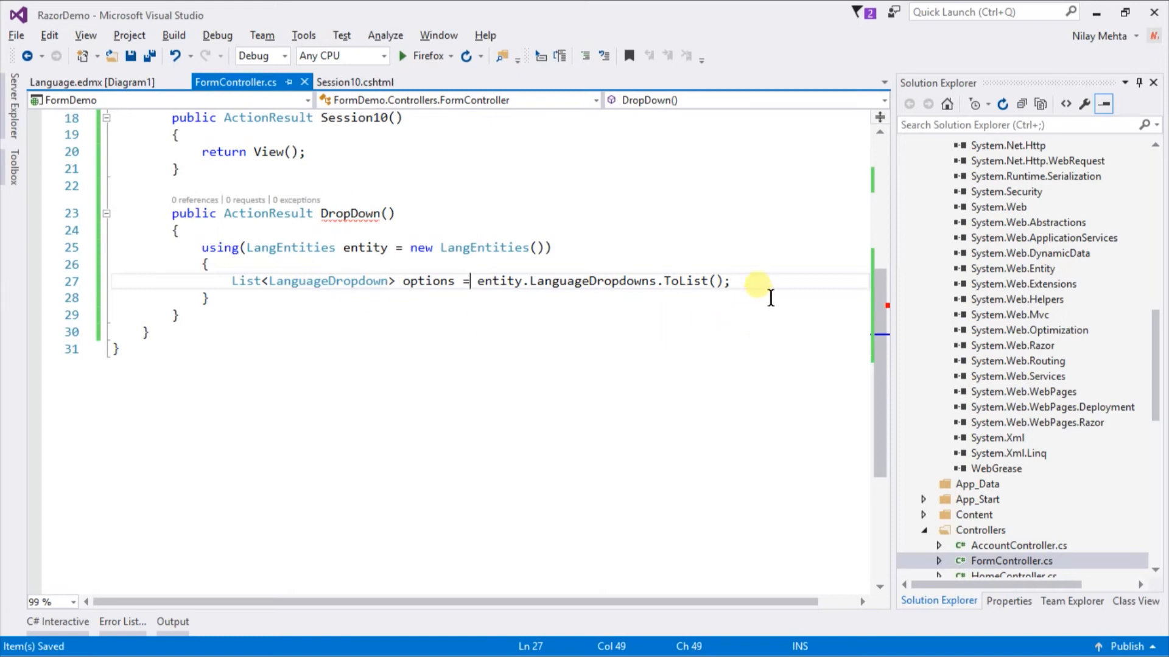
{"action": "key", "text": "enter"}
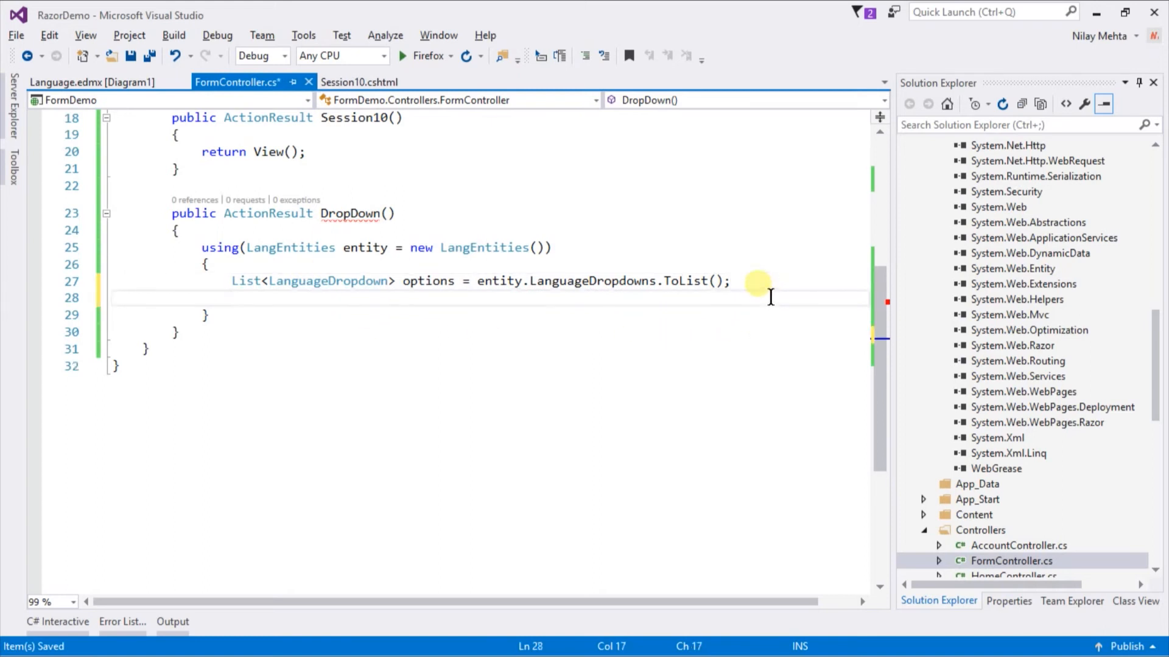
- Assign new SelectList(options, "Value", "Name") to ViewBag.Language
{"action": "type", "text": "new"}
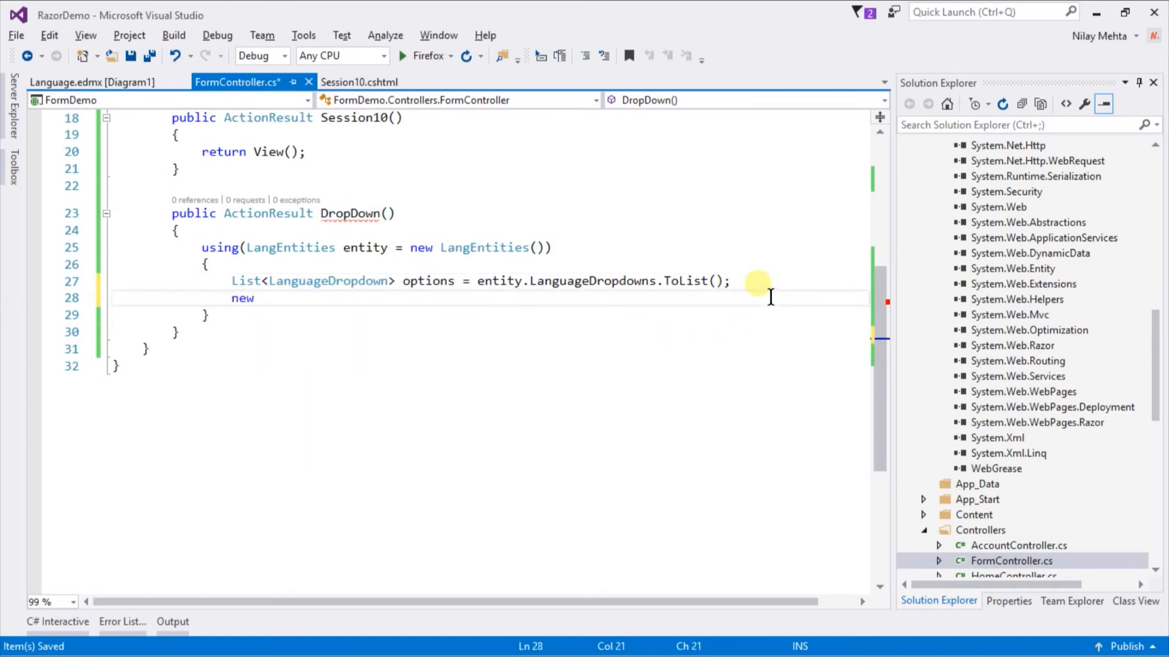
{"action": "type", "text": "SelectList(options, \""}
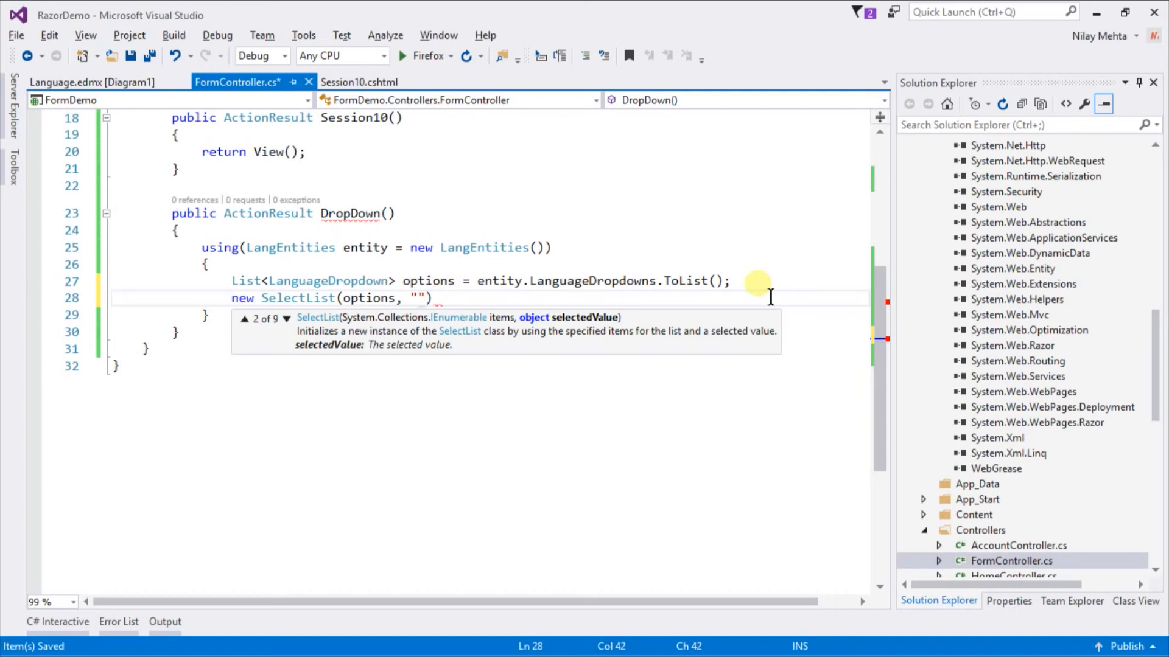
{"action": "type", "text": "Value"}
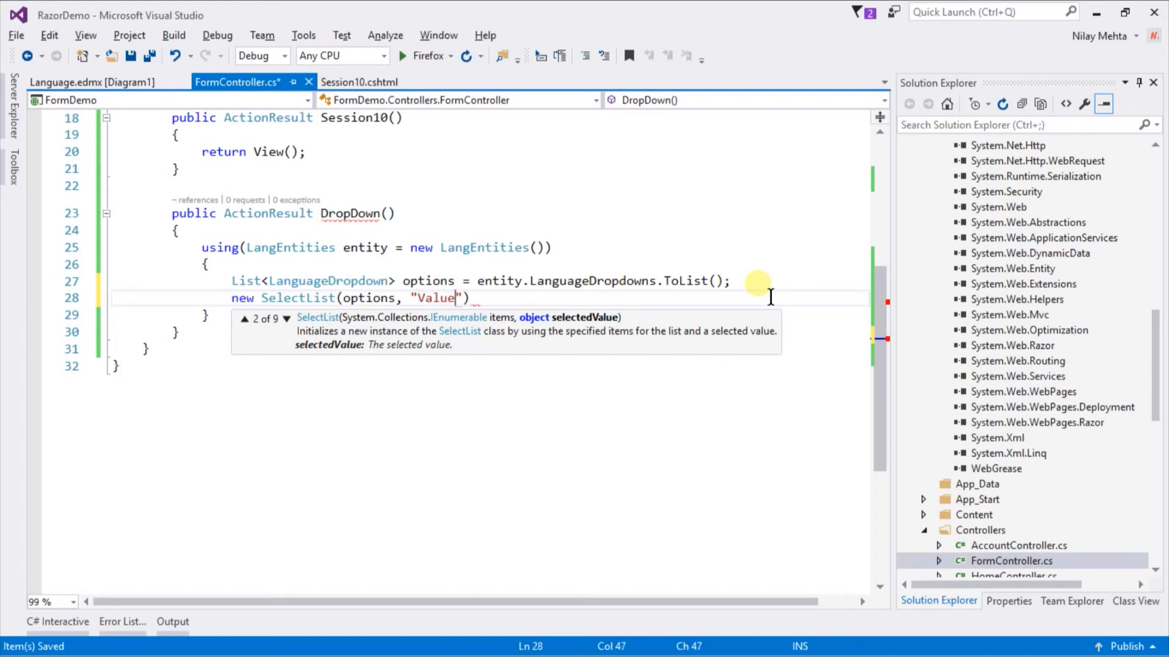
{"action": "type", "text": ", \""}
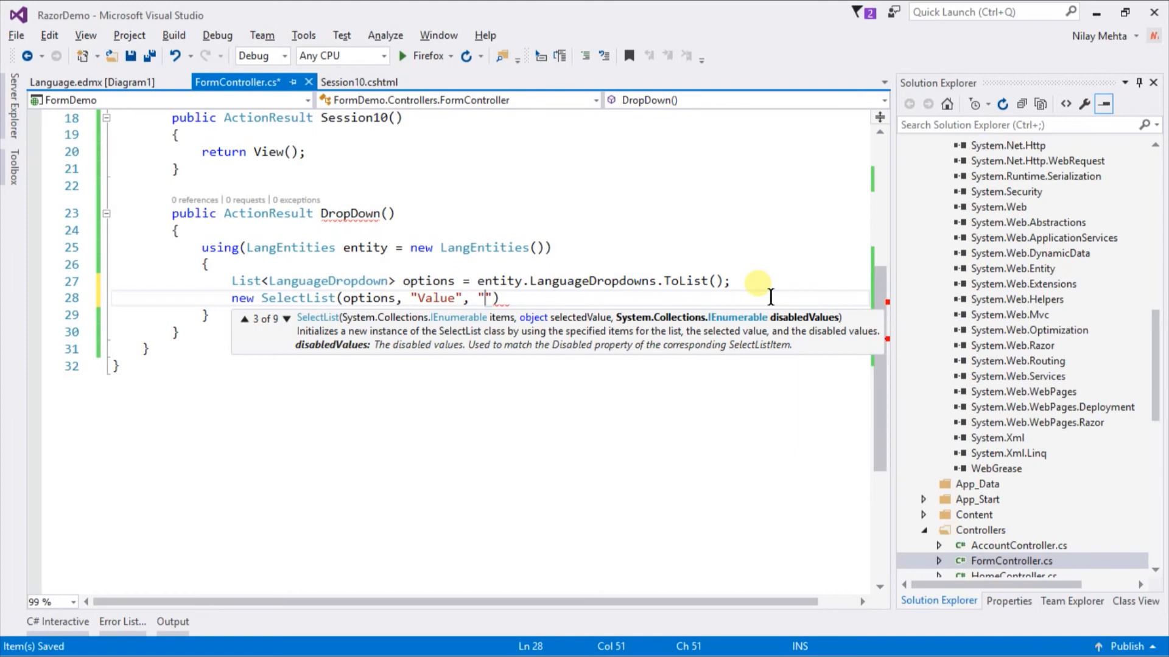
{"action": "type", "text": "Name"}
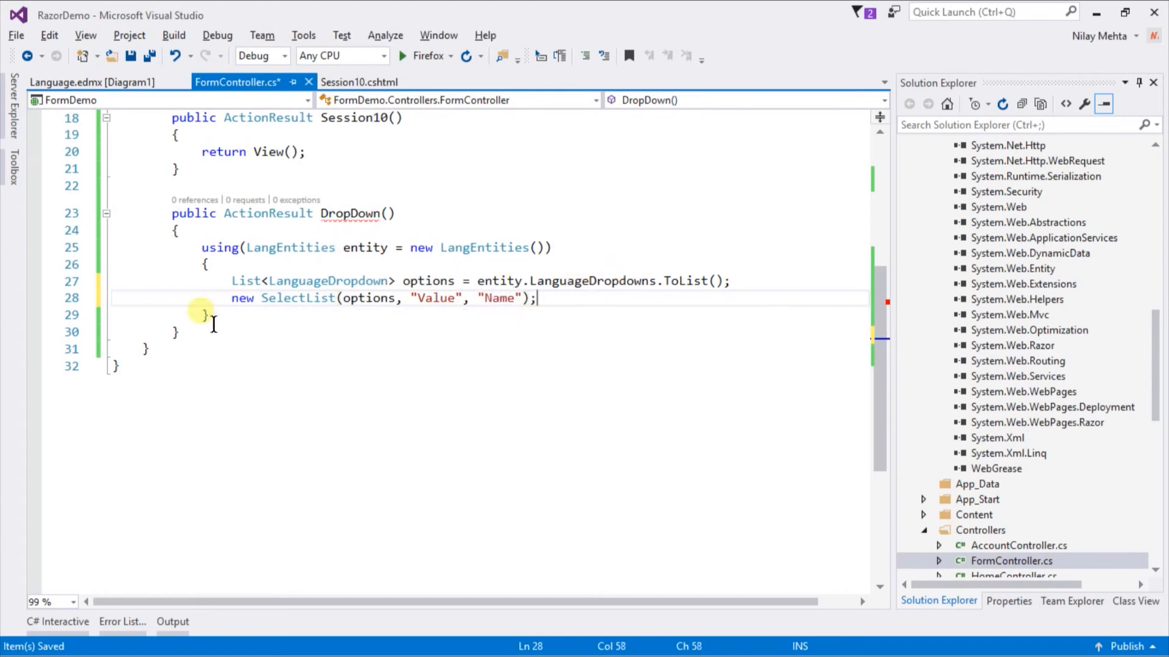
{"action": "left_click", "coordinate": [299, 298]}
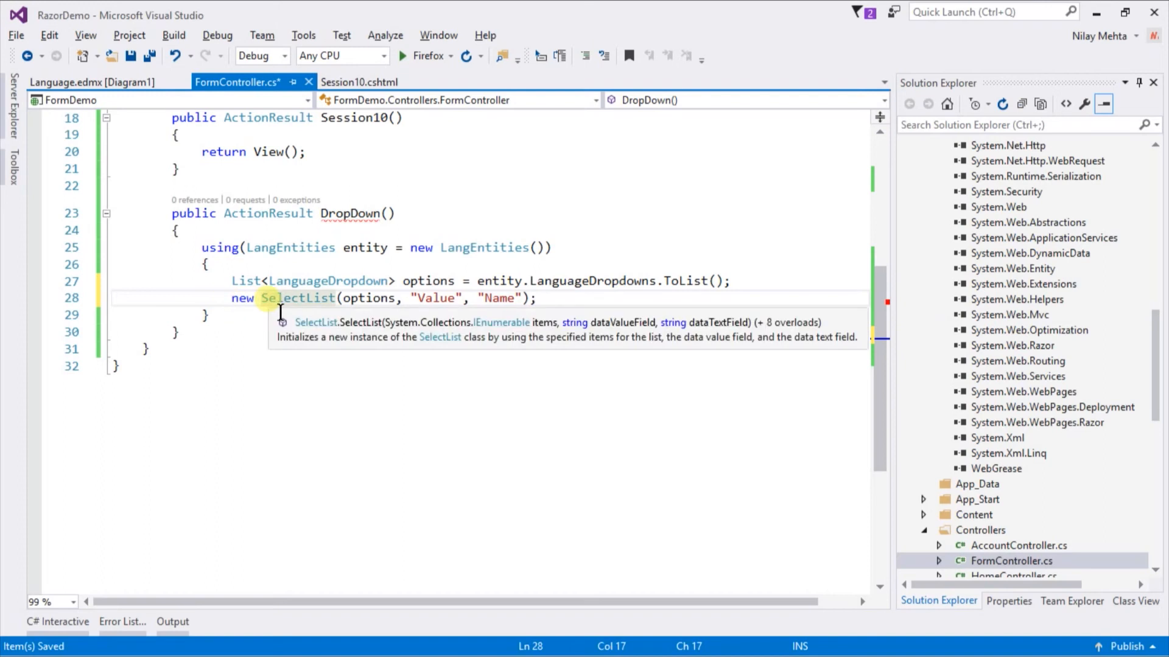
{"action": "type", "text": "View"}
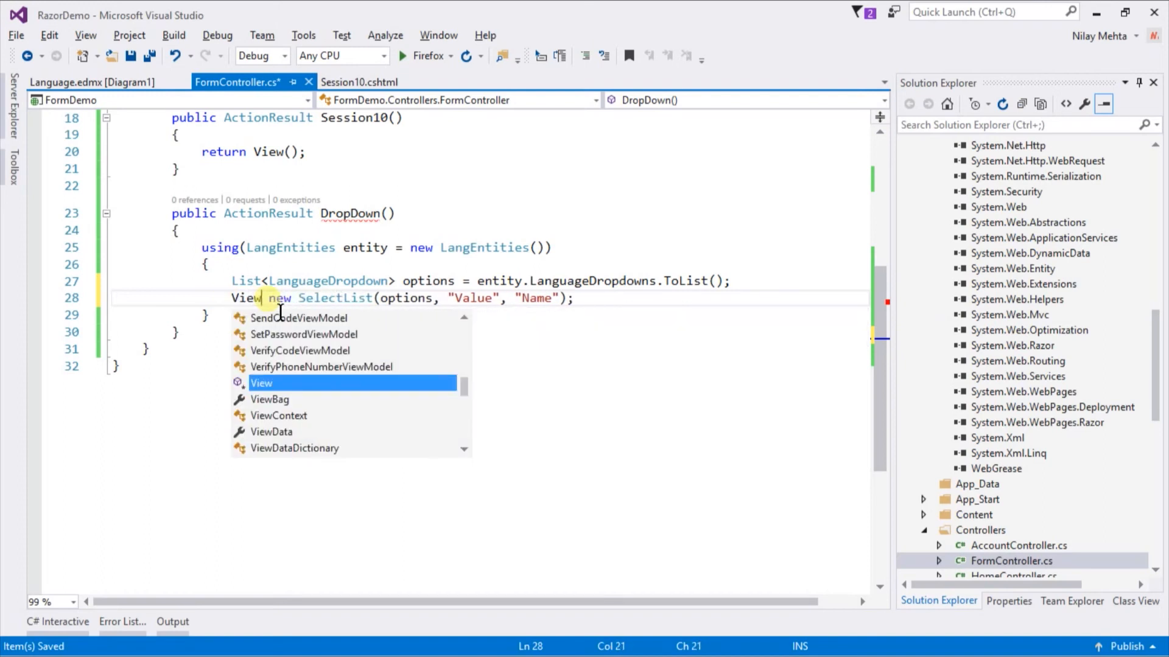
{"action": "type", "text": "Bag.Language ="}
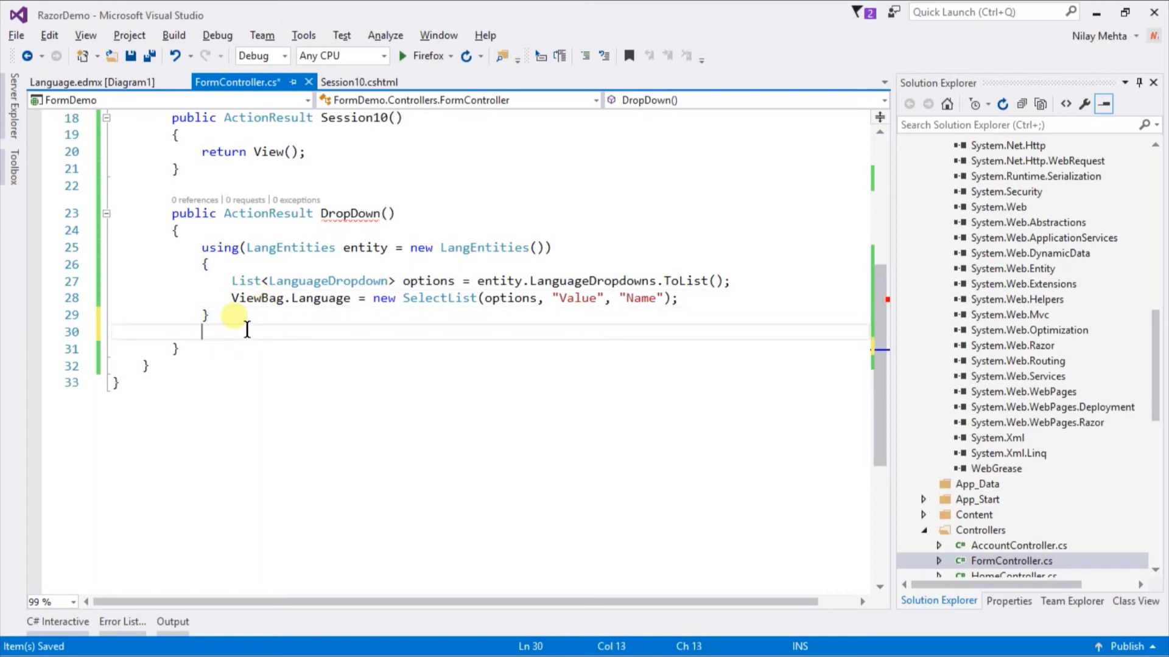
- Add return View(); at the end of the DropDown action
{"action": "type", "text": "return"}
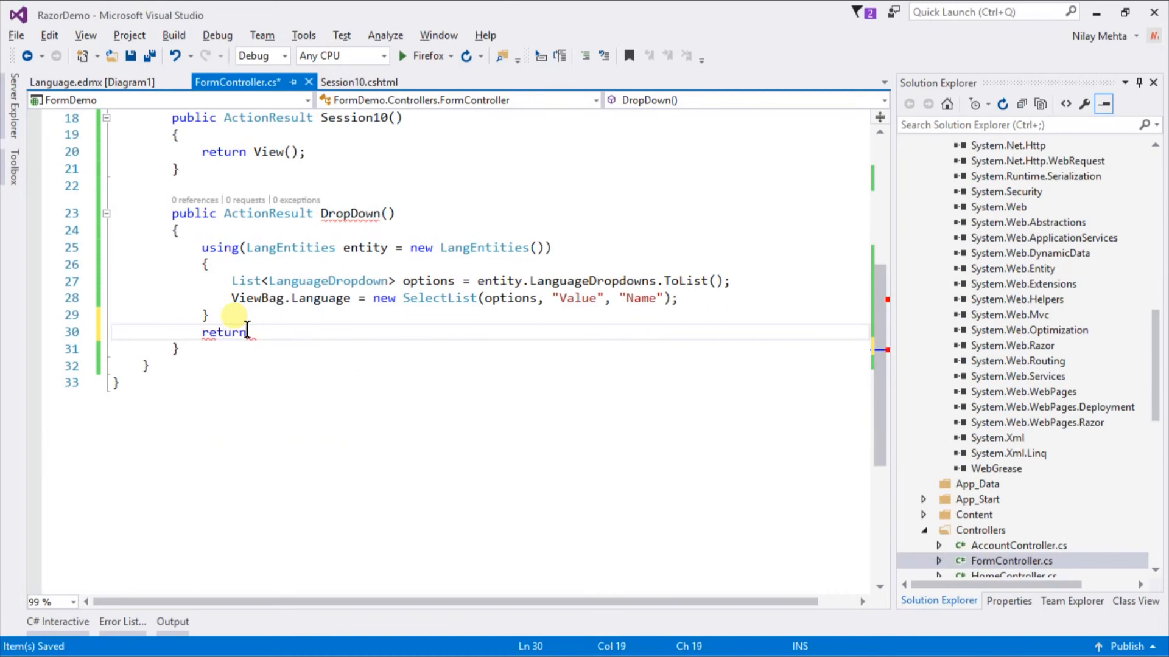
{"action": "type", "text": "View()"}
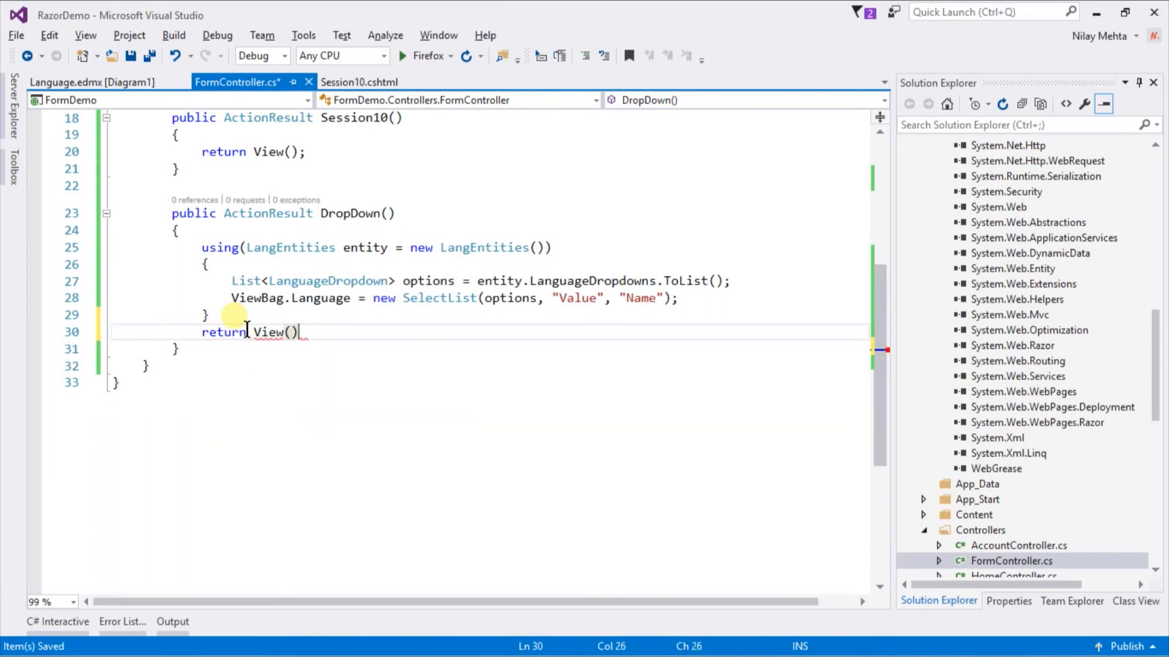
{"action": "type", "text": ";"}
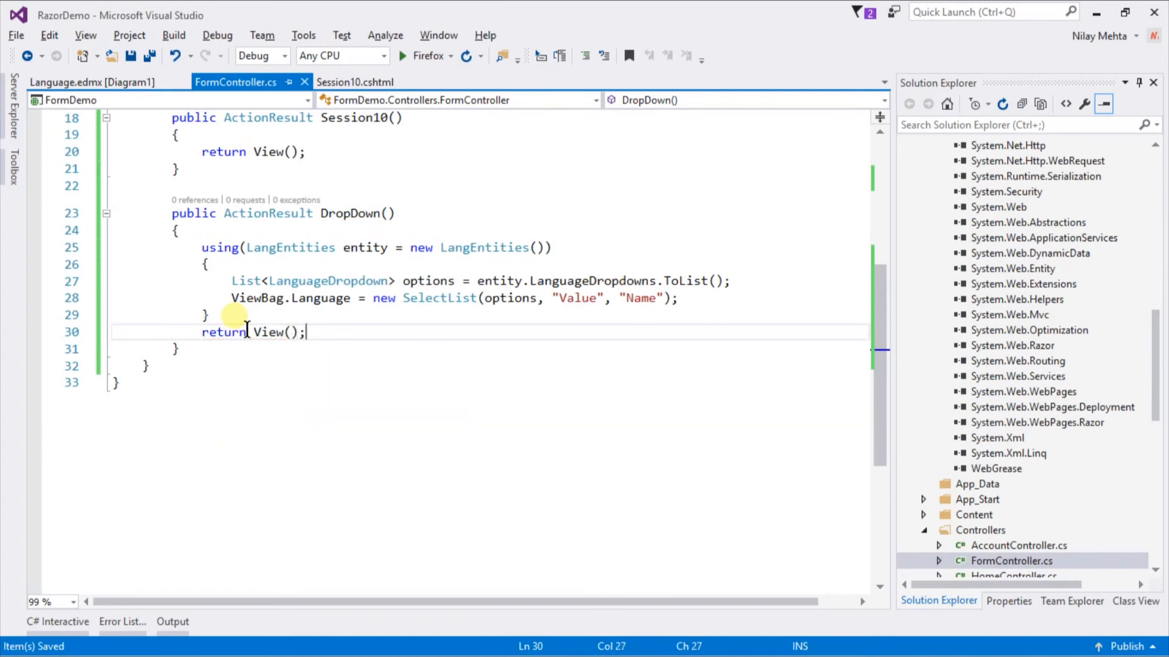
- Add an empty DropDown view for the action with LanguageDropdown as its model class
{"action": "right_click", "coordinate": [511, 469]}
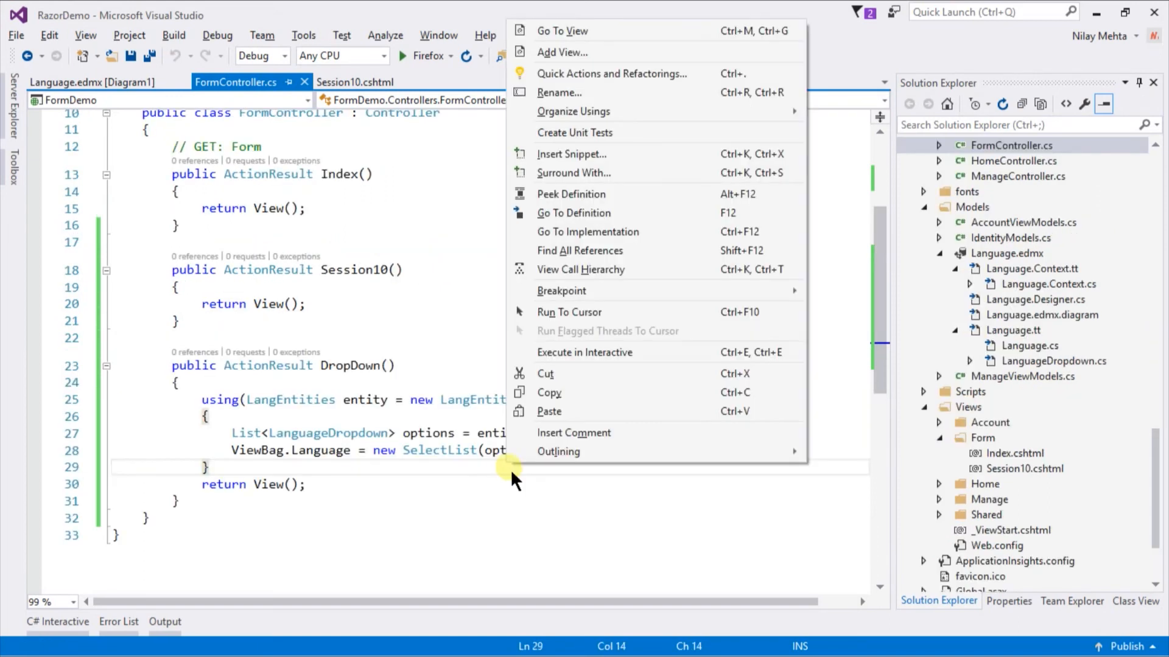
{"action": "left_click", "coordinate": [515, 467]}
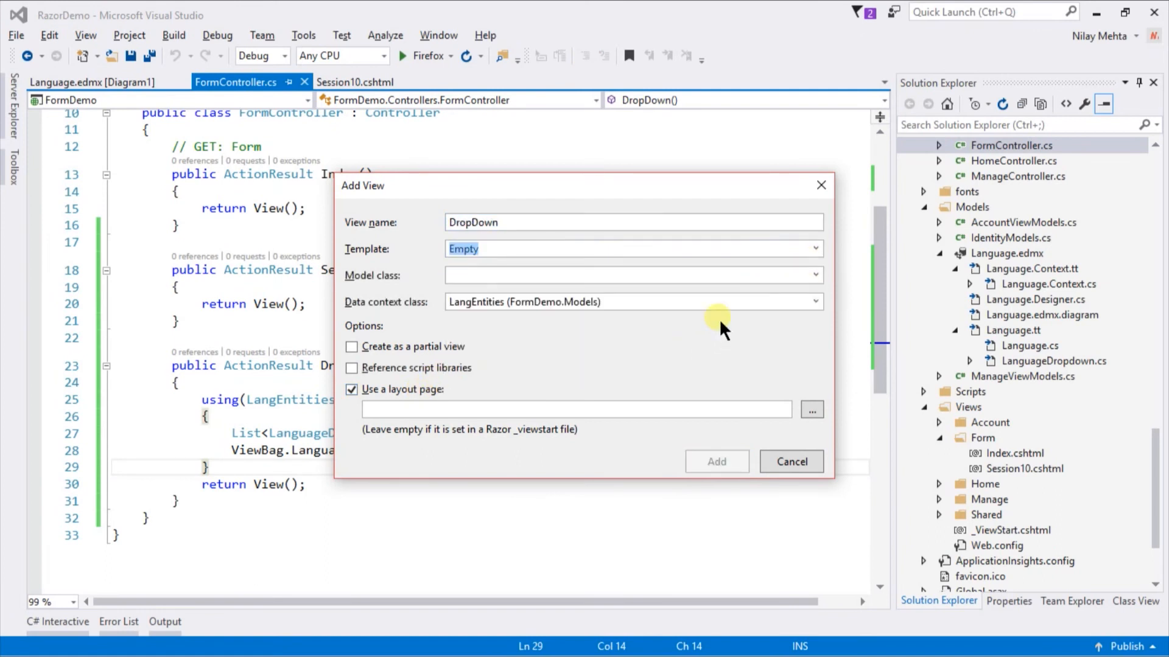
{"action": "left_click", "coordinate": [633, 275]}
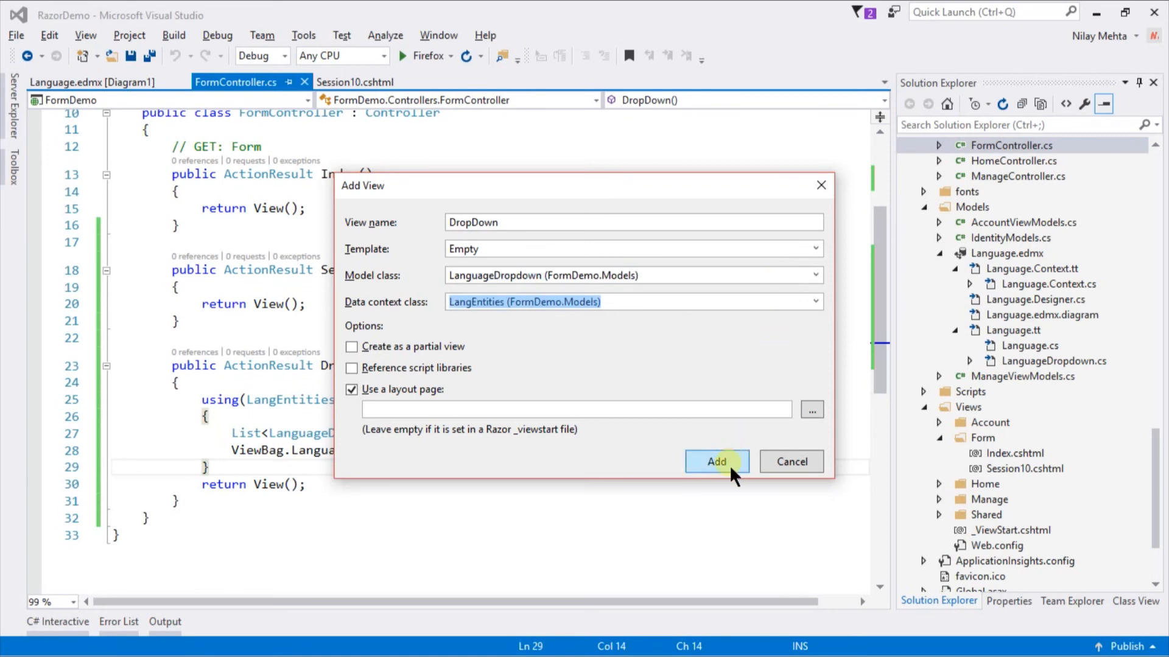
{"action": "left_click", "coordinate": [715, 461]}
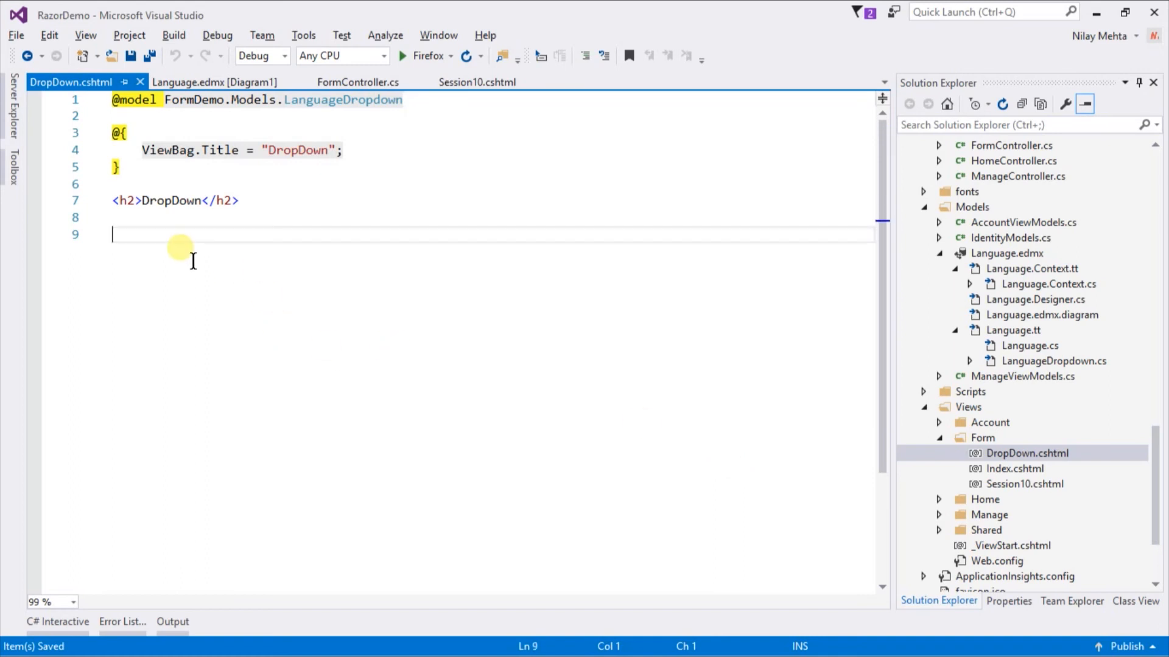
{"action": "type", "text": "@Html."}
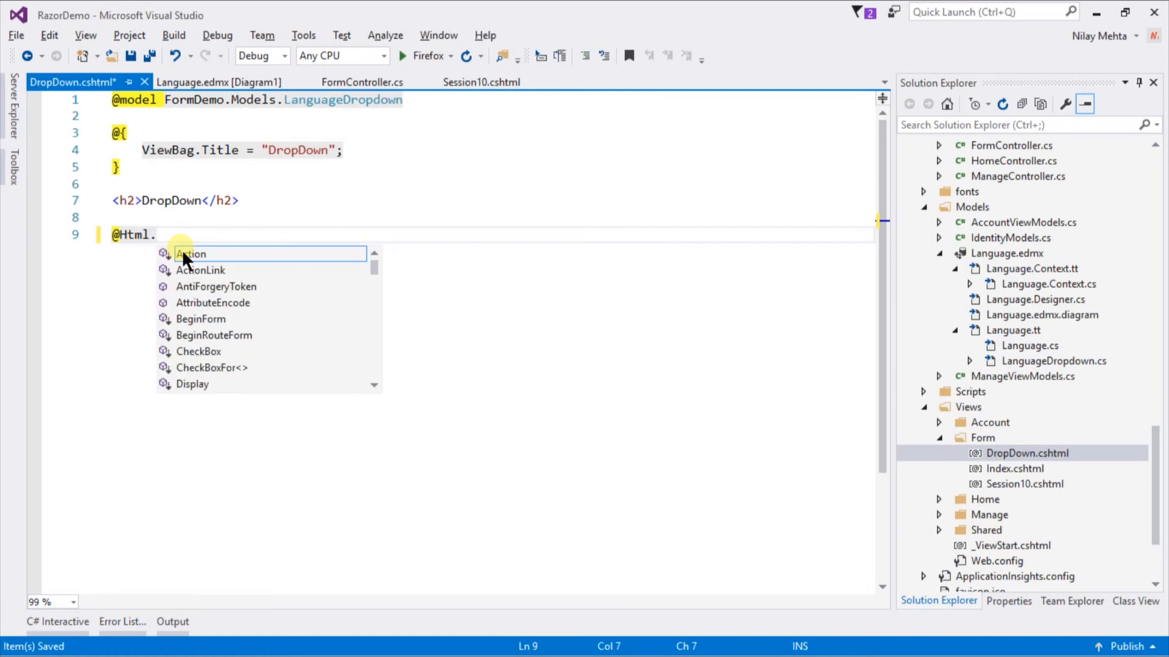
{"action": "type", "text": "DropDownList"}
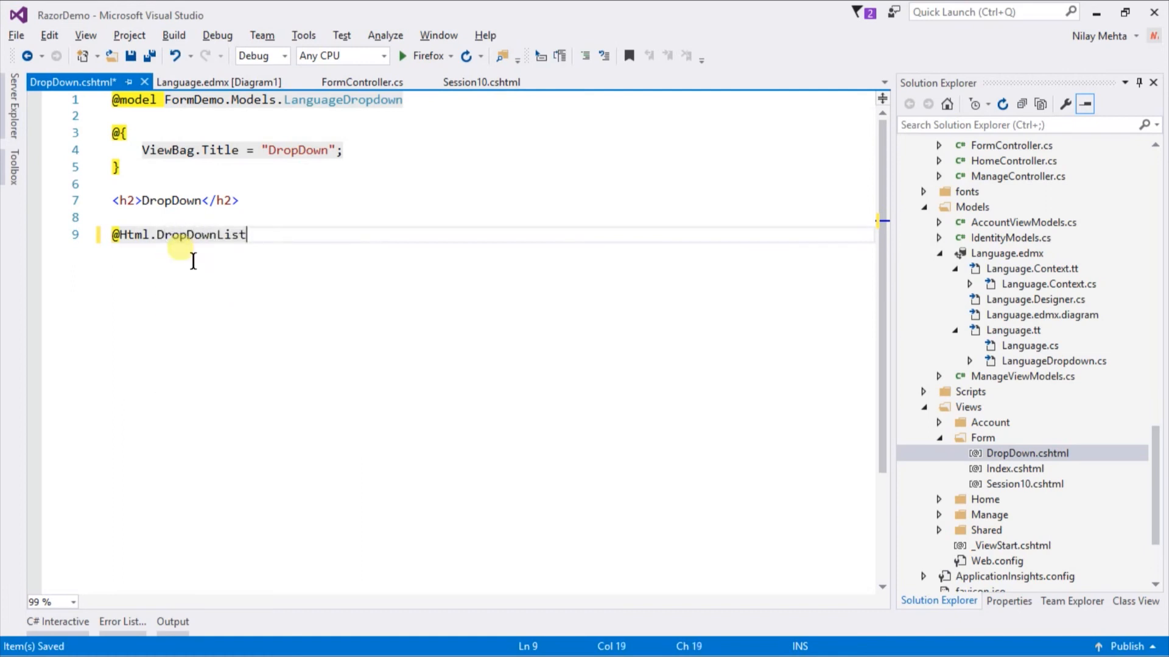
{"action": "type", "text": "("}
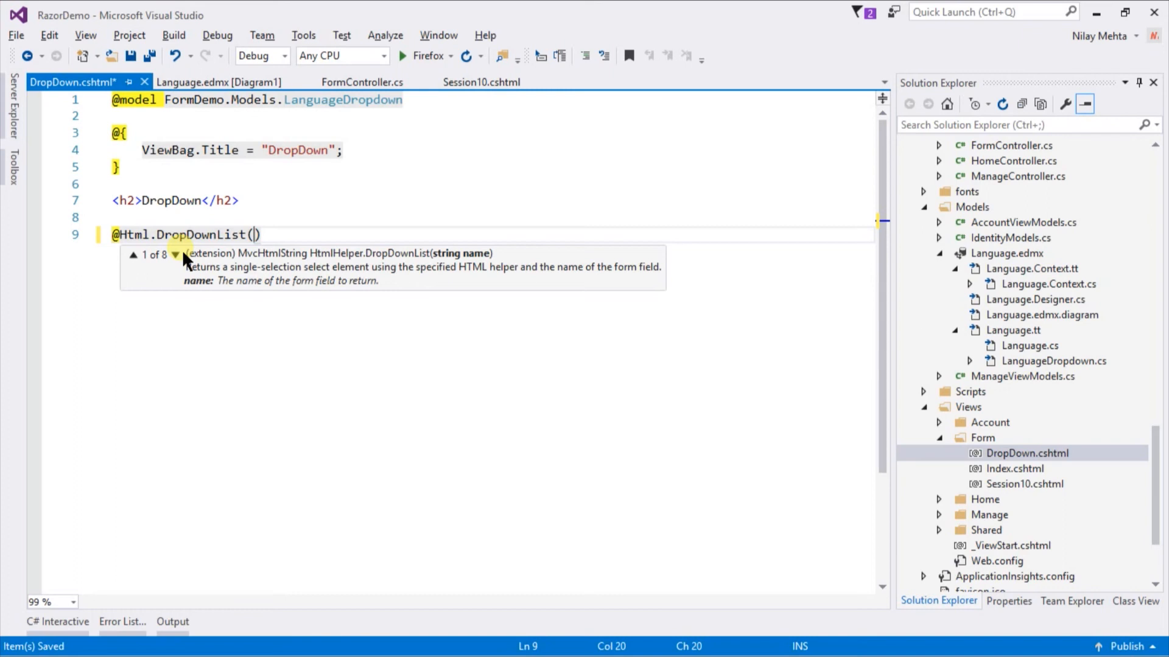
{"action": "type", "text": "\"Langu"}
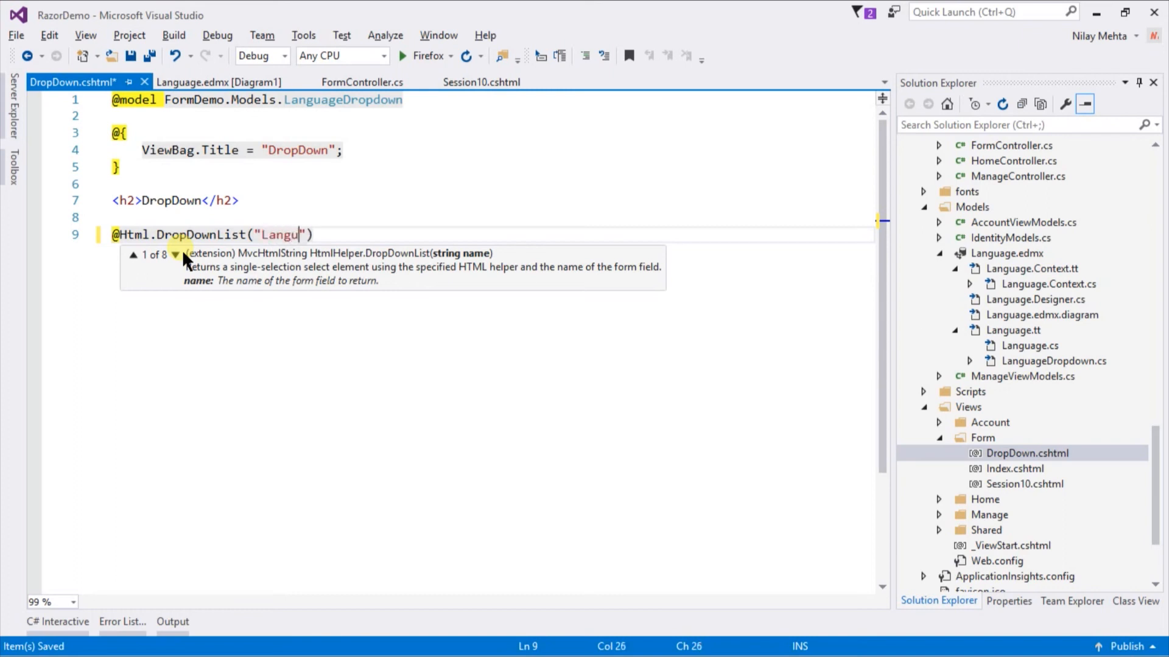
{"action": "type", "text": "age"}
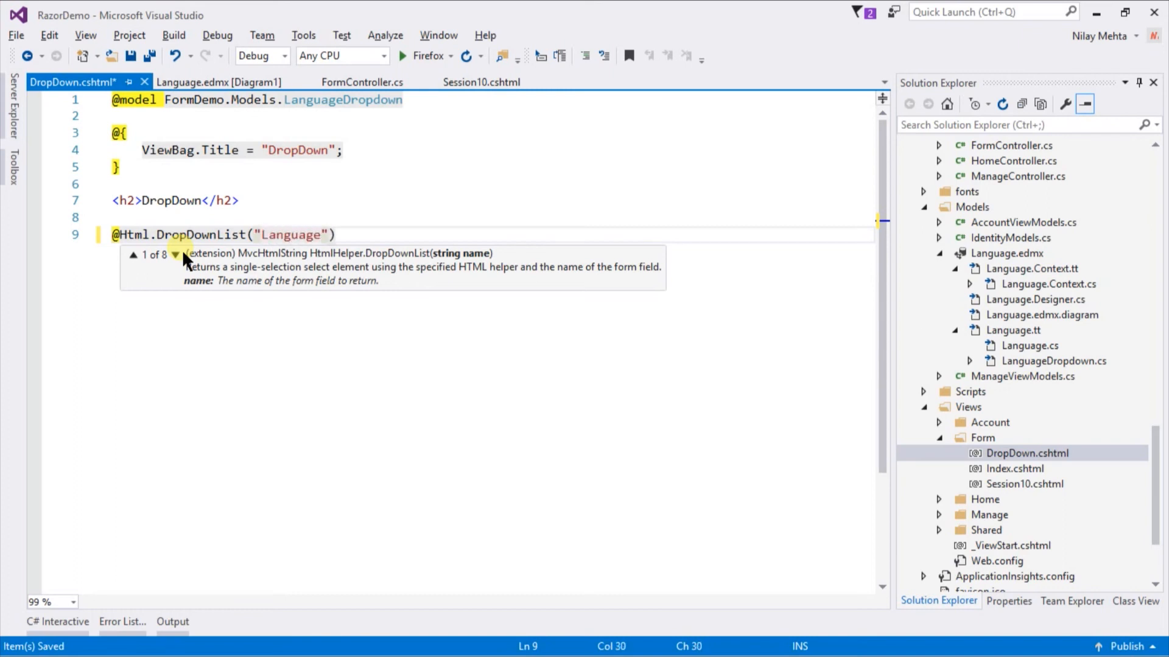
{"action": "type", "text": ", \"Se\""}
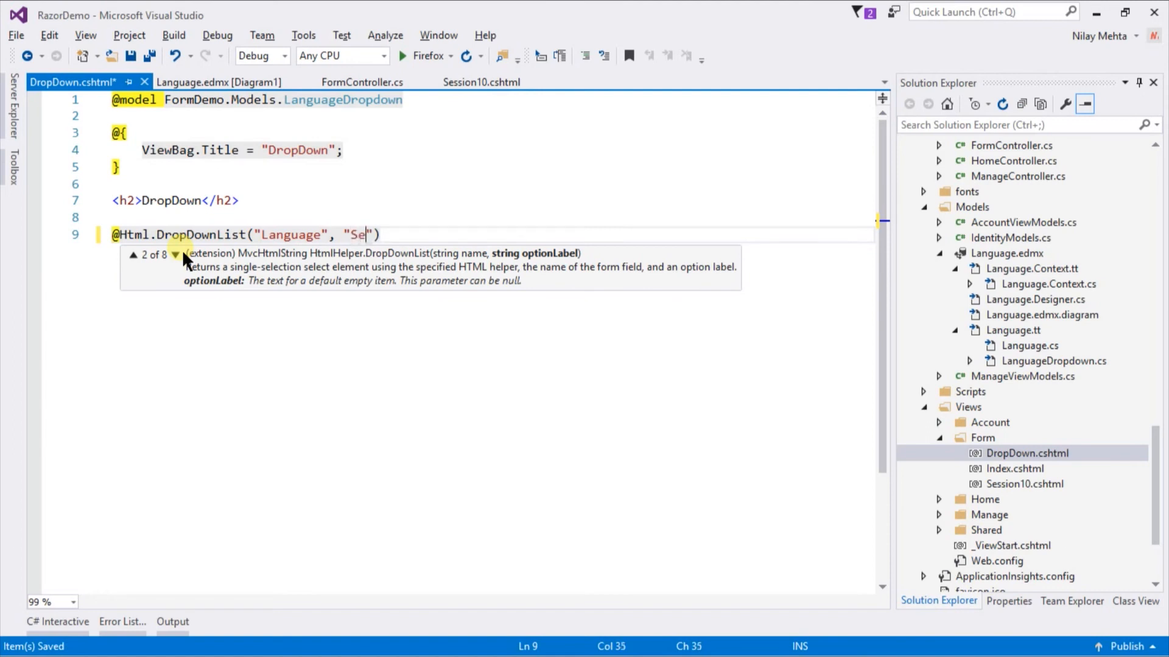
{"action": "type", "text": "lect a"}
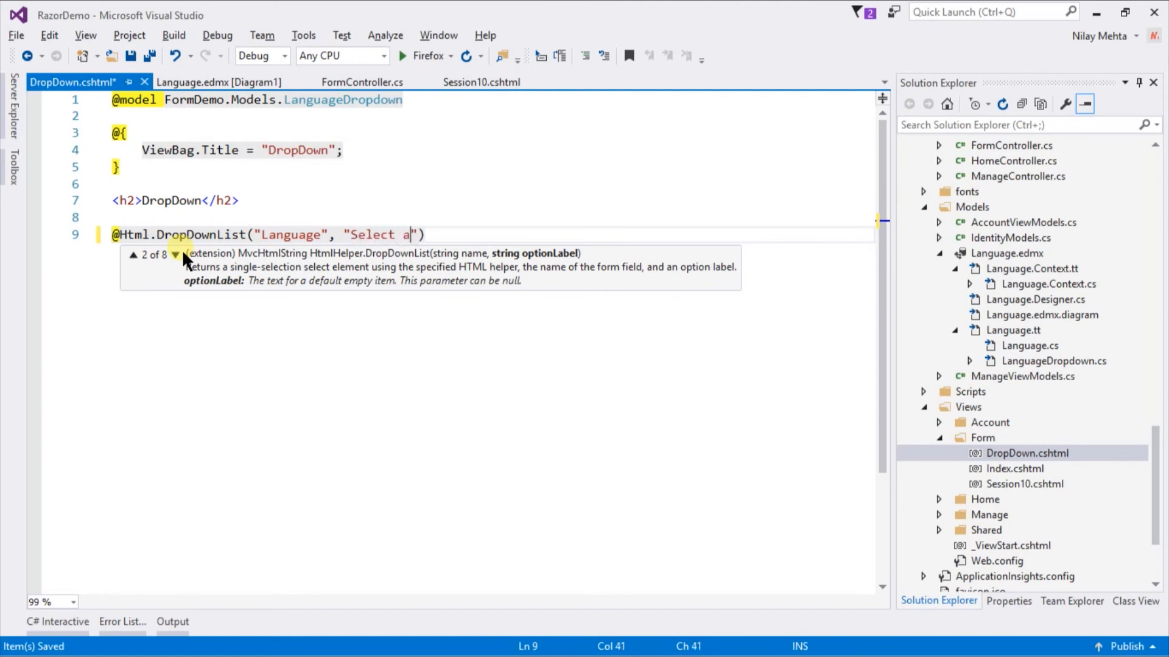
{"action": "type", "text": "ny!"}
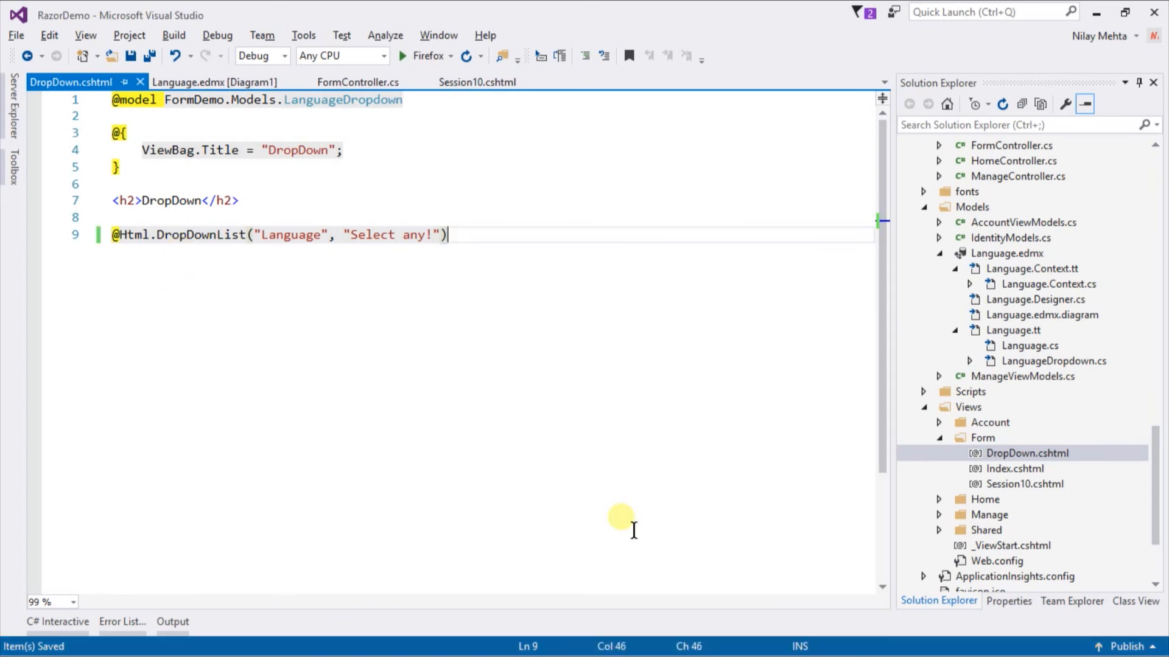
{"action": "left_click", "coordinate": [423, 56]}
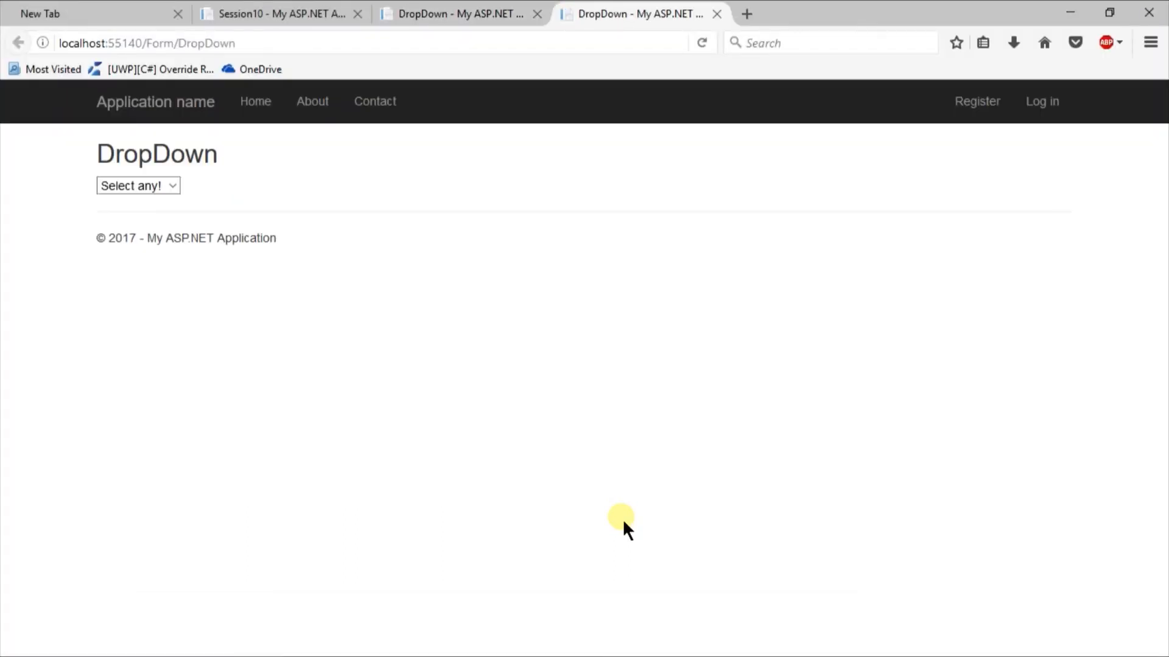
- Expand the language dropdown to check its English, Franch, Spanish, German and Hindi options
{"action": "left_click", "coordinate": [137, 185]}
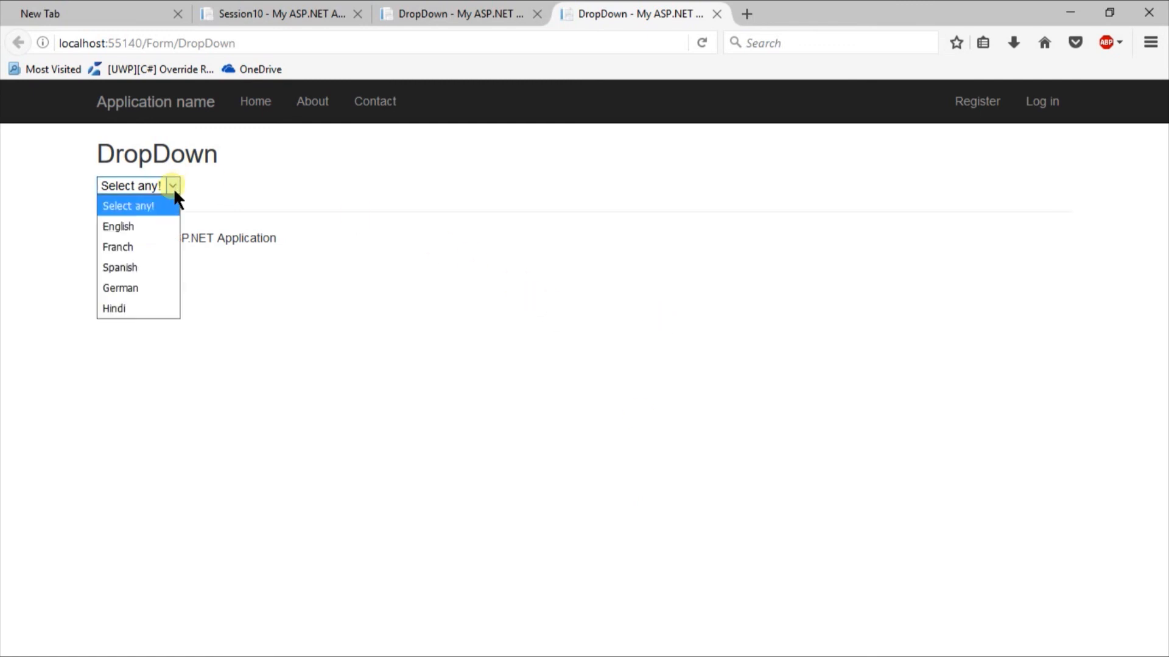
{"action": "mouse_move", "coordinate": [138, 267]}
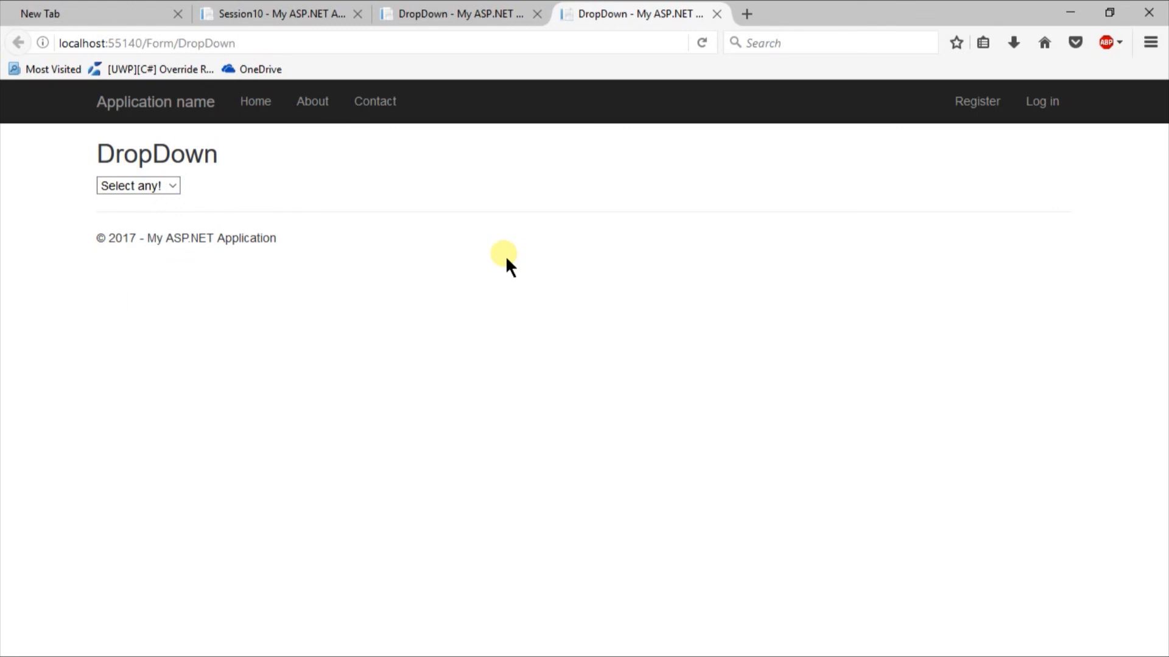
{"action": "mouse_move", "coordinate": [504, 260]}
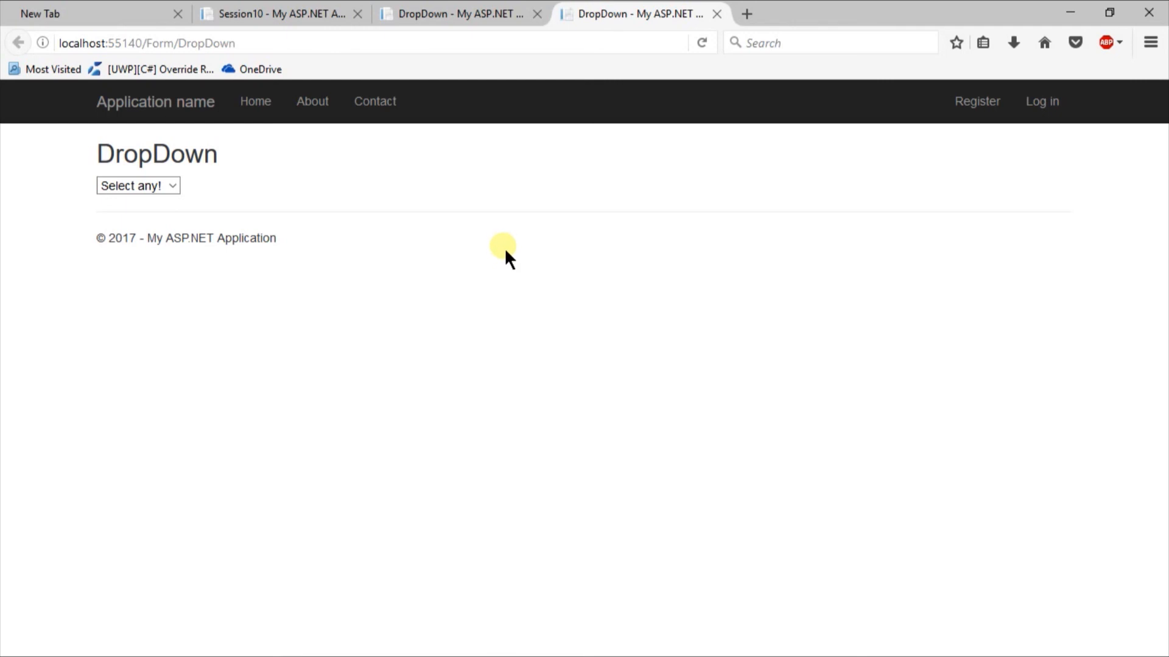
{"action": "mouse_move", "coordinate": [505, 262]}
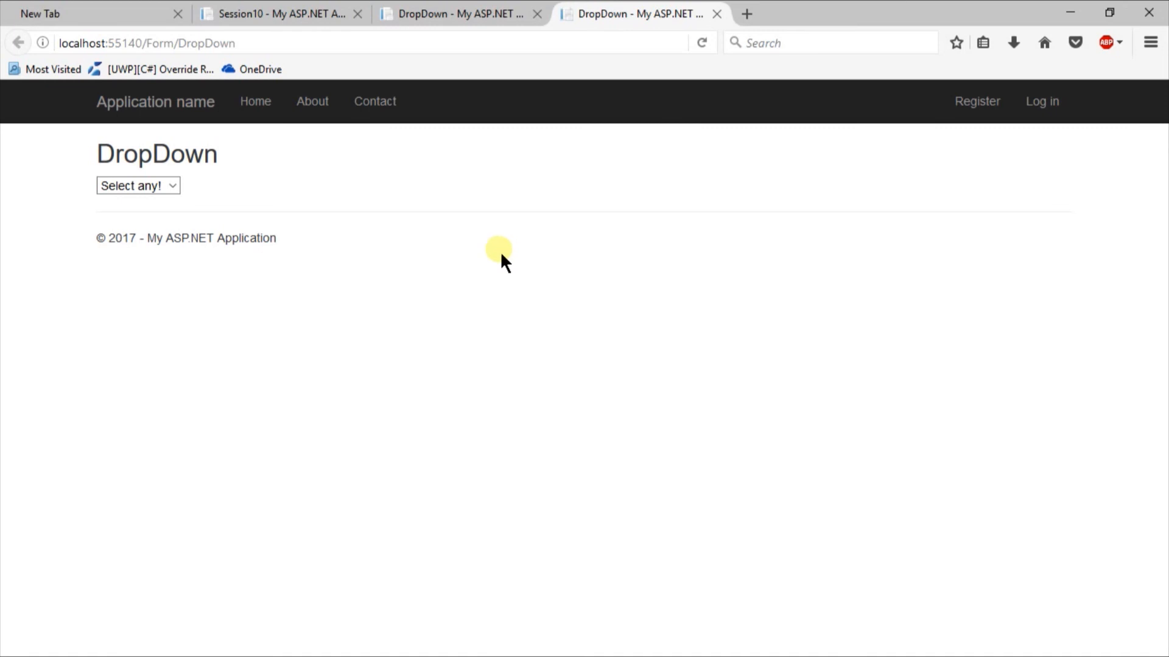
{"action": "key", "text": "alt+tab"}
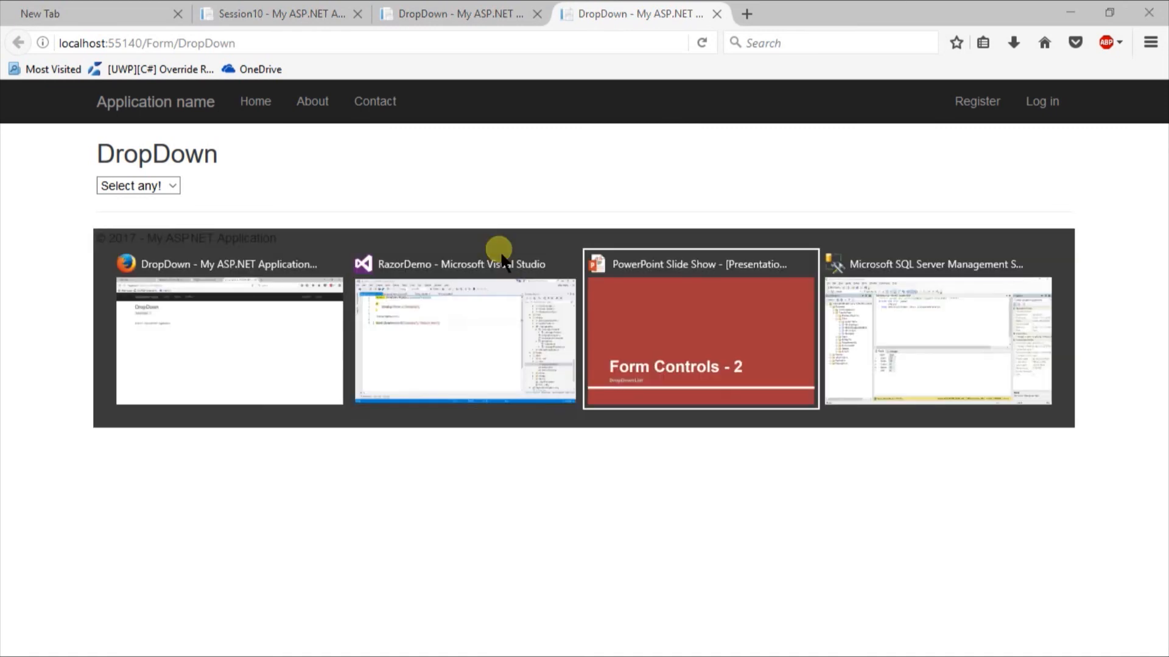